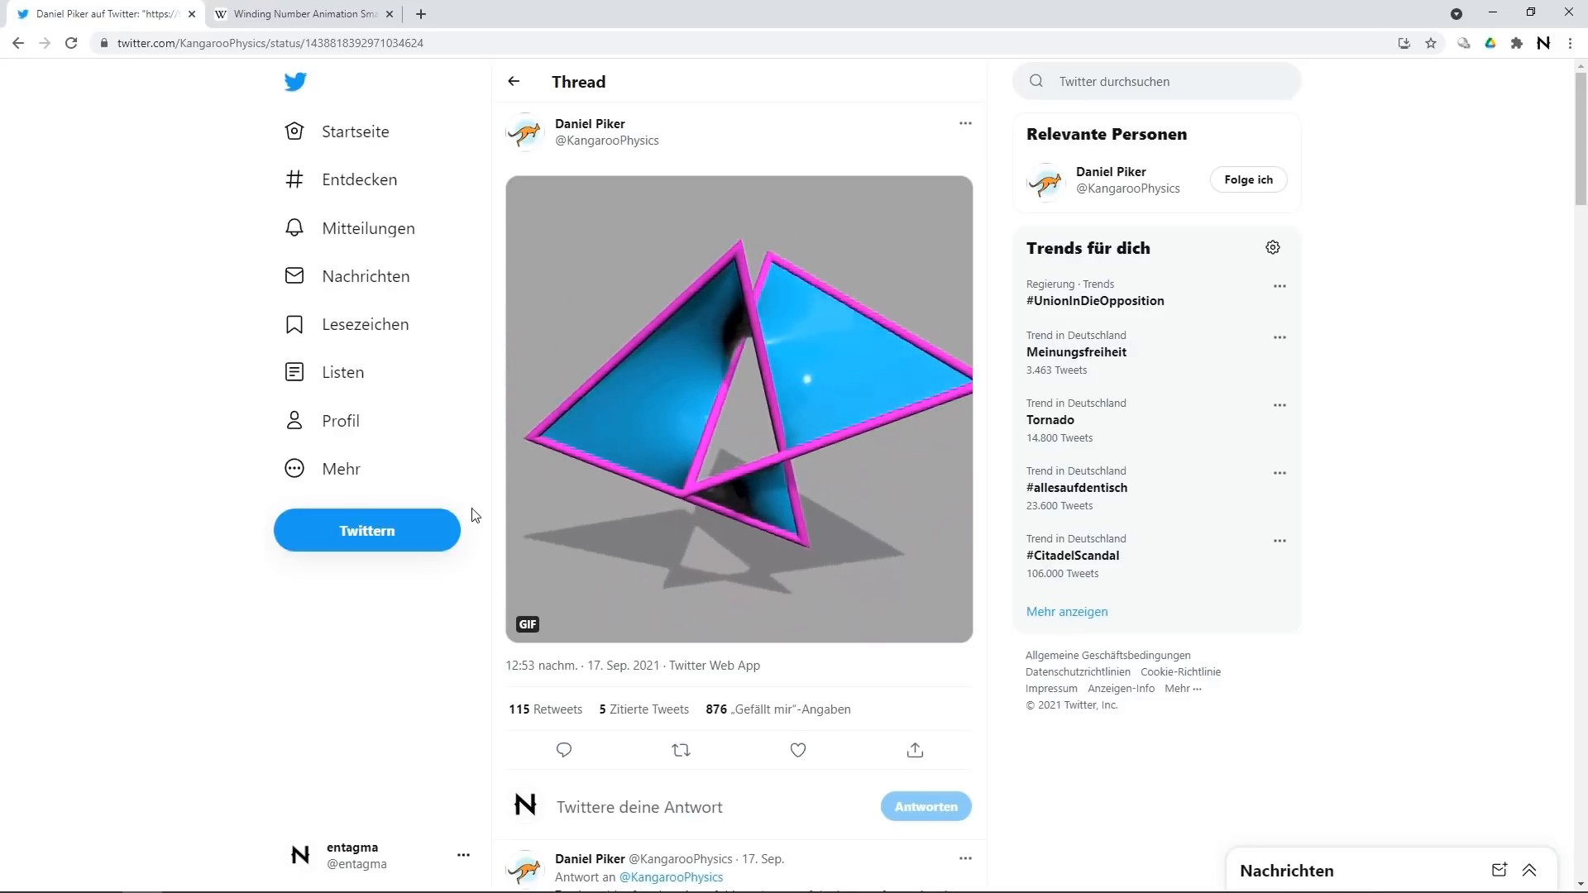
mouse_move(1368, 593)
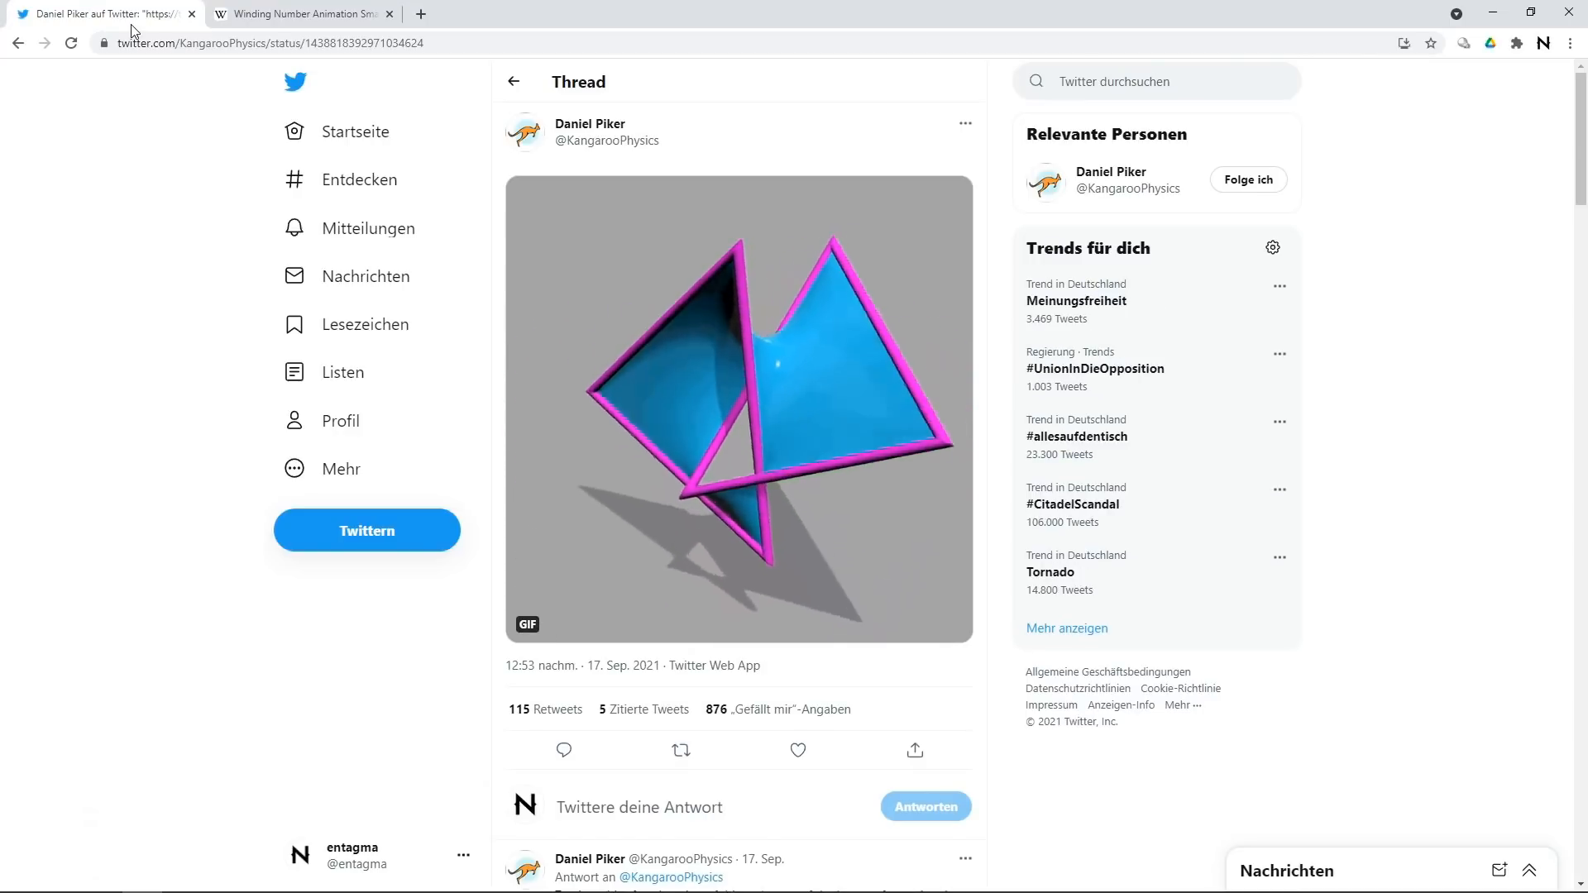
Open Wikipedia's winding number animation of two counterclockwise turns around the origin.
left_click(304, 13)
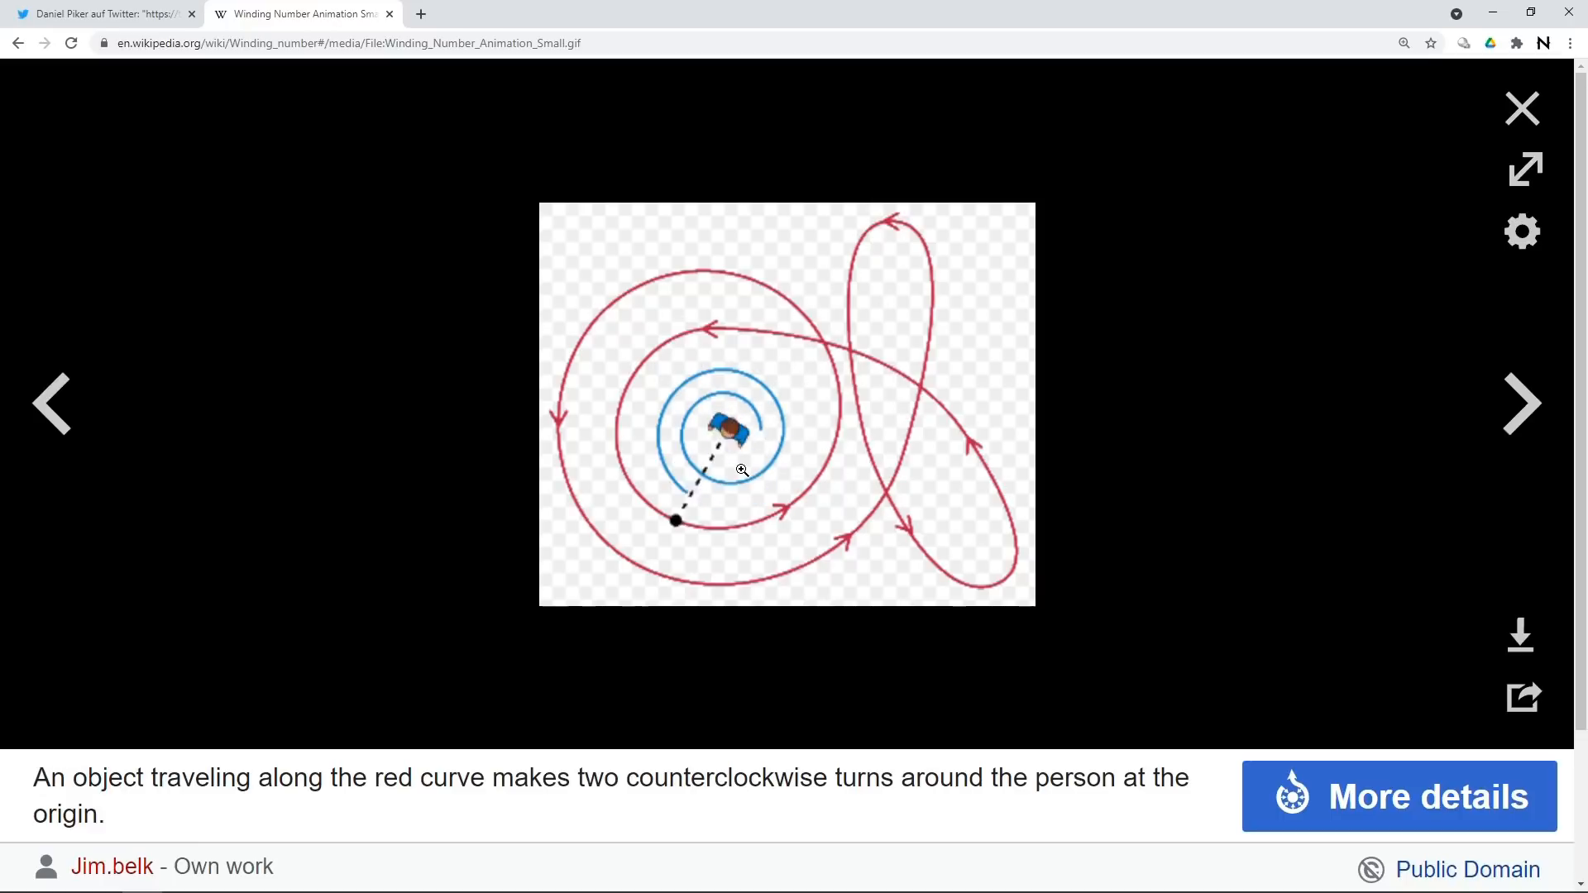
Return to Daniel Piker's tweet with the twisting magenta-edged triangles GIF.
left_click(101, 14)
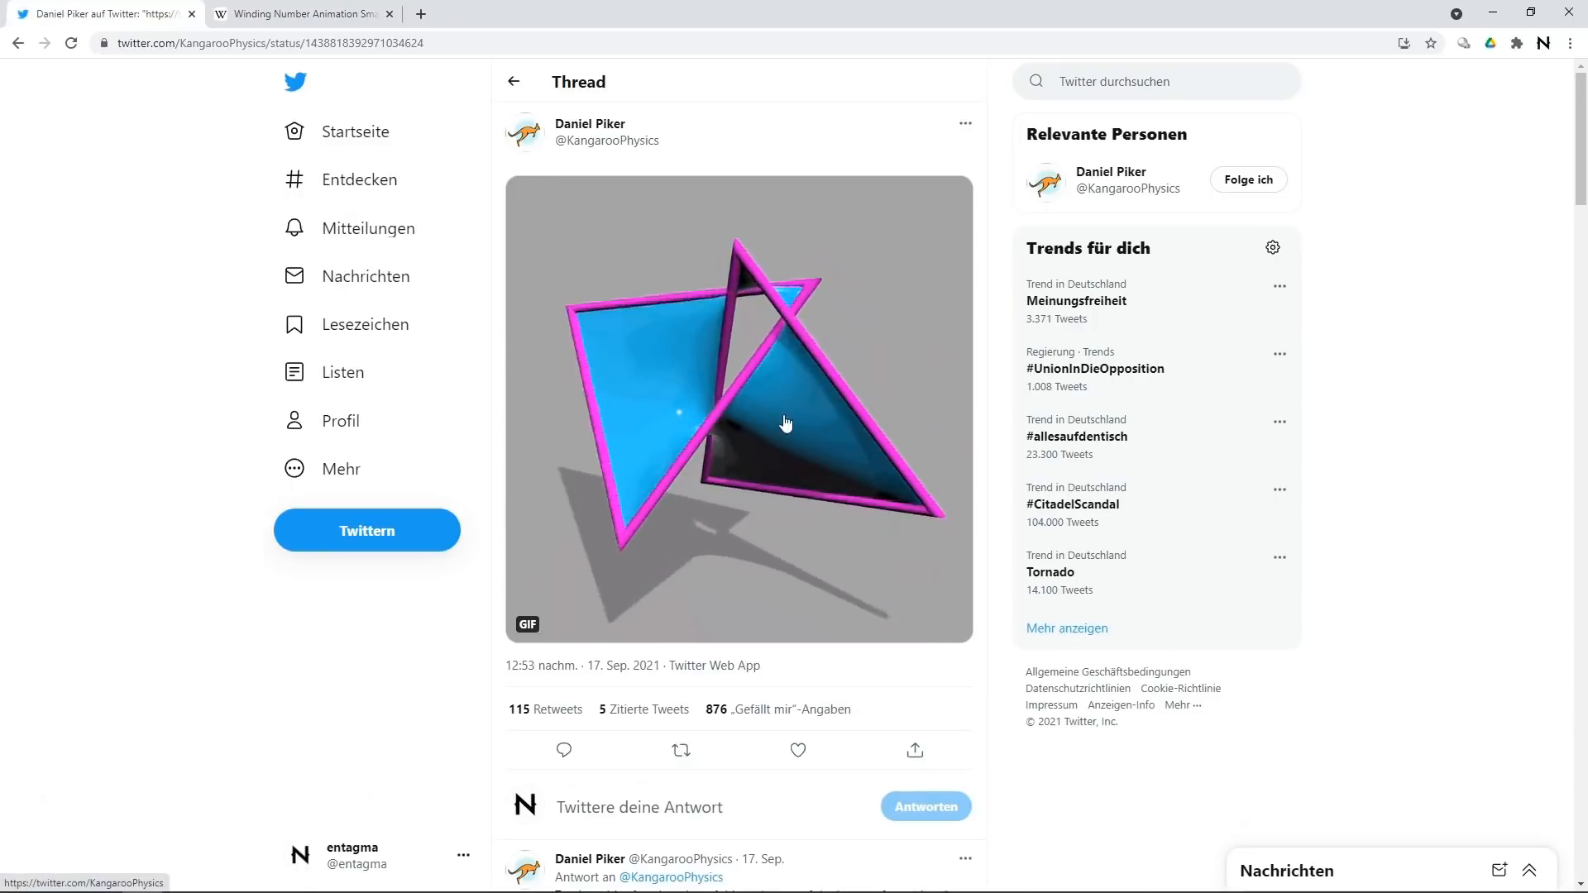
mouse_move(676, 419)
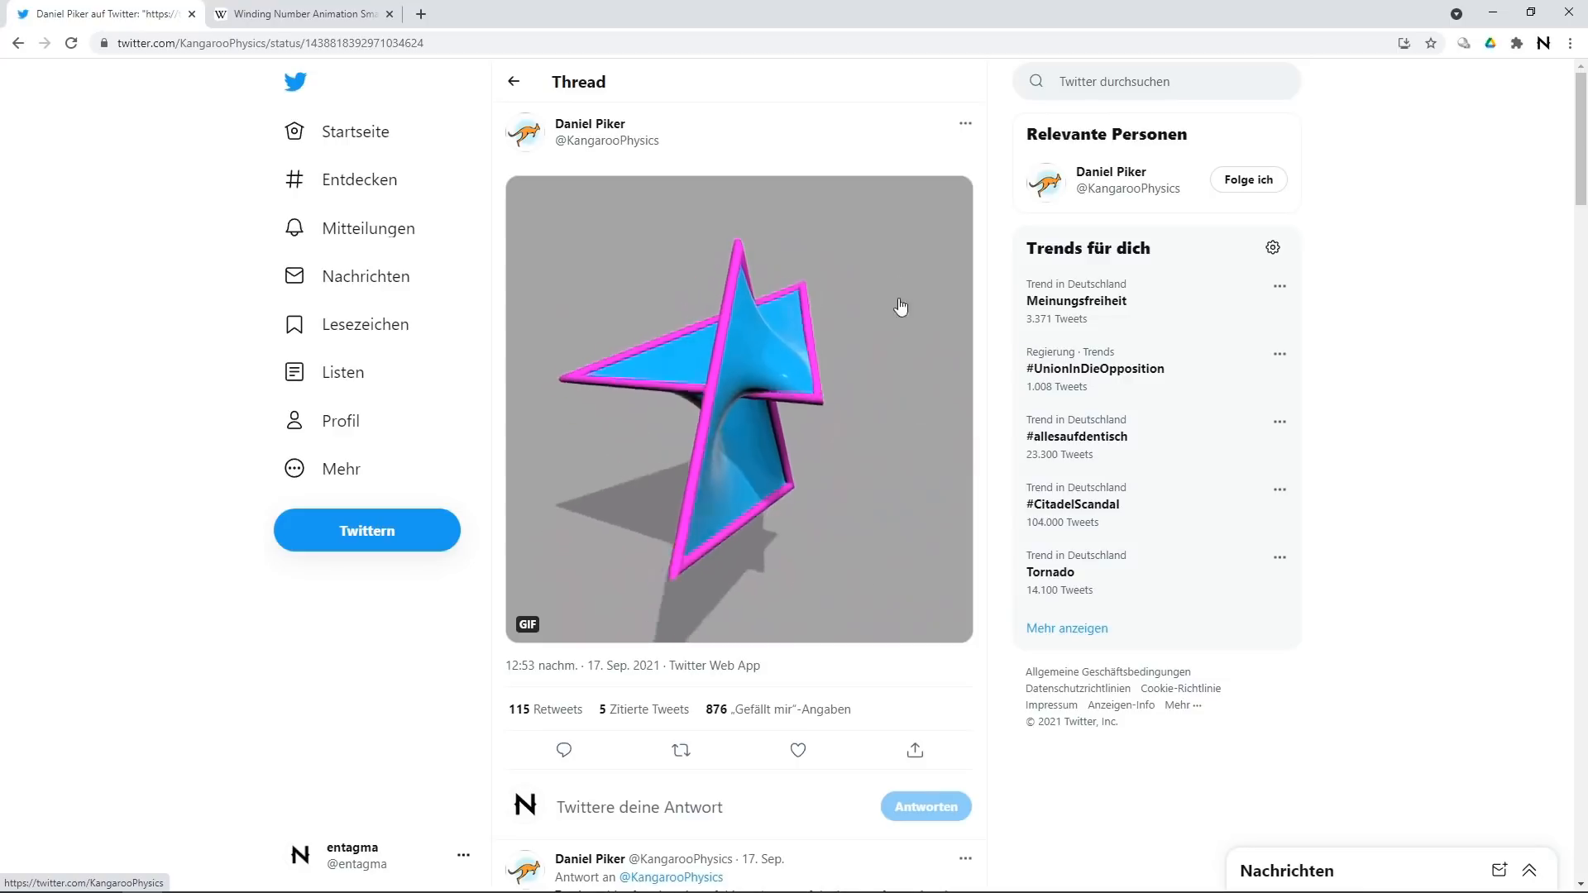
mouse_move(839, 301)
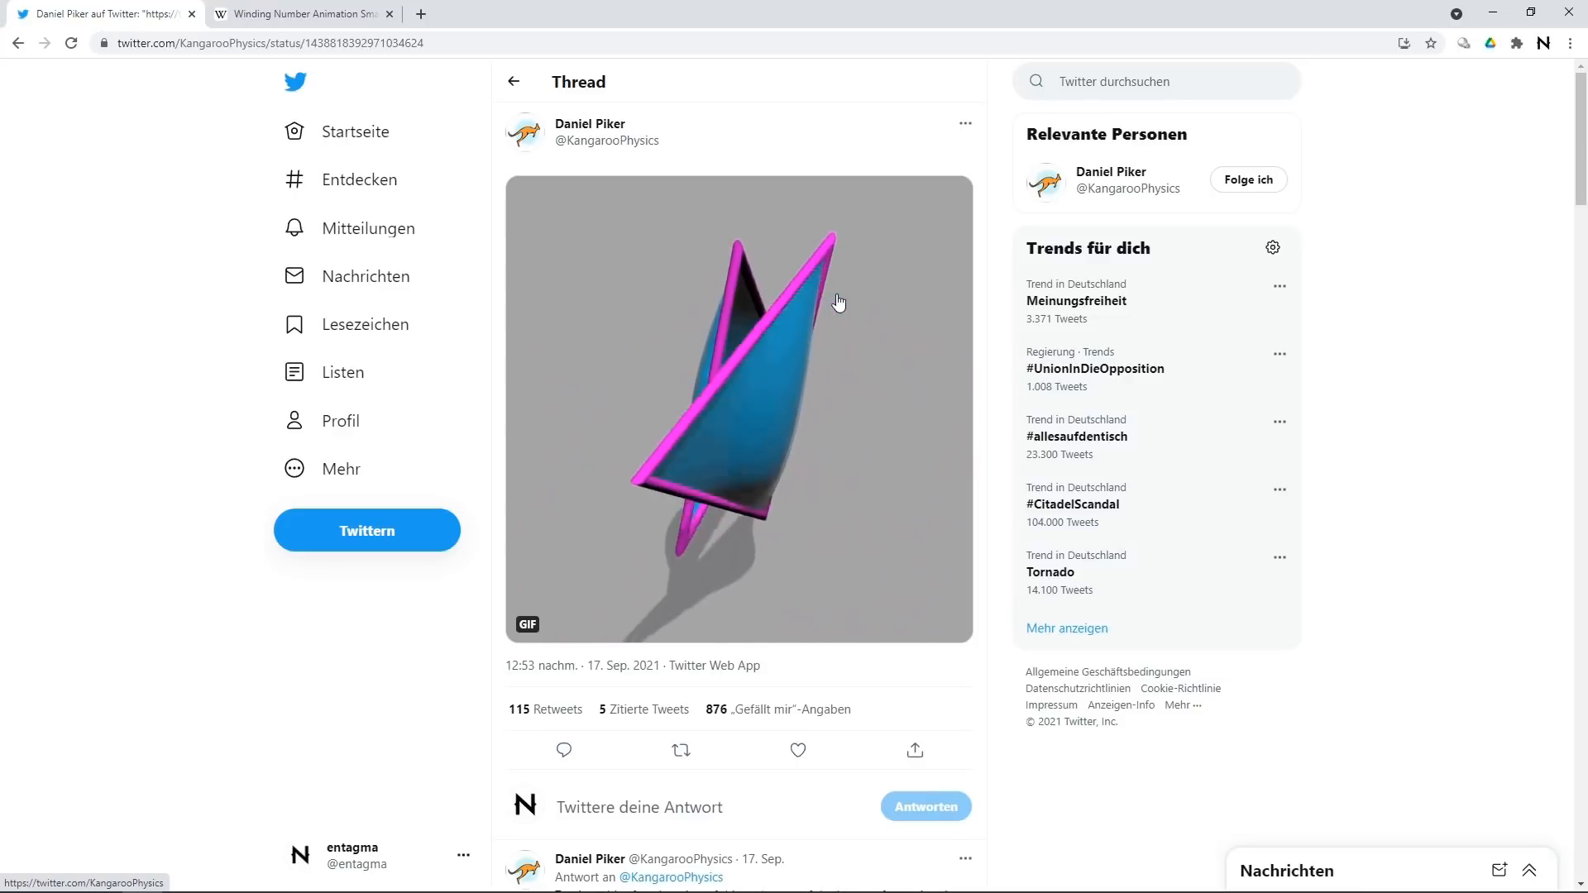
mouse_move(792, 504)
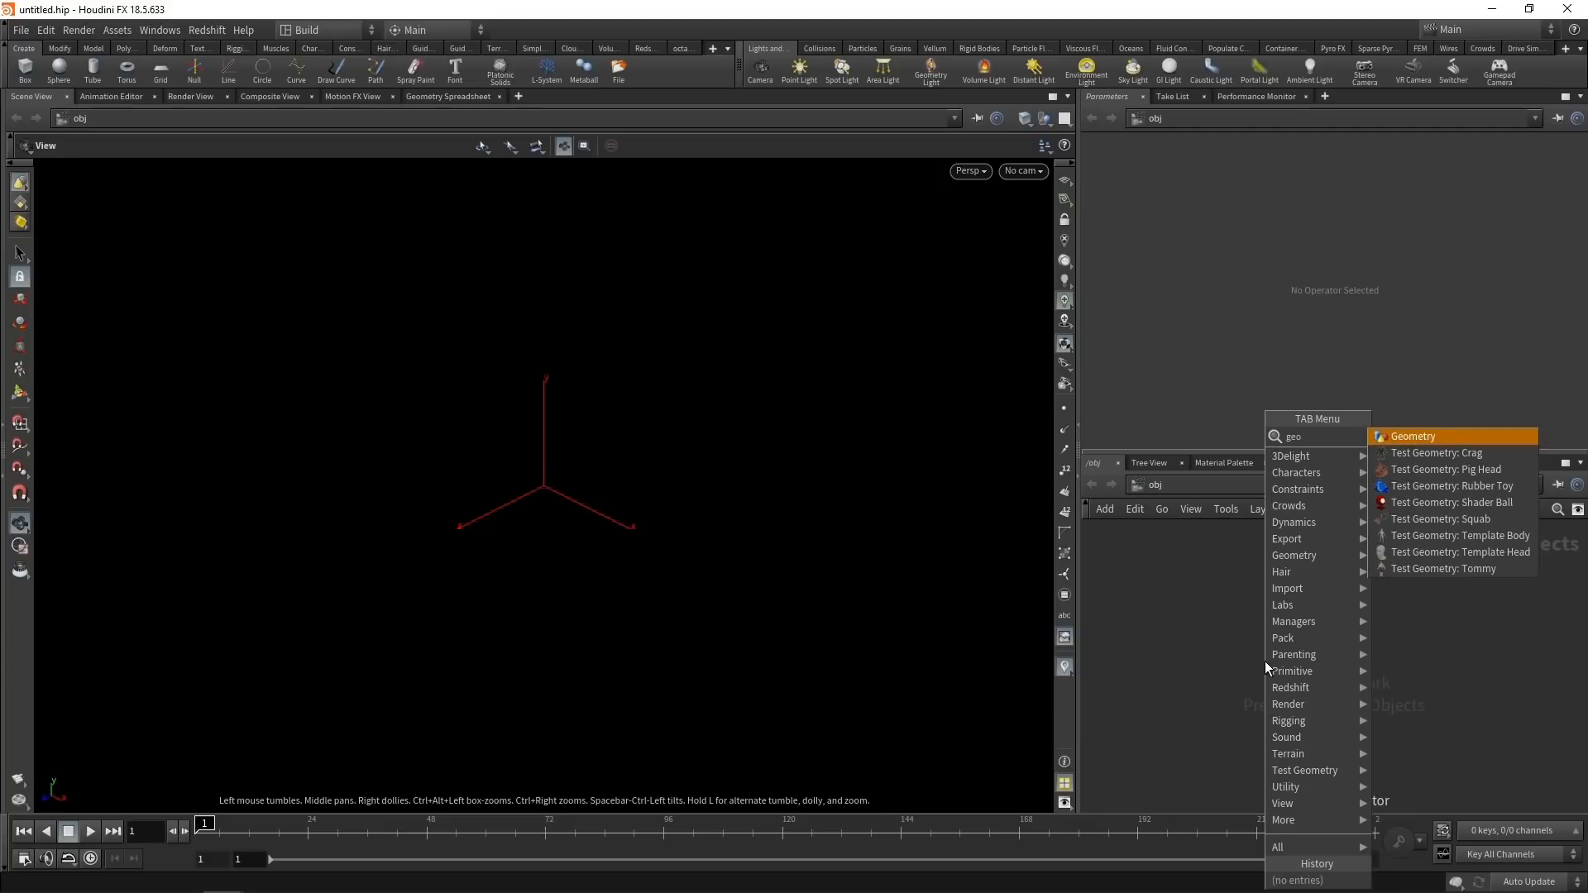
Create geo1 holding a tilted 1.6×1 grid with 2 rows and 2 columns.
left_click(1411, 436)
type("grid")
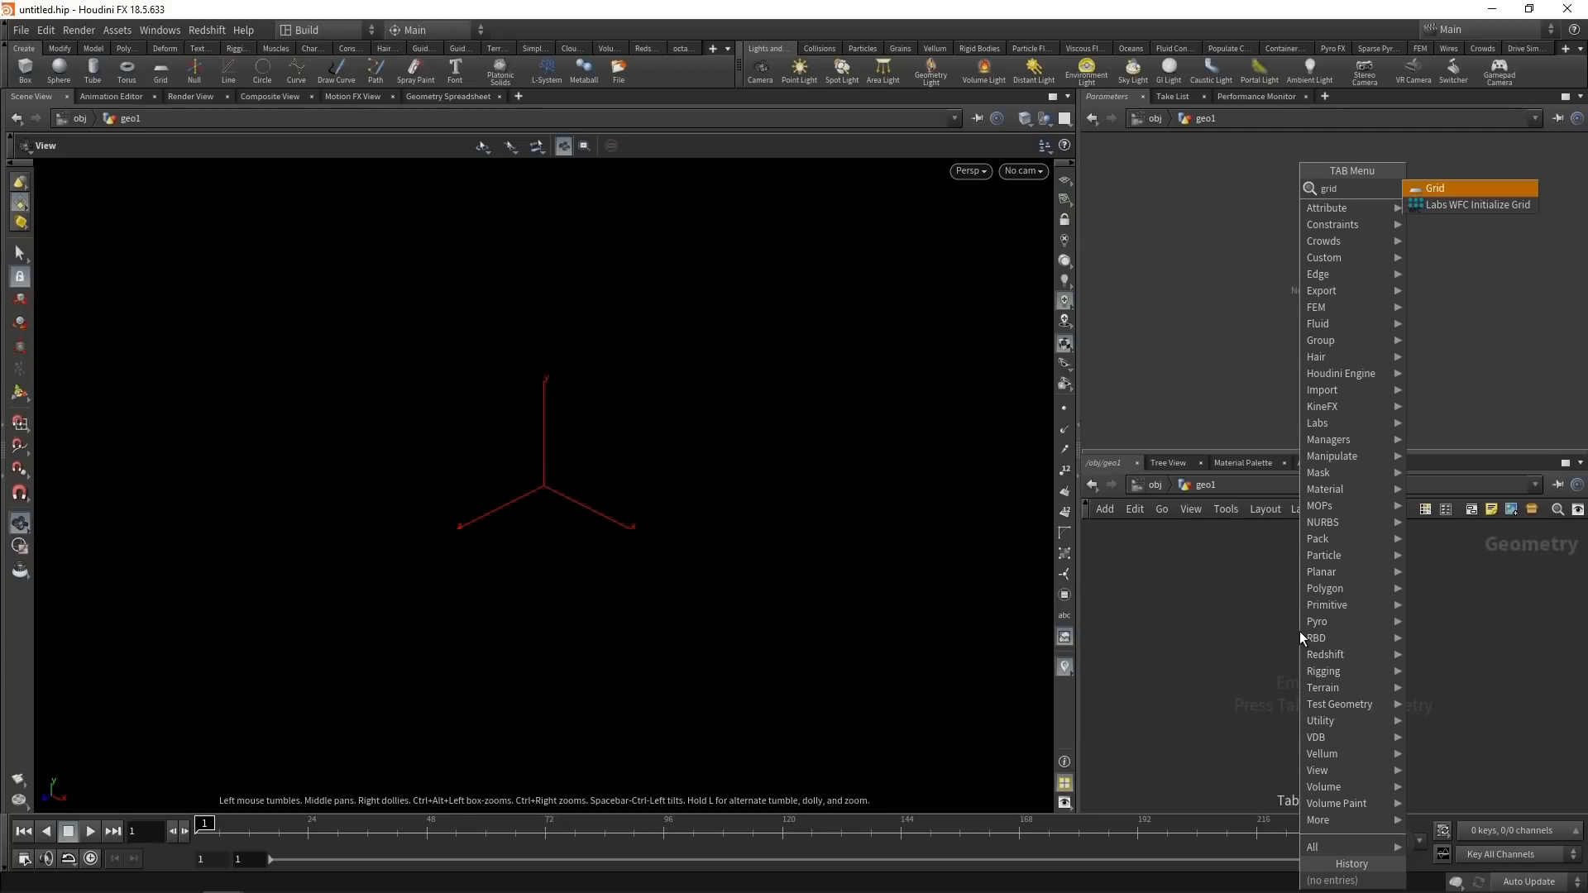
left_click(1435, 189)
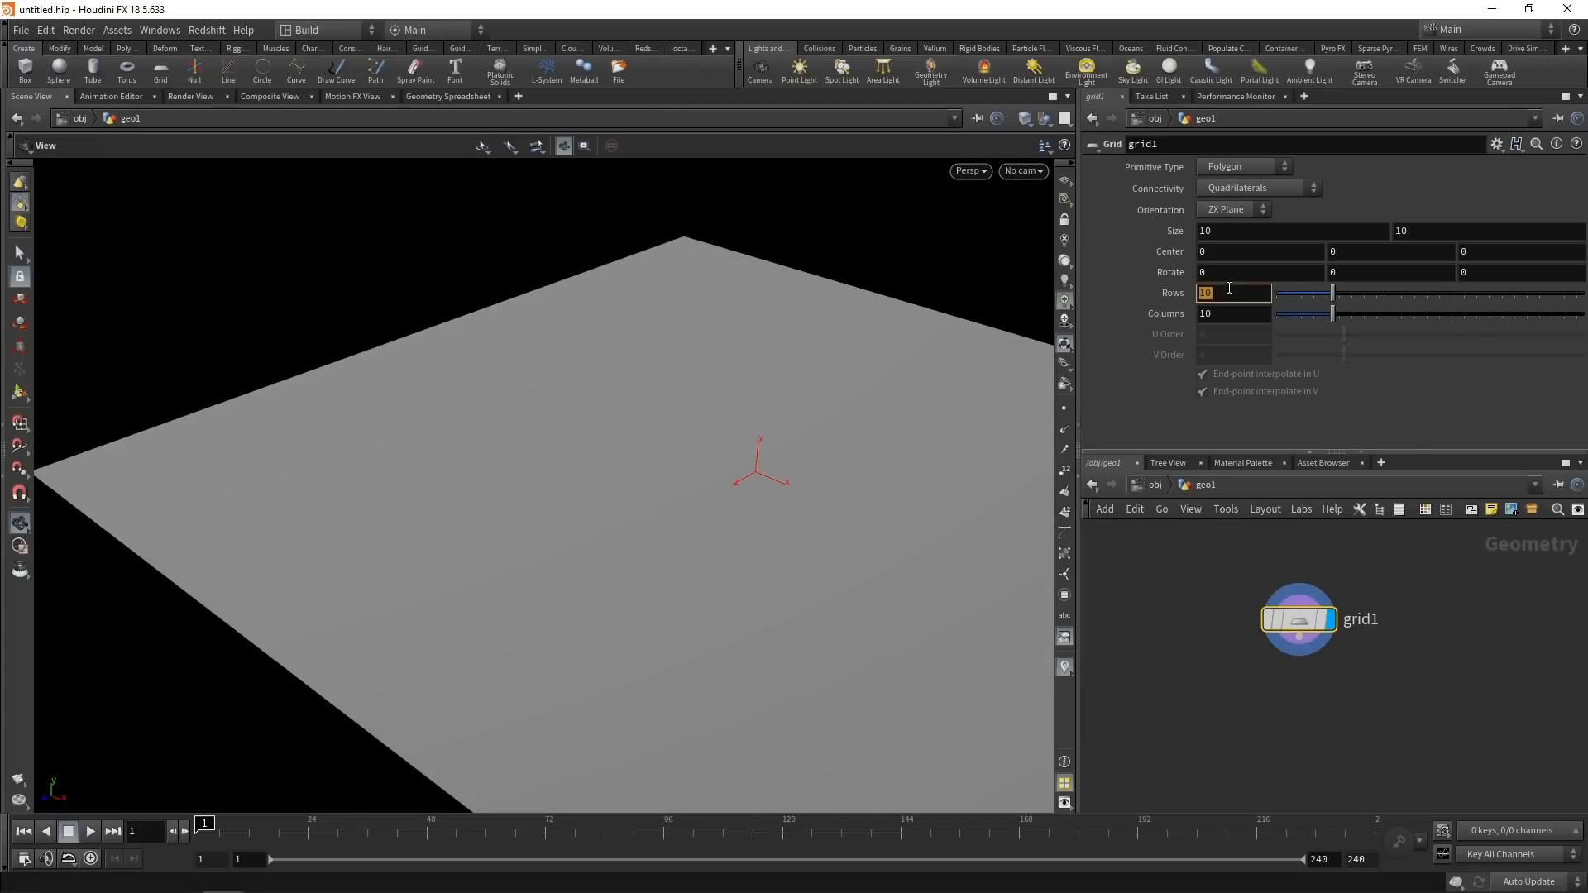
type("2")
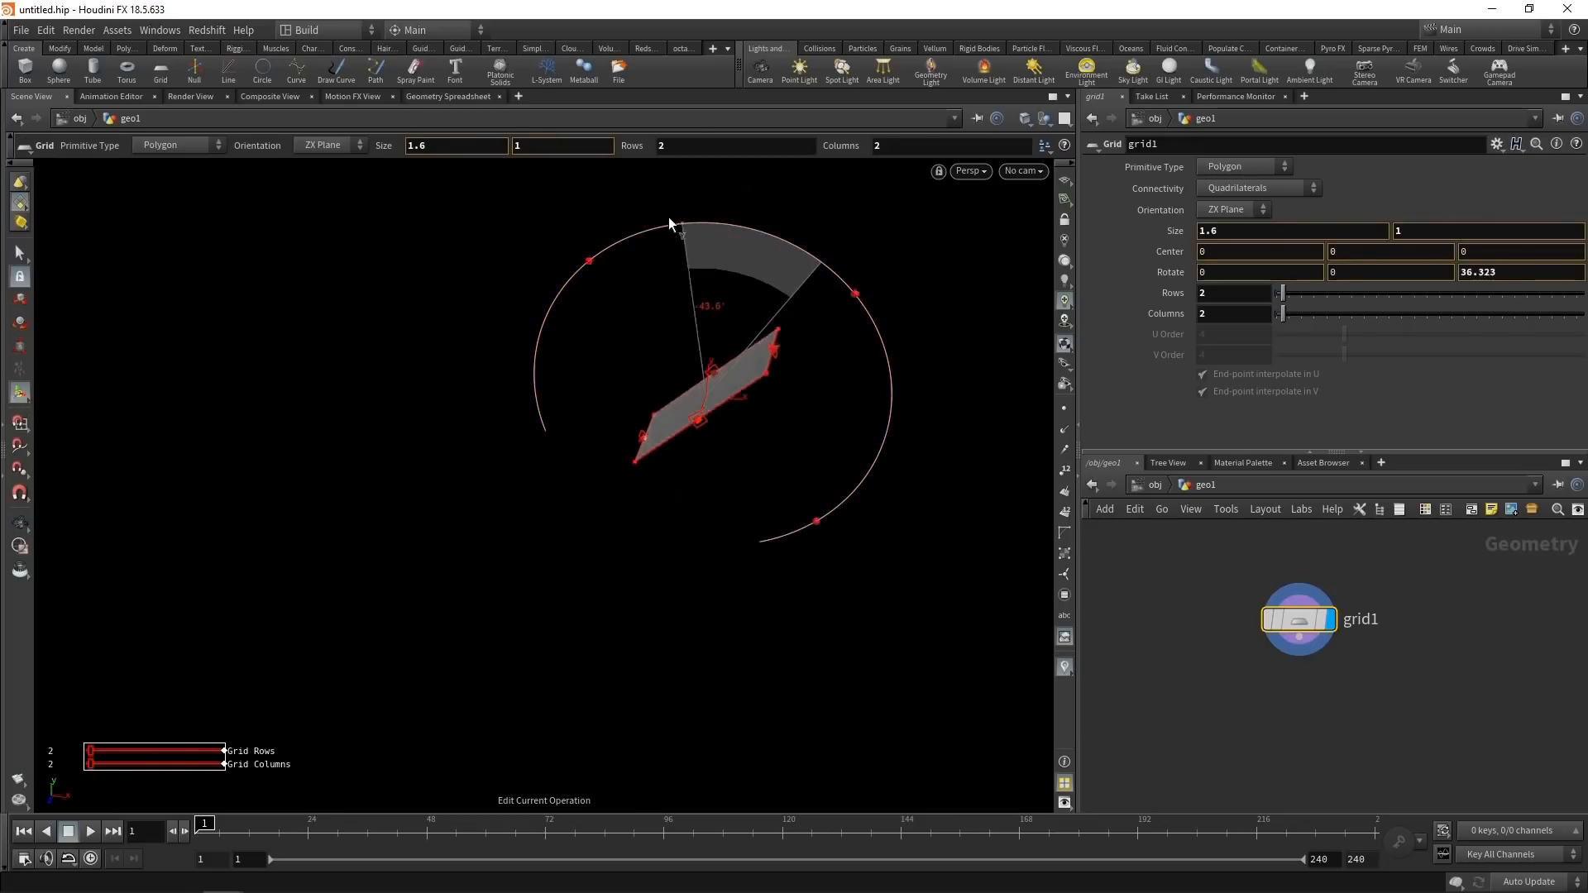
Offset grid1, paste a rotated copy as grid2, and merge both into merge1.
left_click_drag(671, 223, 582, 240)
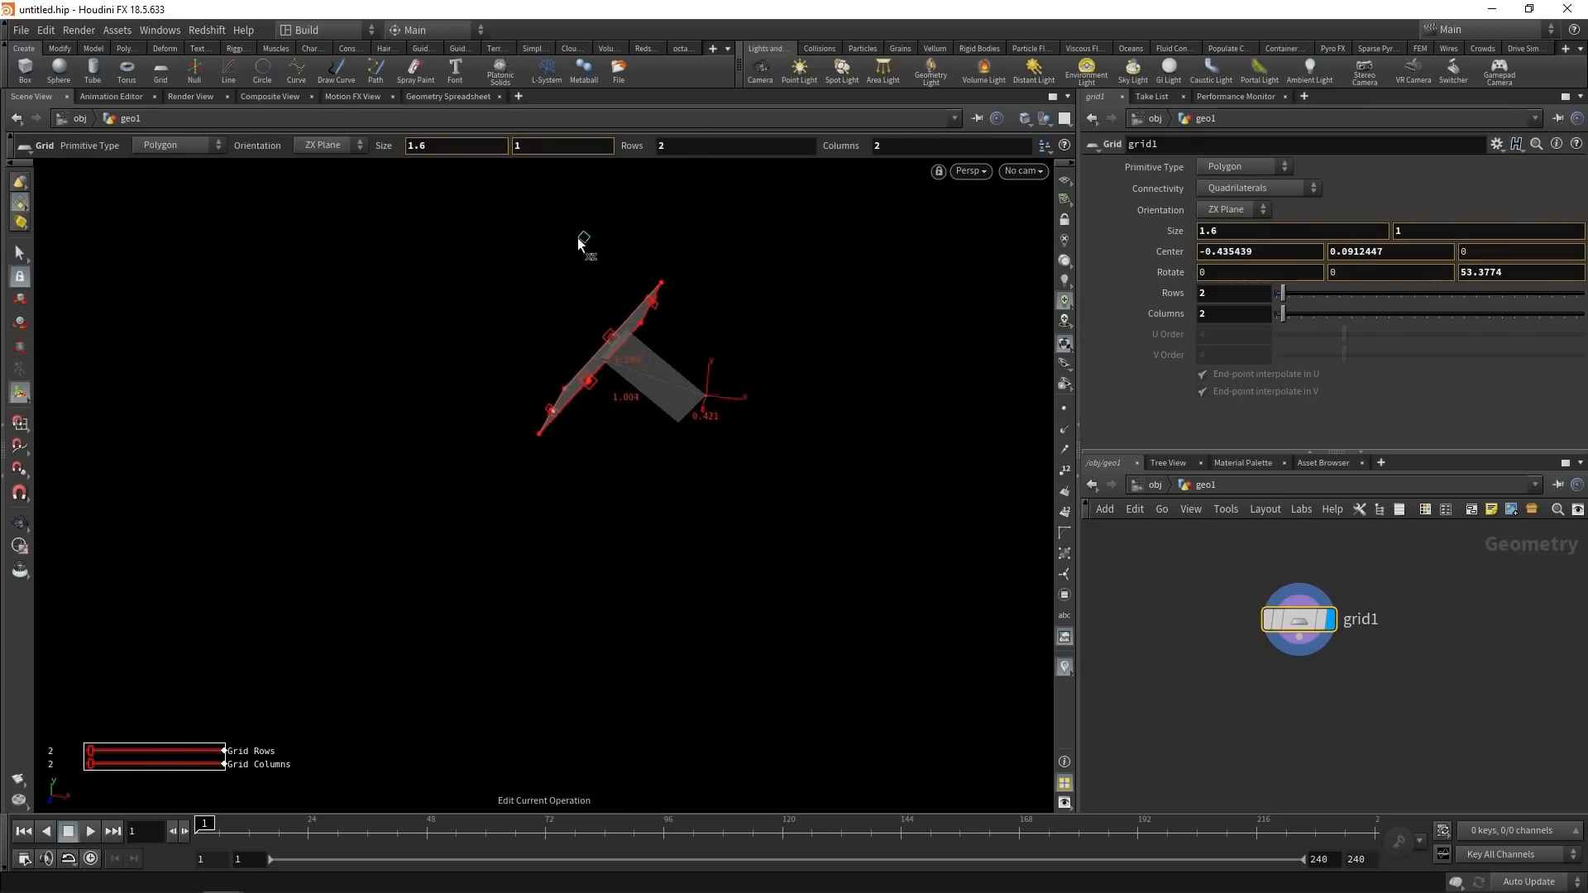
key("ctrl+v")
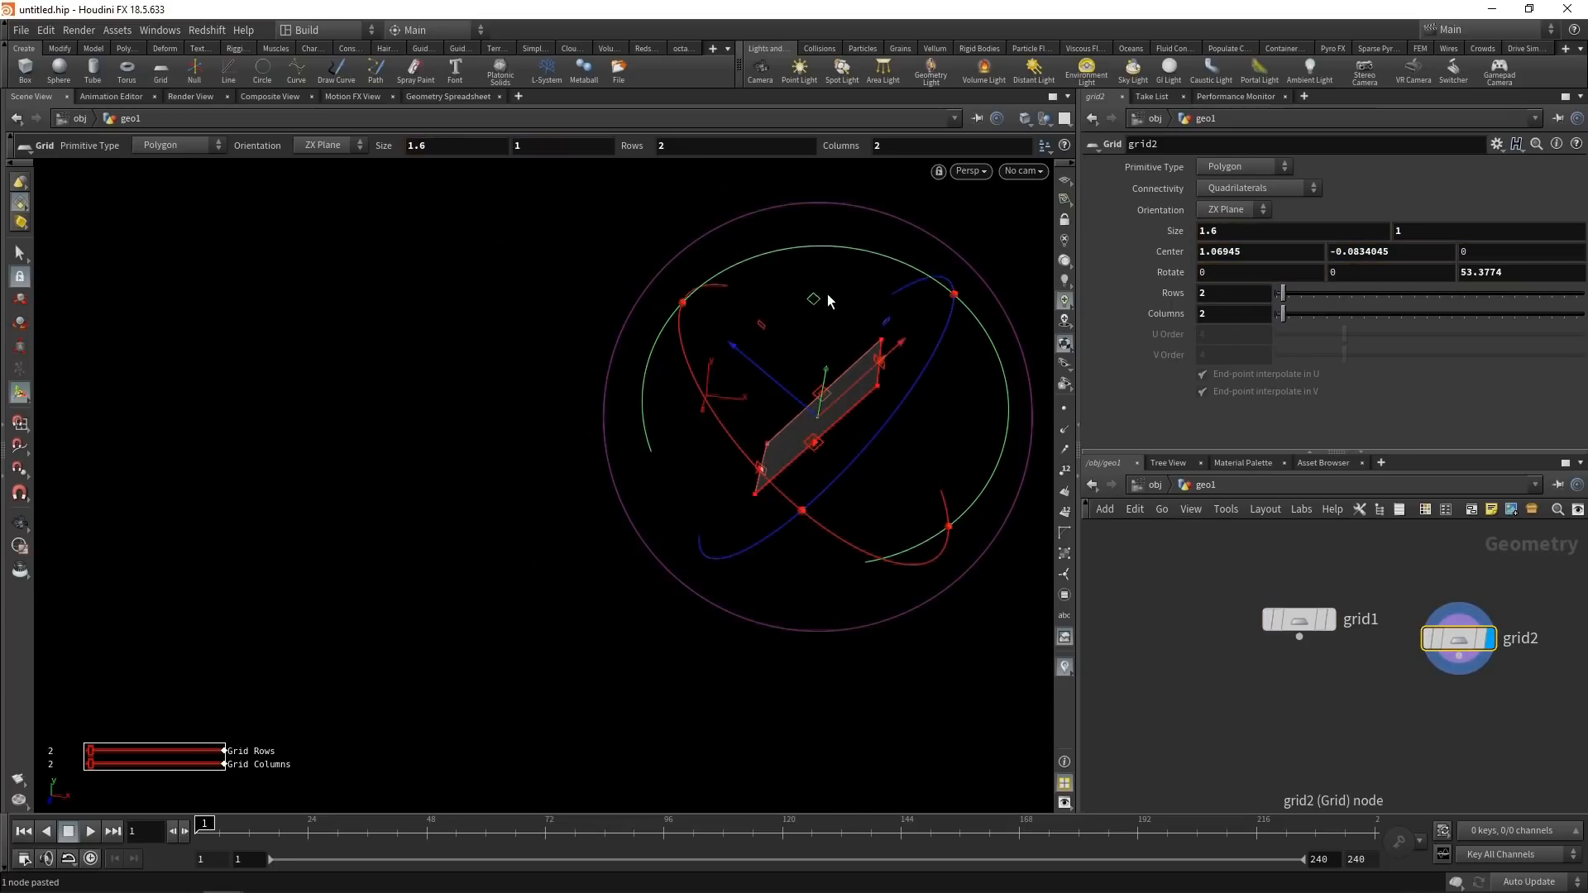
mouse_move(748, 266)
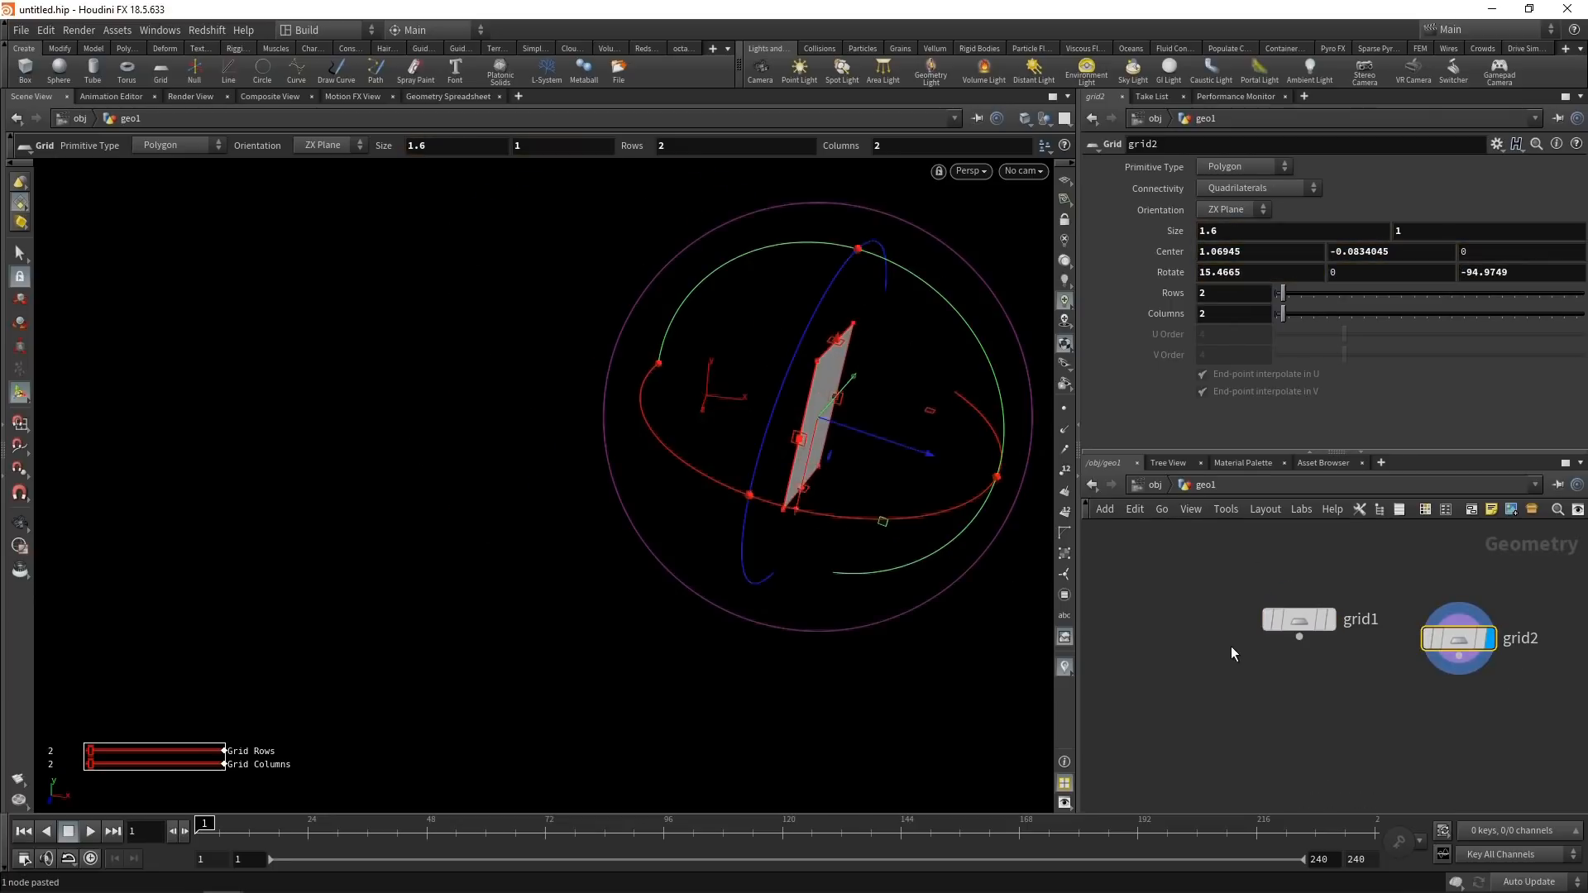
left_click(1299, 619)
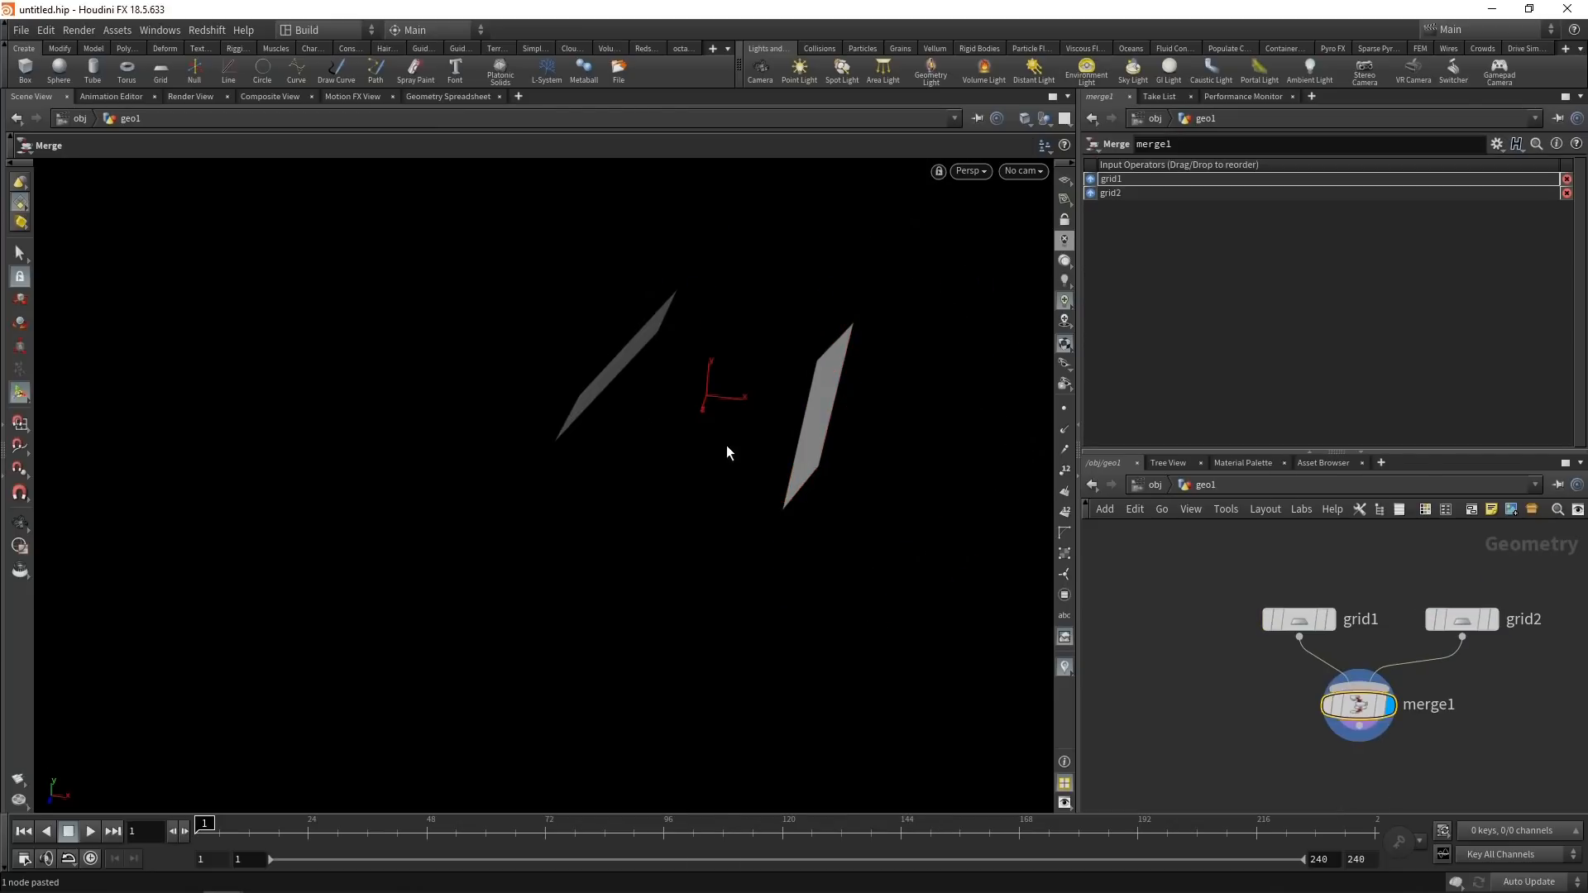
mouse_move(709, 441)
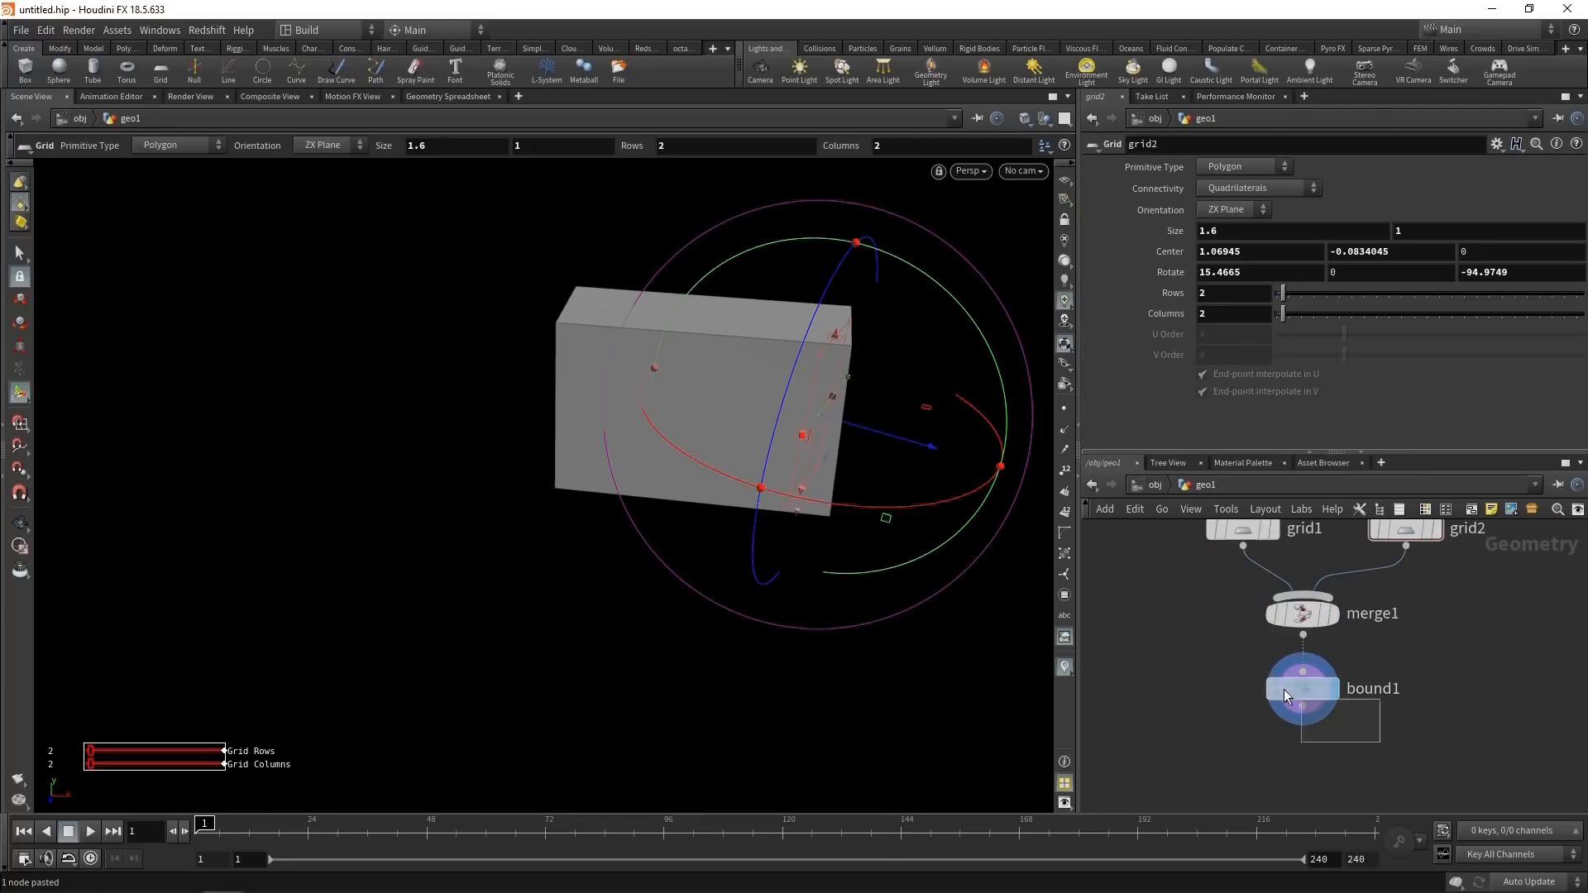
Add bound1 after merge1 with every padding field linked to 0.3.
left_click(1301, 689)
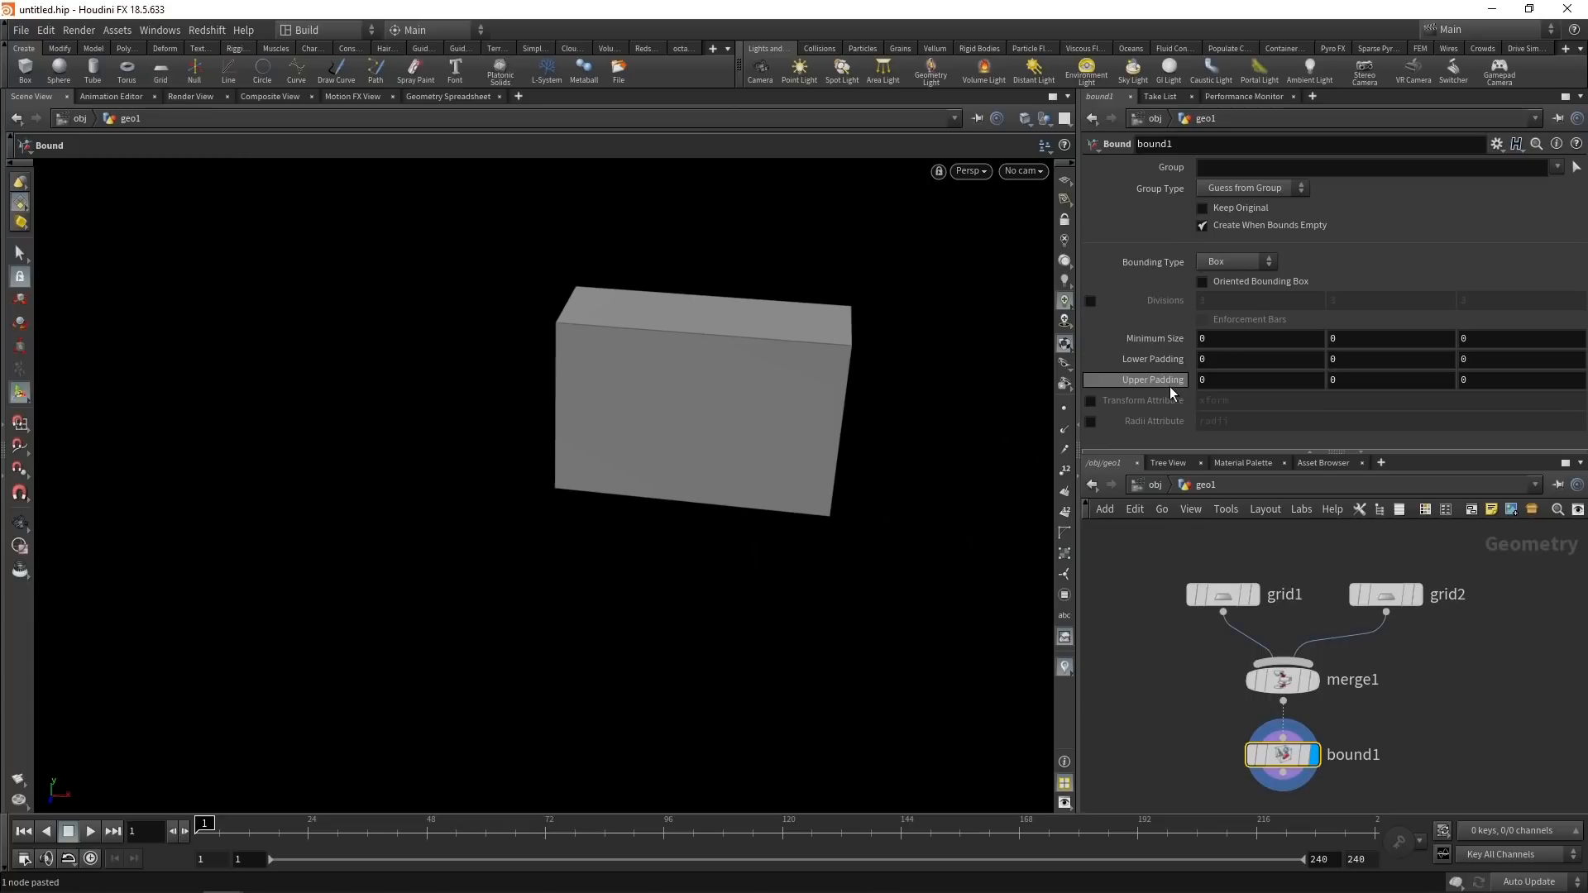
mouse_move(1357, 373)
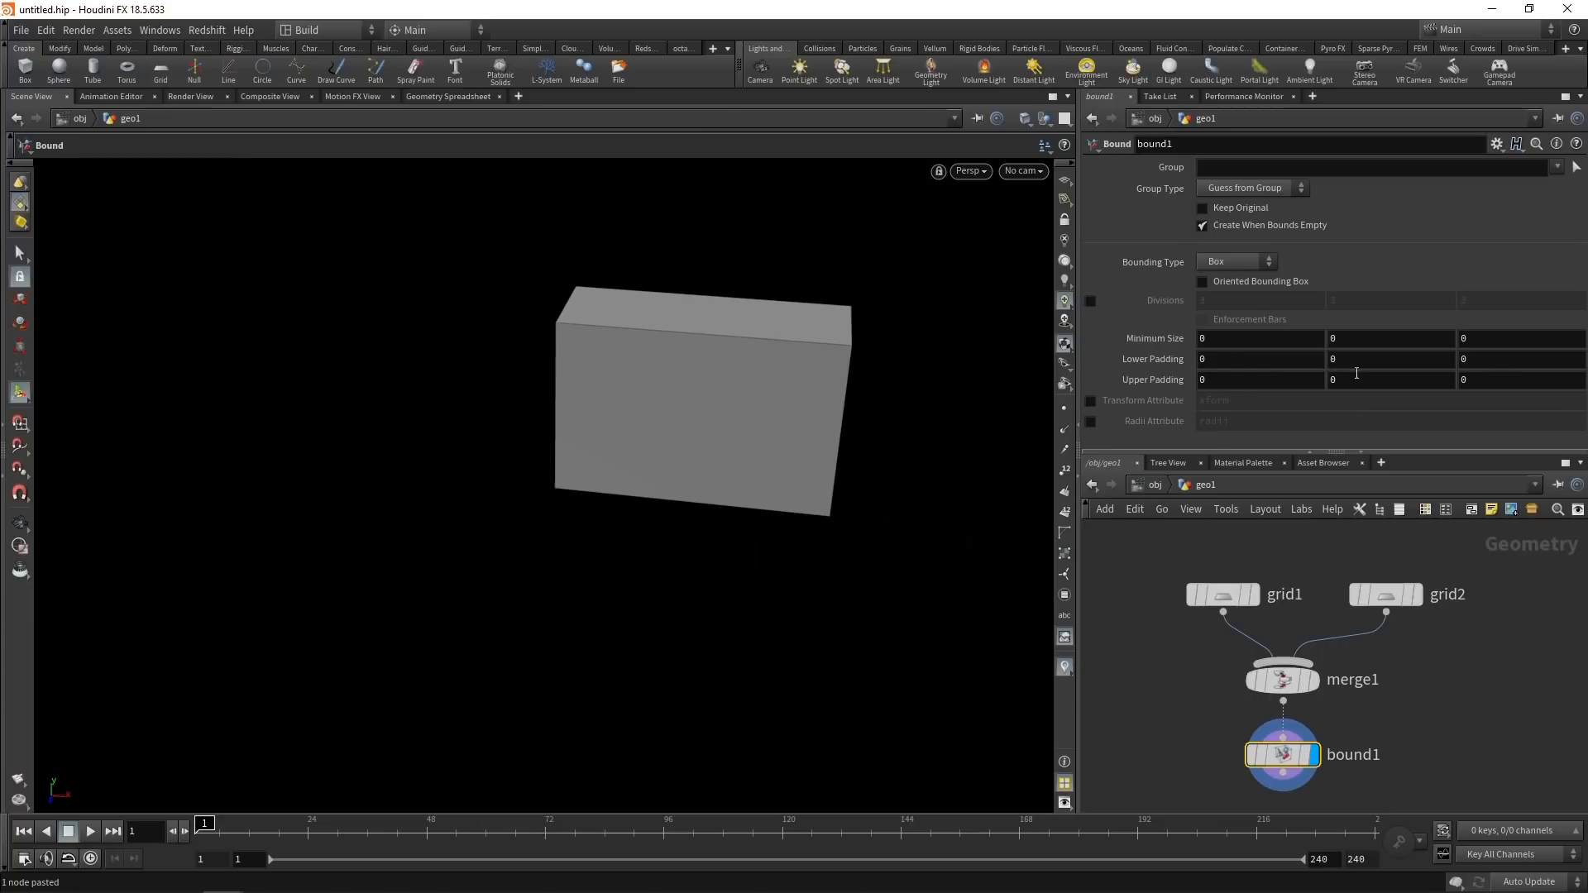
left_click(1259, 358)
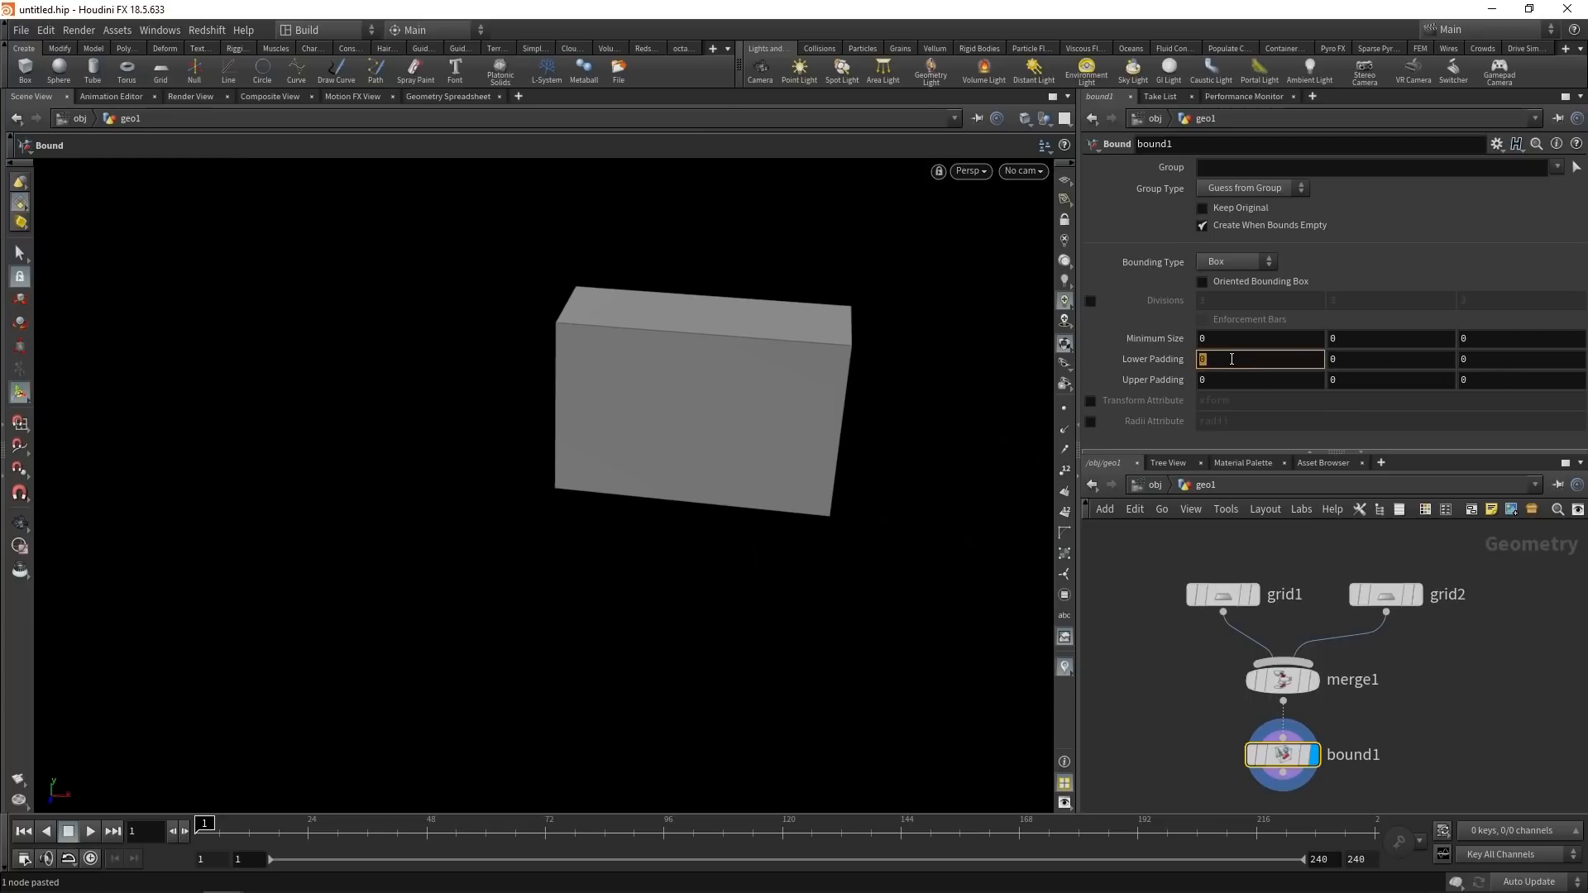
type("0.2")
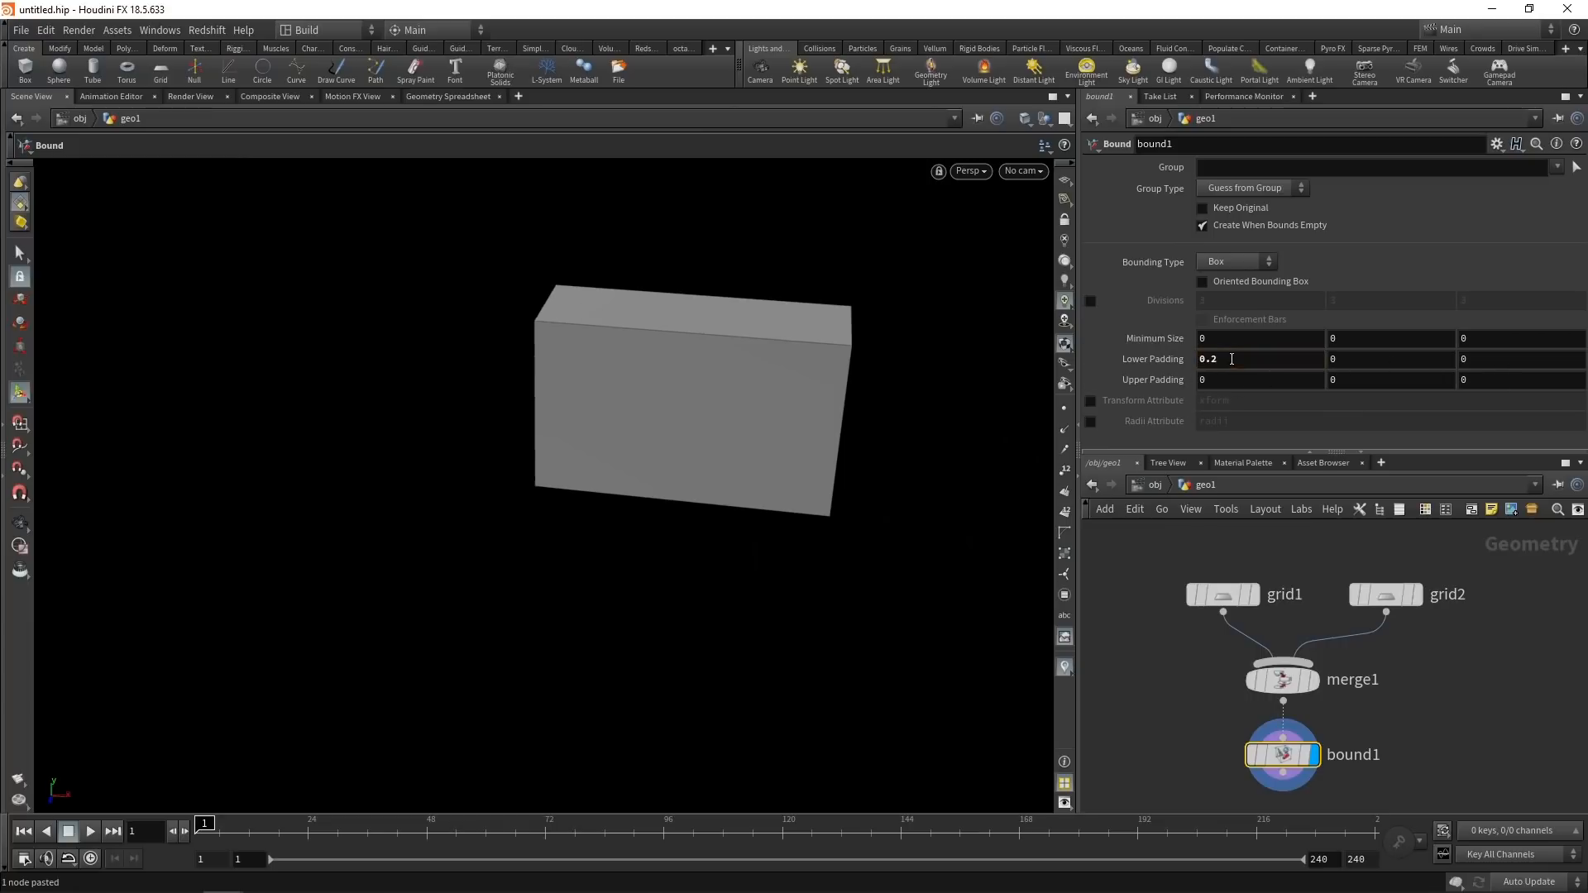
right_click(1231, 358)
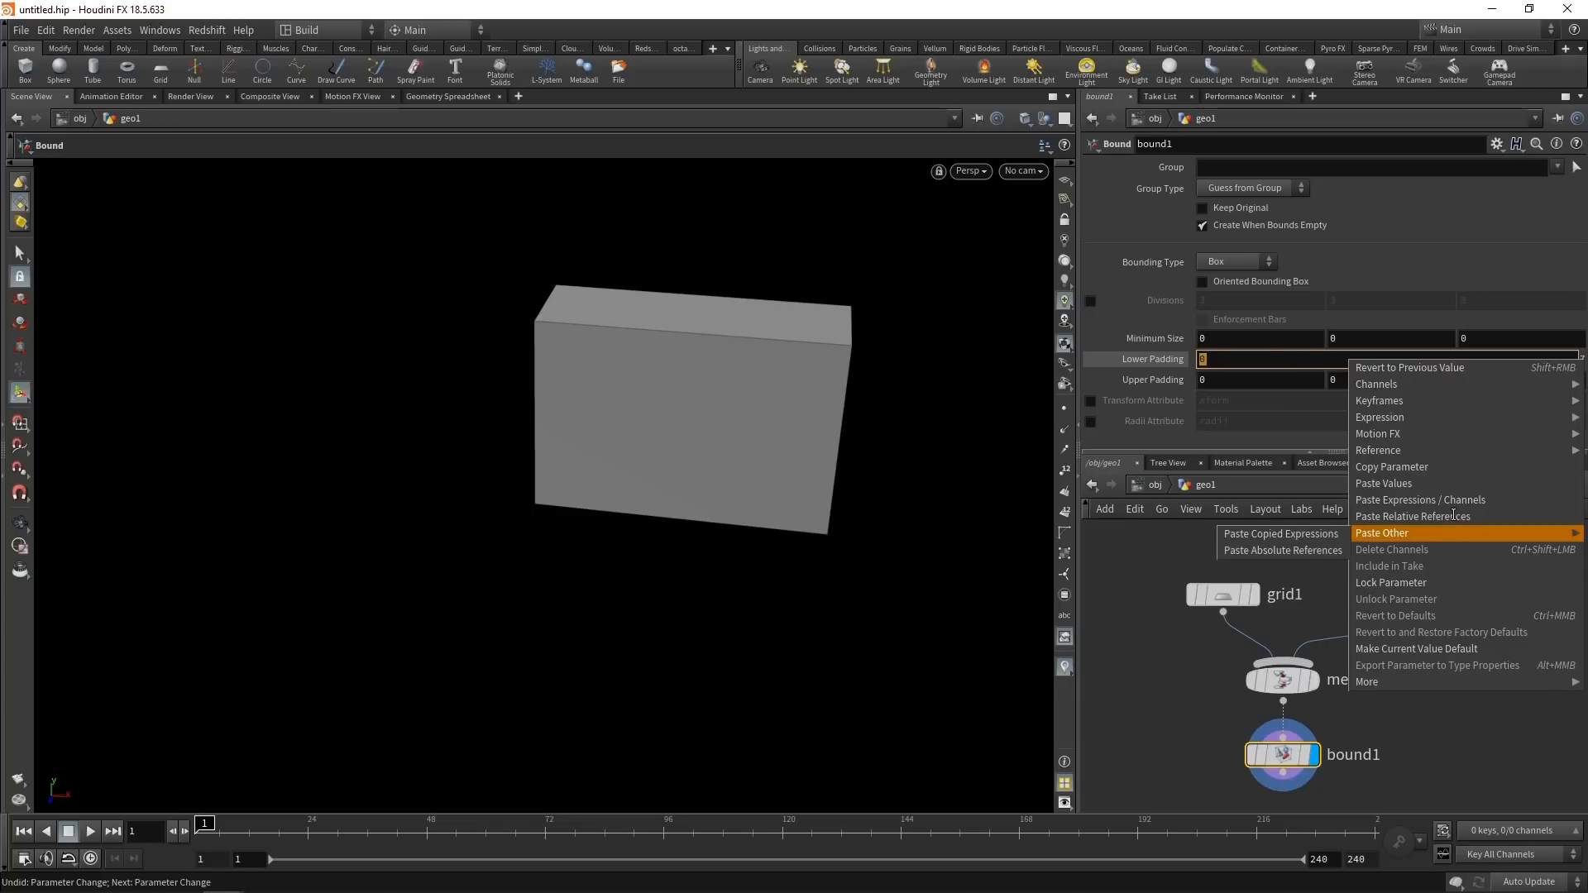
left_click(1412, 516)
type(".2")
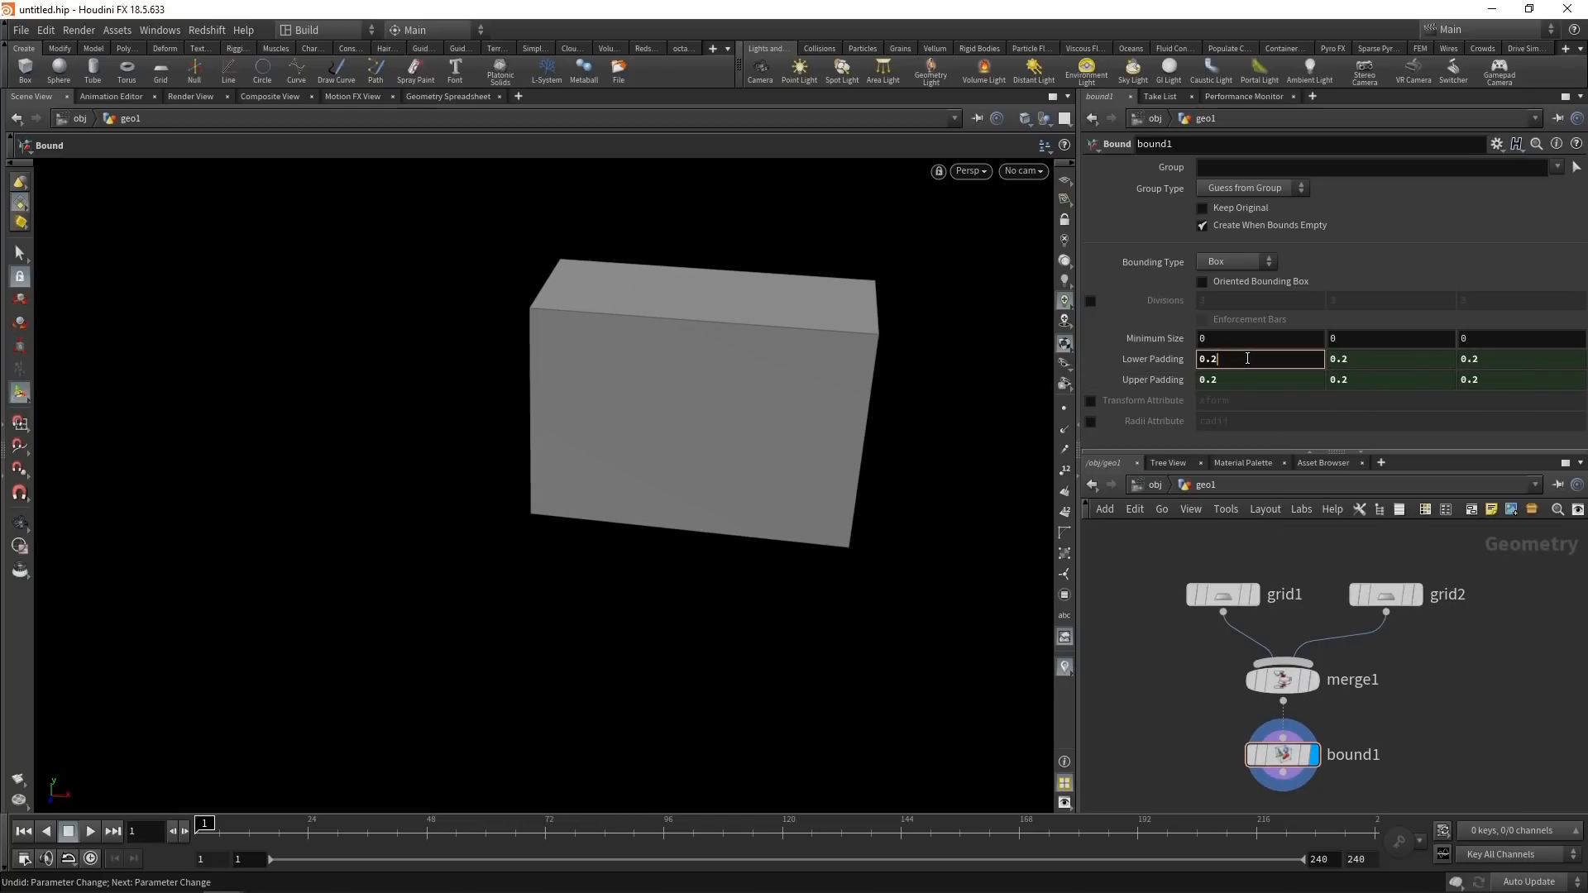
type("0.3")
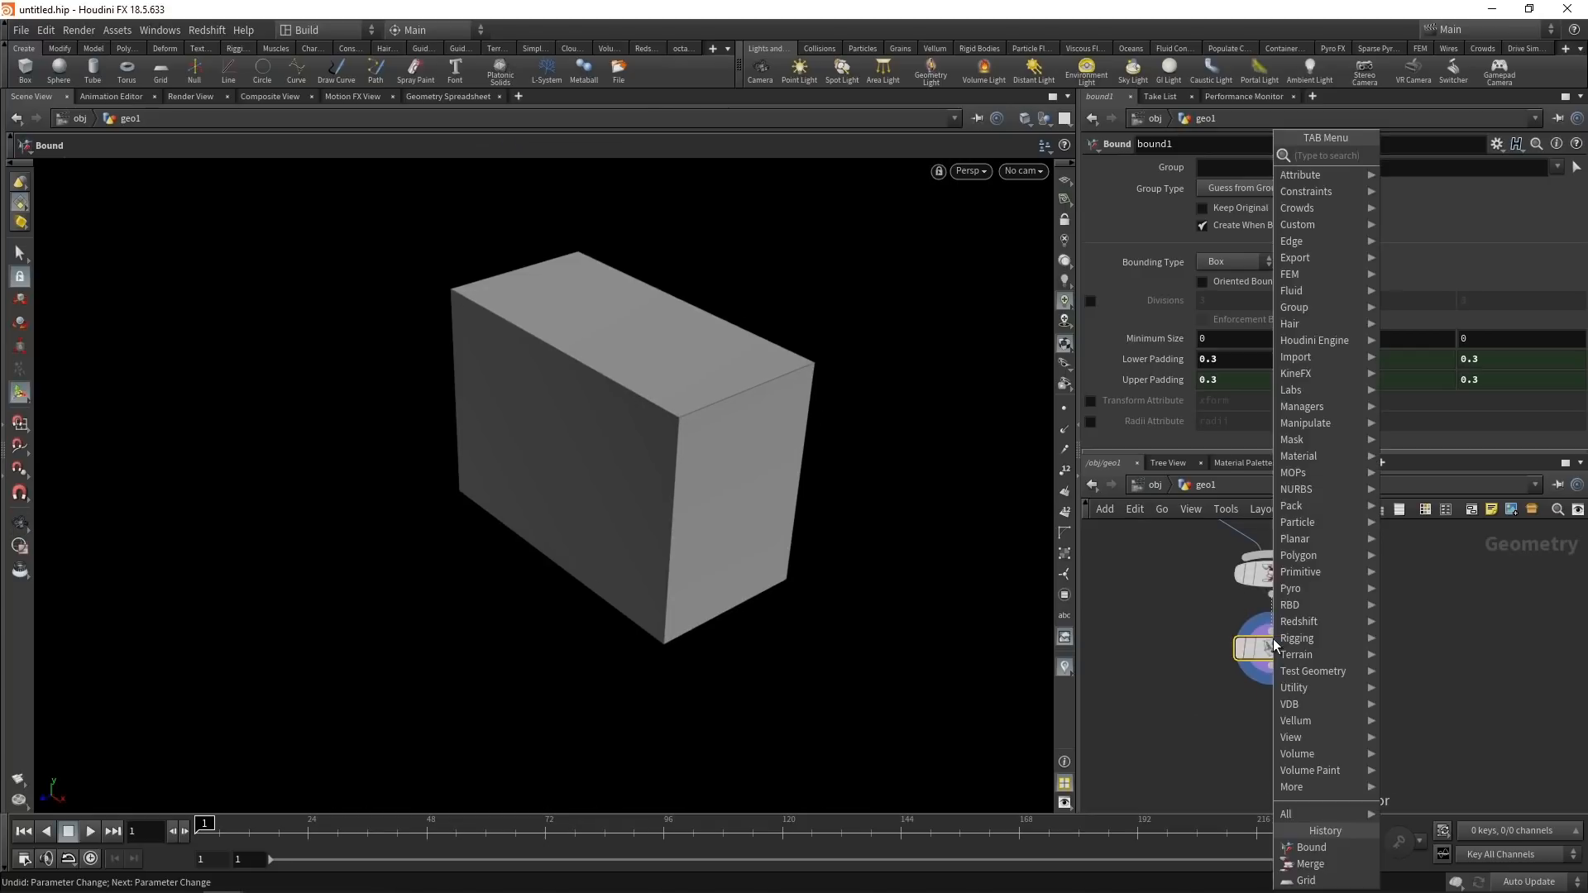
Add pointsfromvolume1 after bound1: tetrahedral layout, 0.05 spacing, jitter scale 1.
type("pointsfrom")
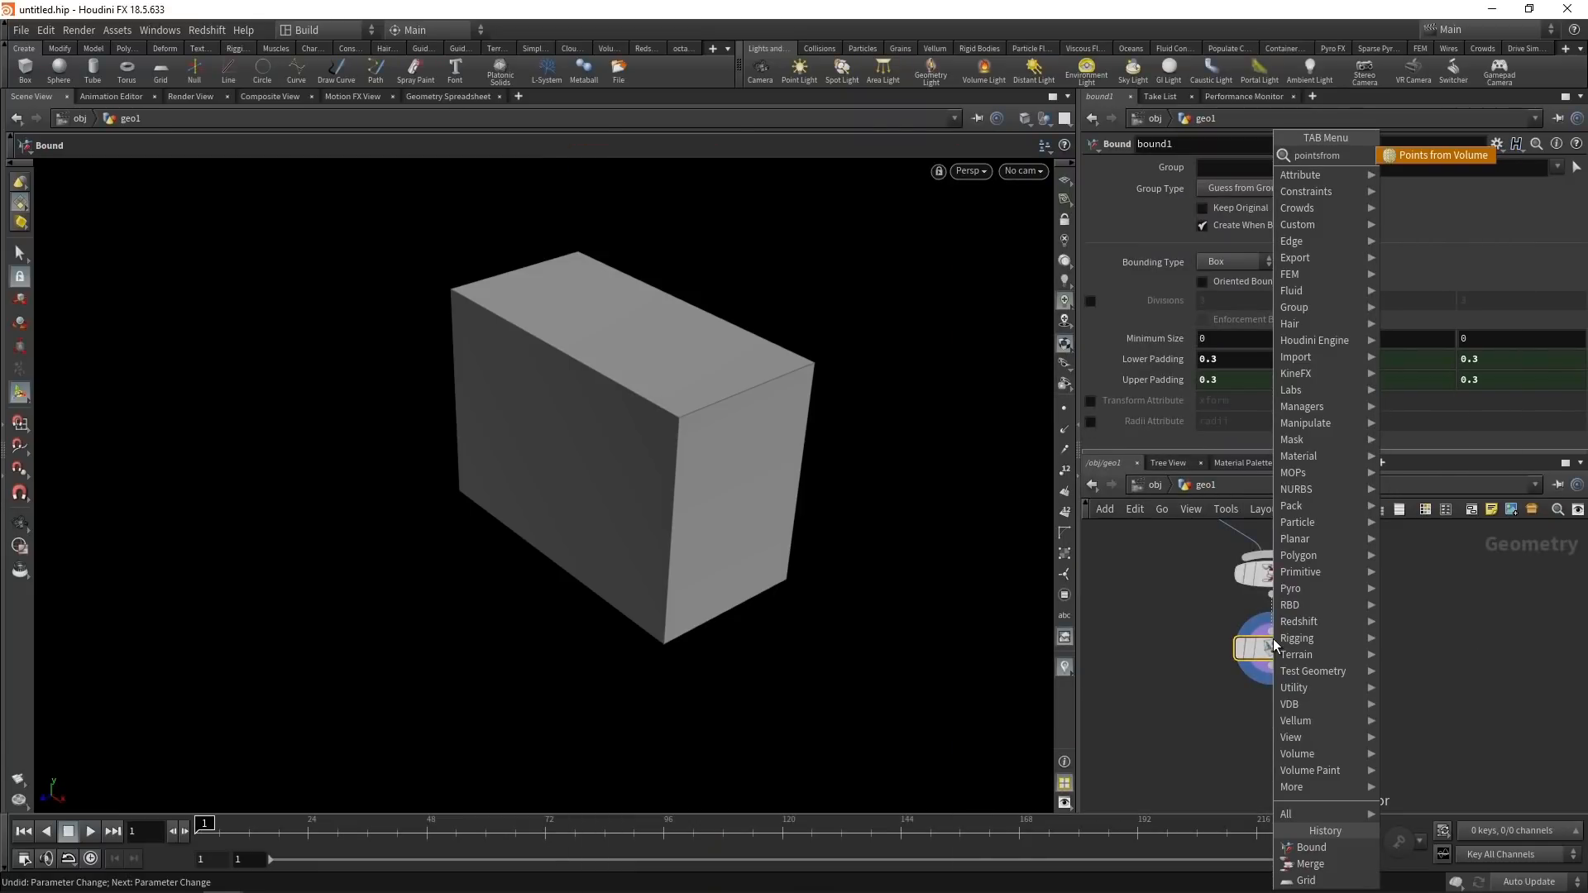
left_click(1438, 154)
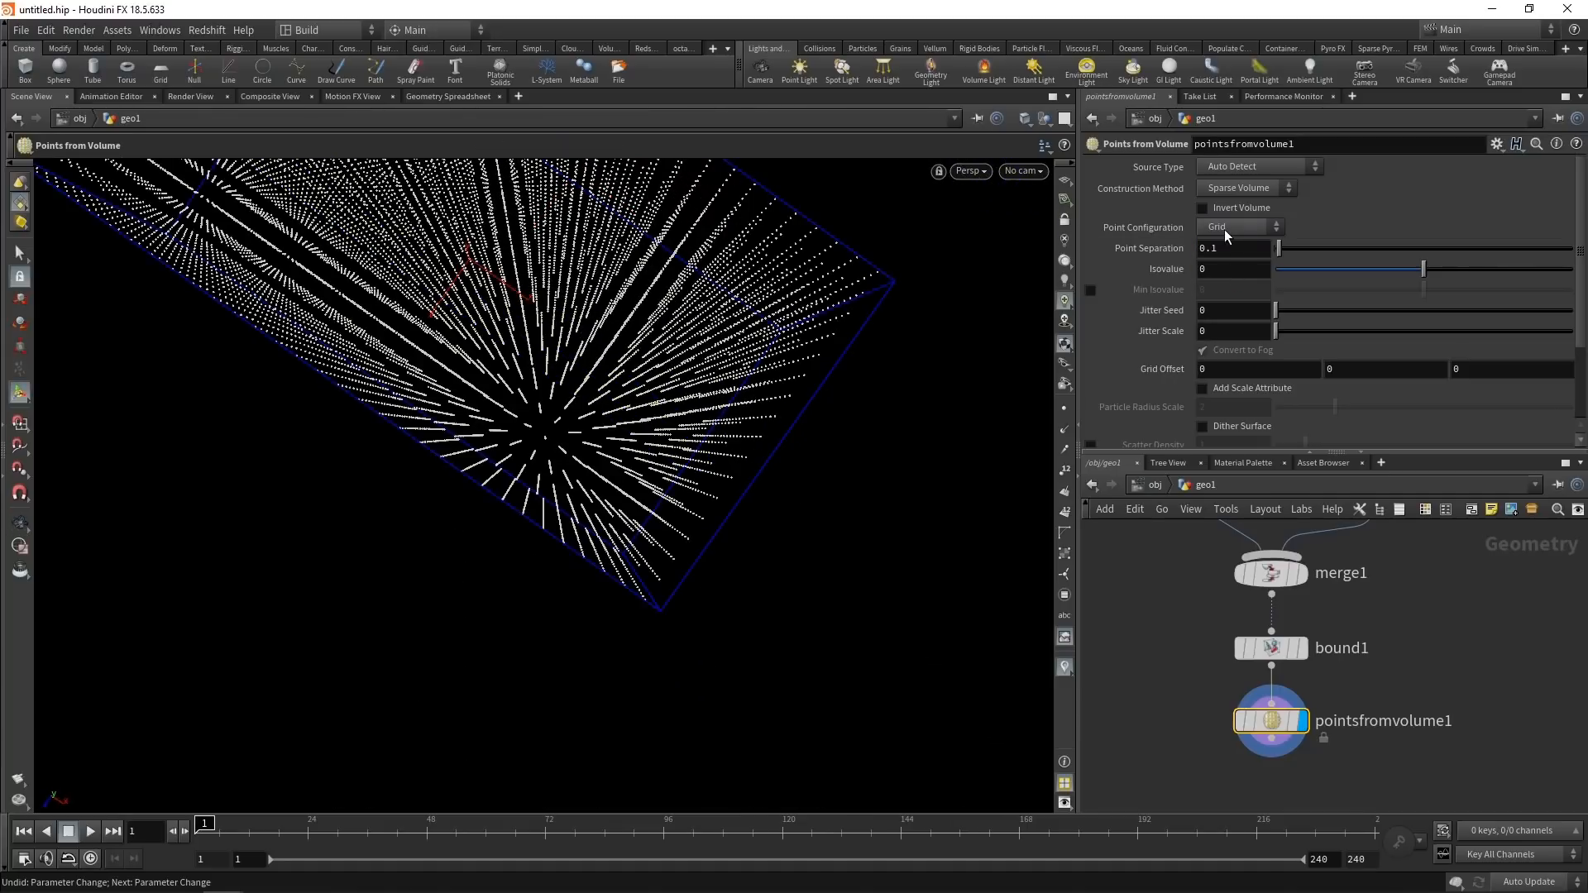
left_click(1237, 226)
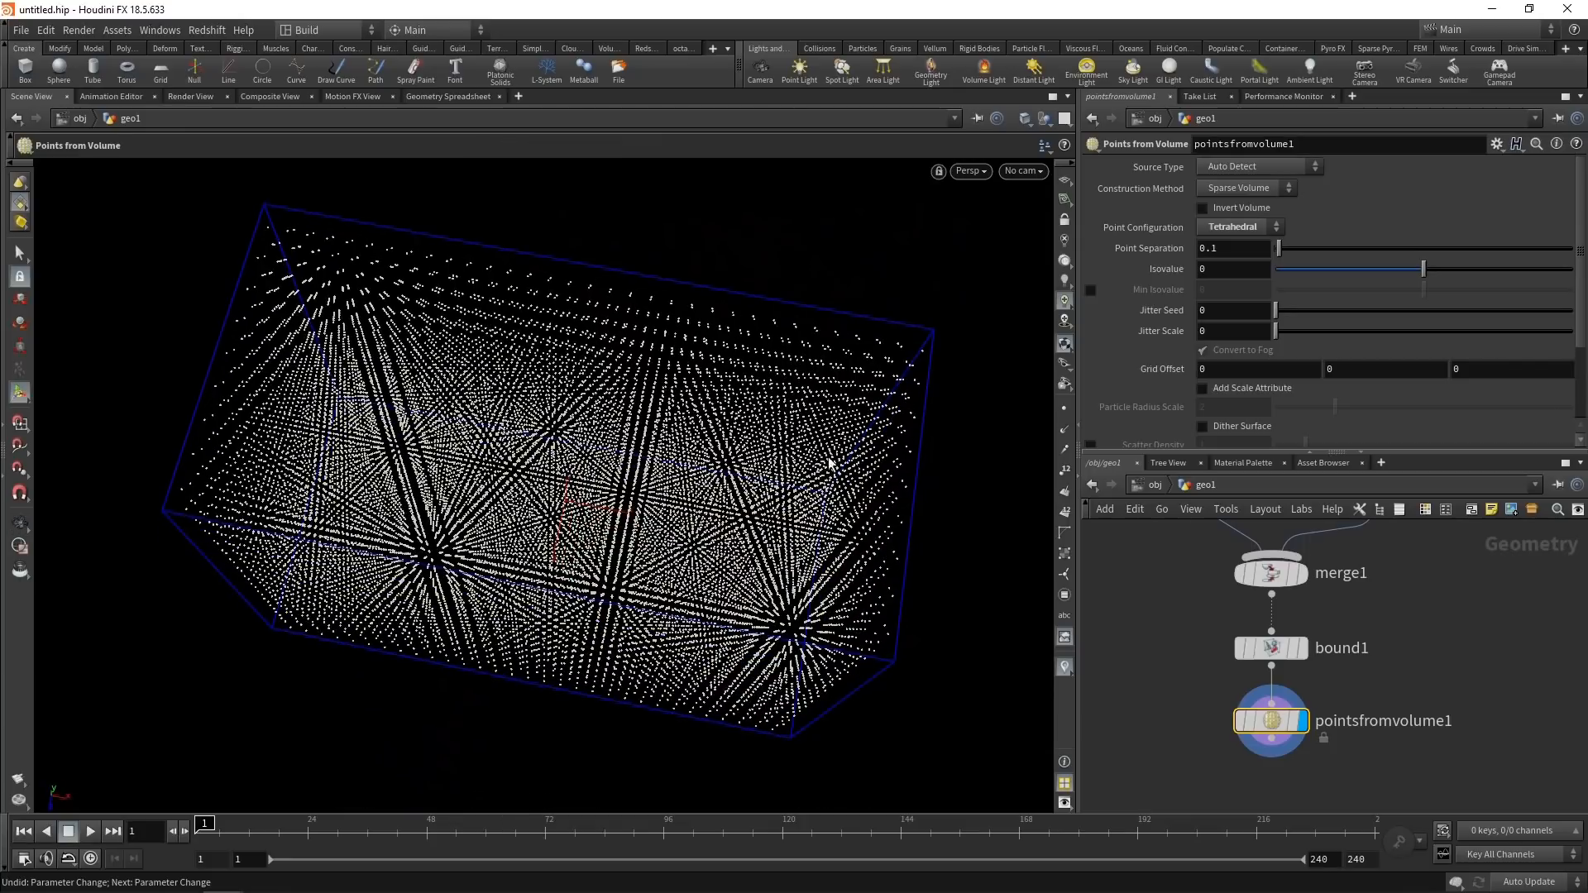
mouse_move(1064, 281)
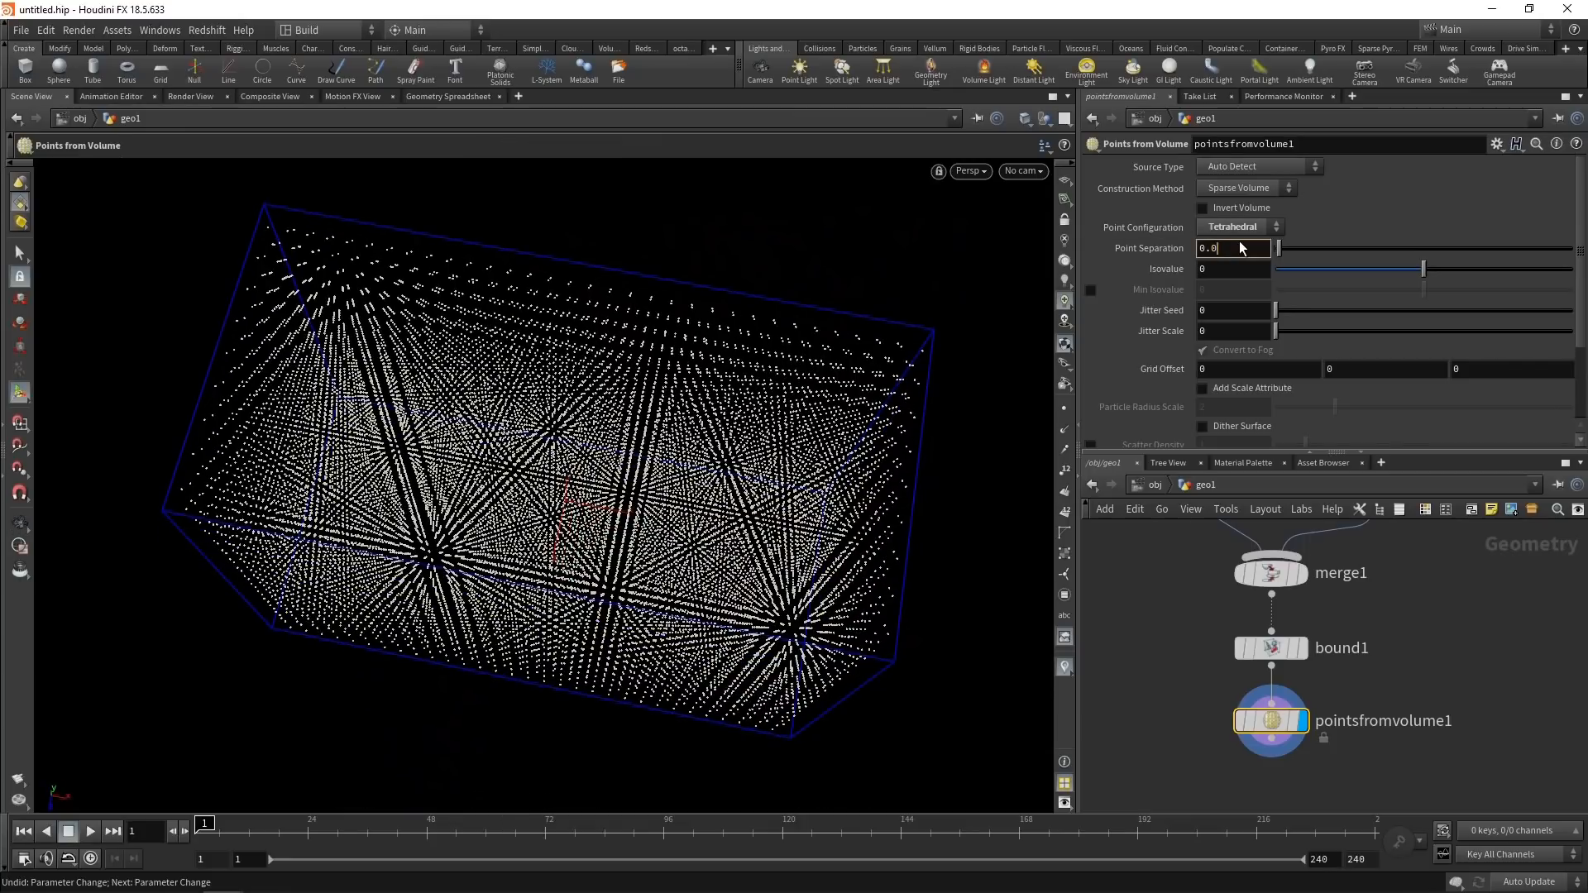
type("0.05")
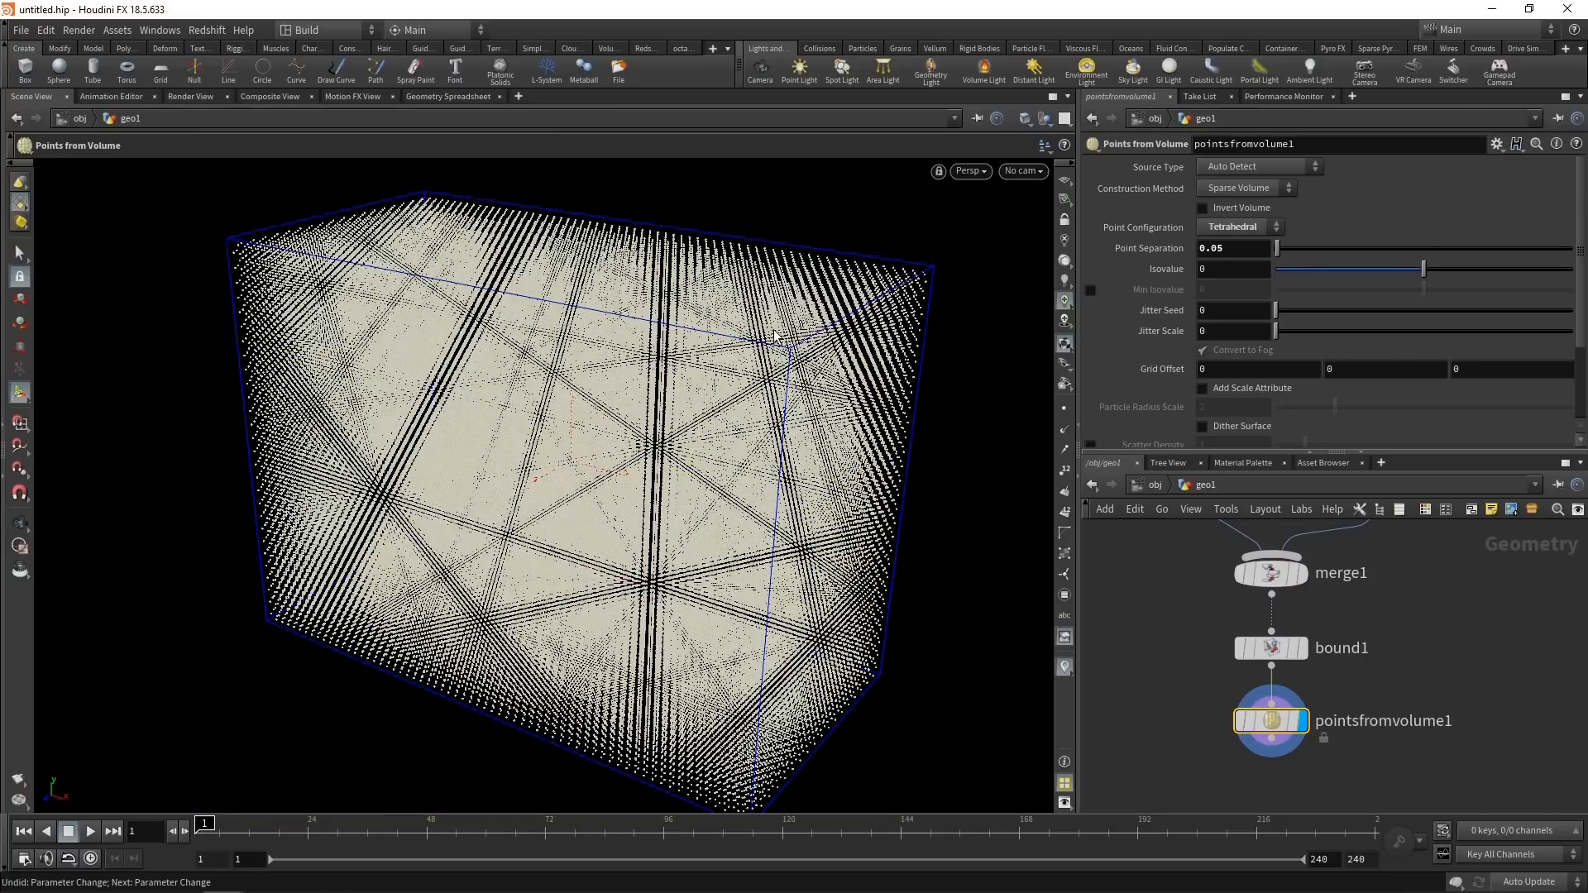
left_click(1232, 330)
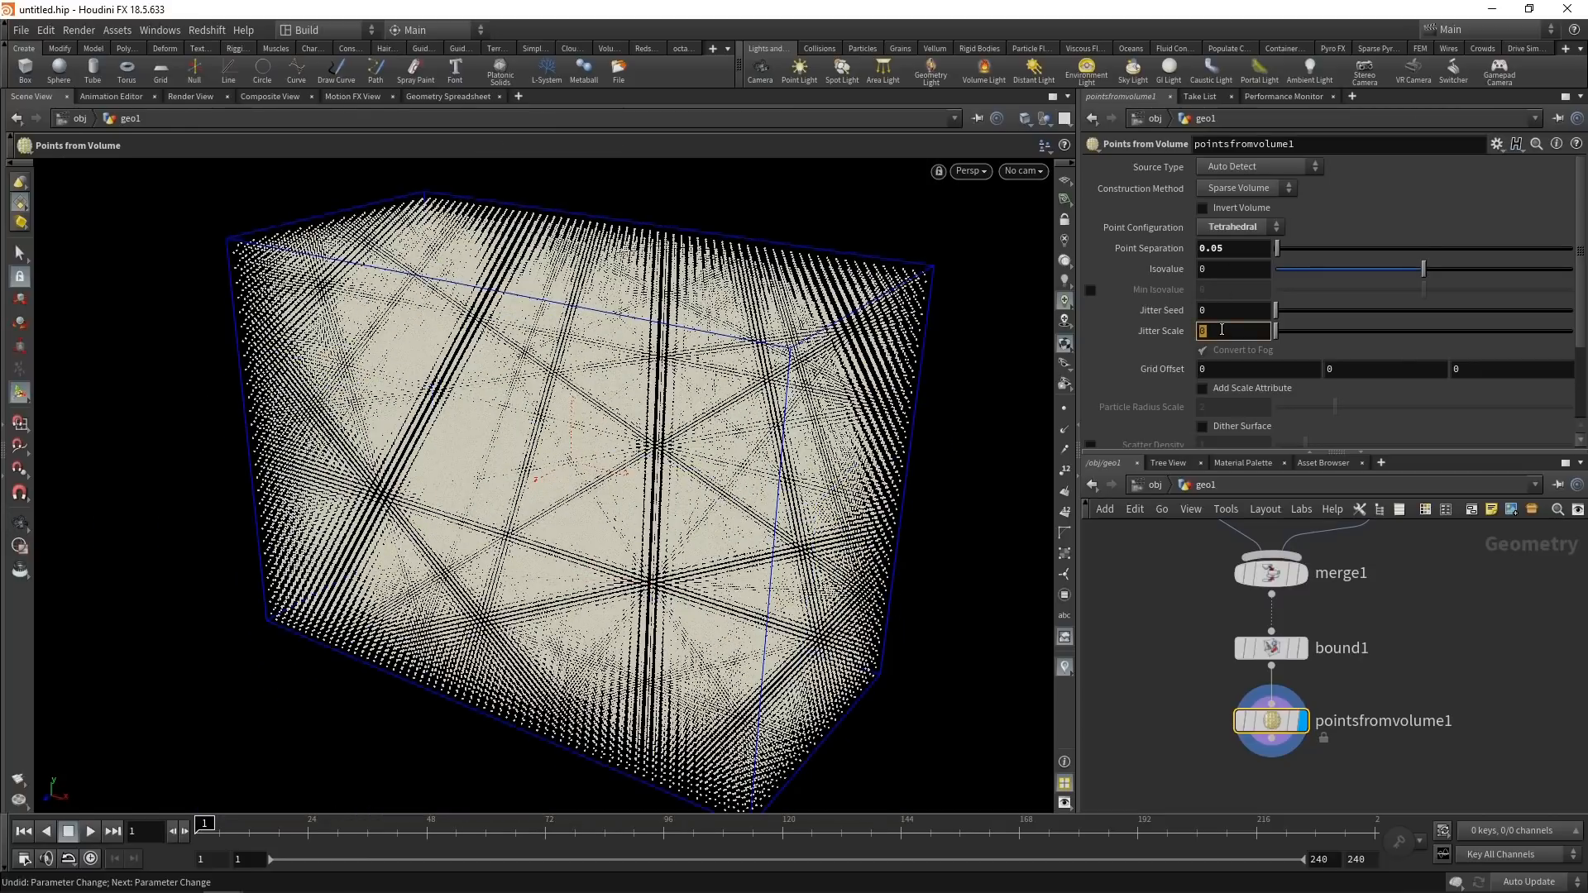
type("1")
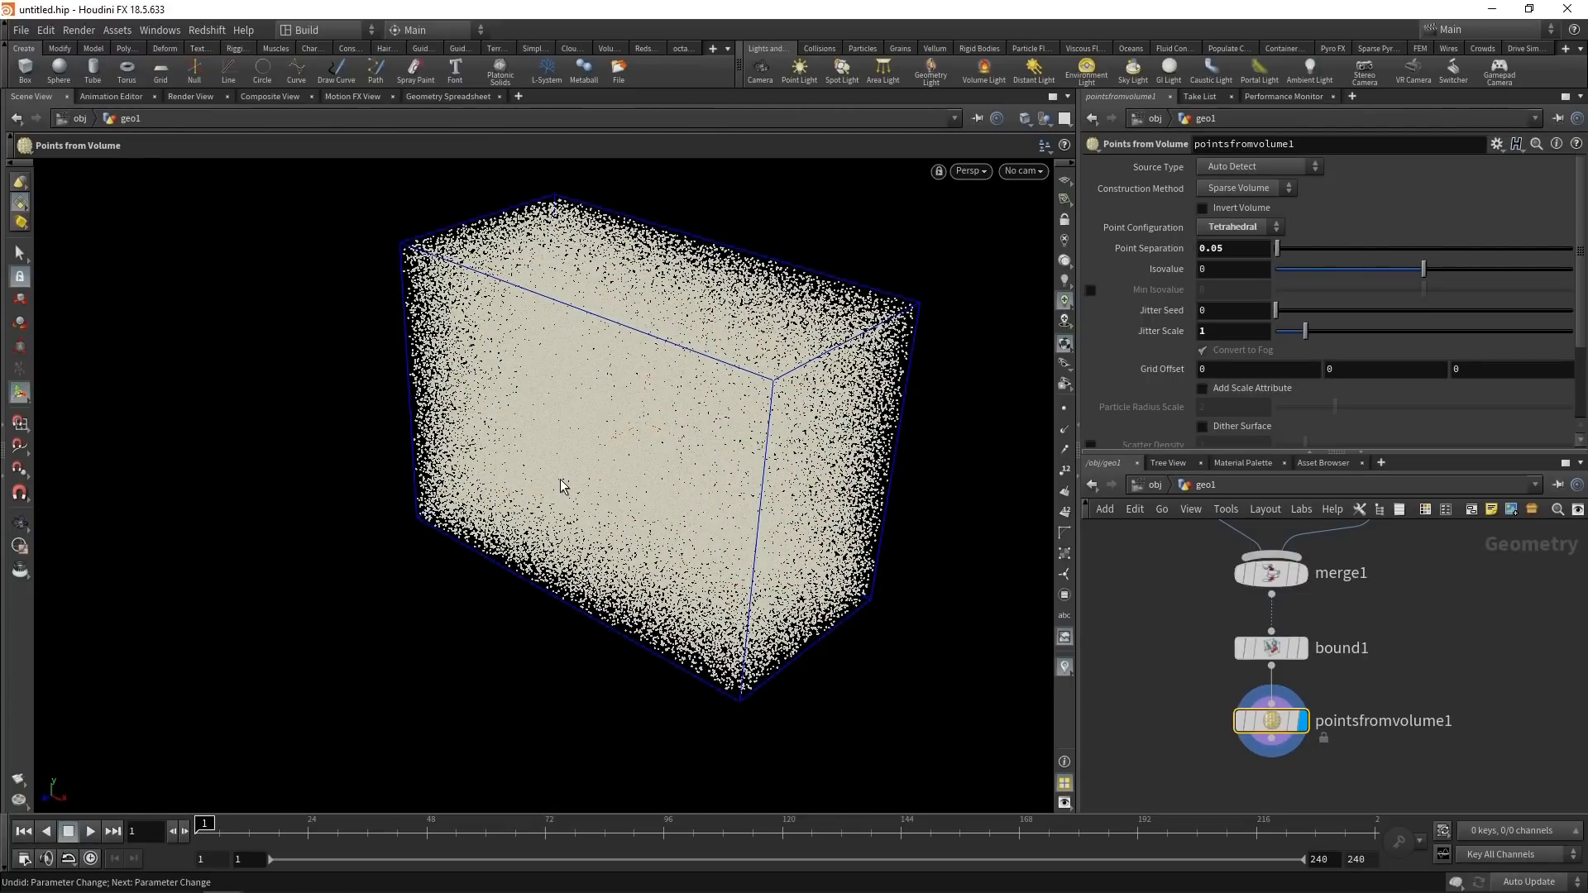
Wire windingnumber1 with the scattered points and merge1 as inputs, and display it.
key("ctrl+s")
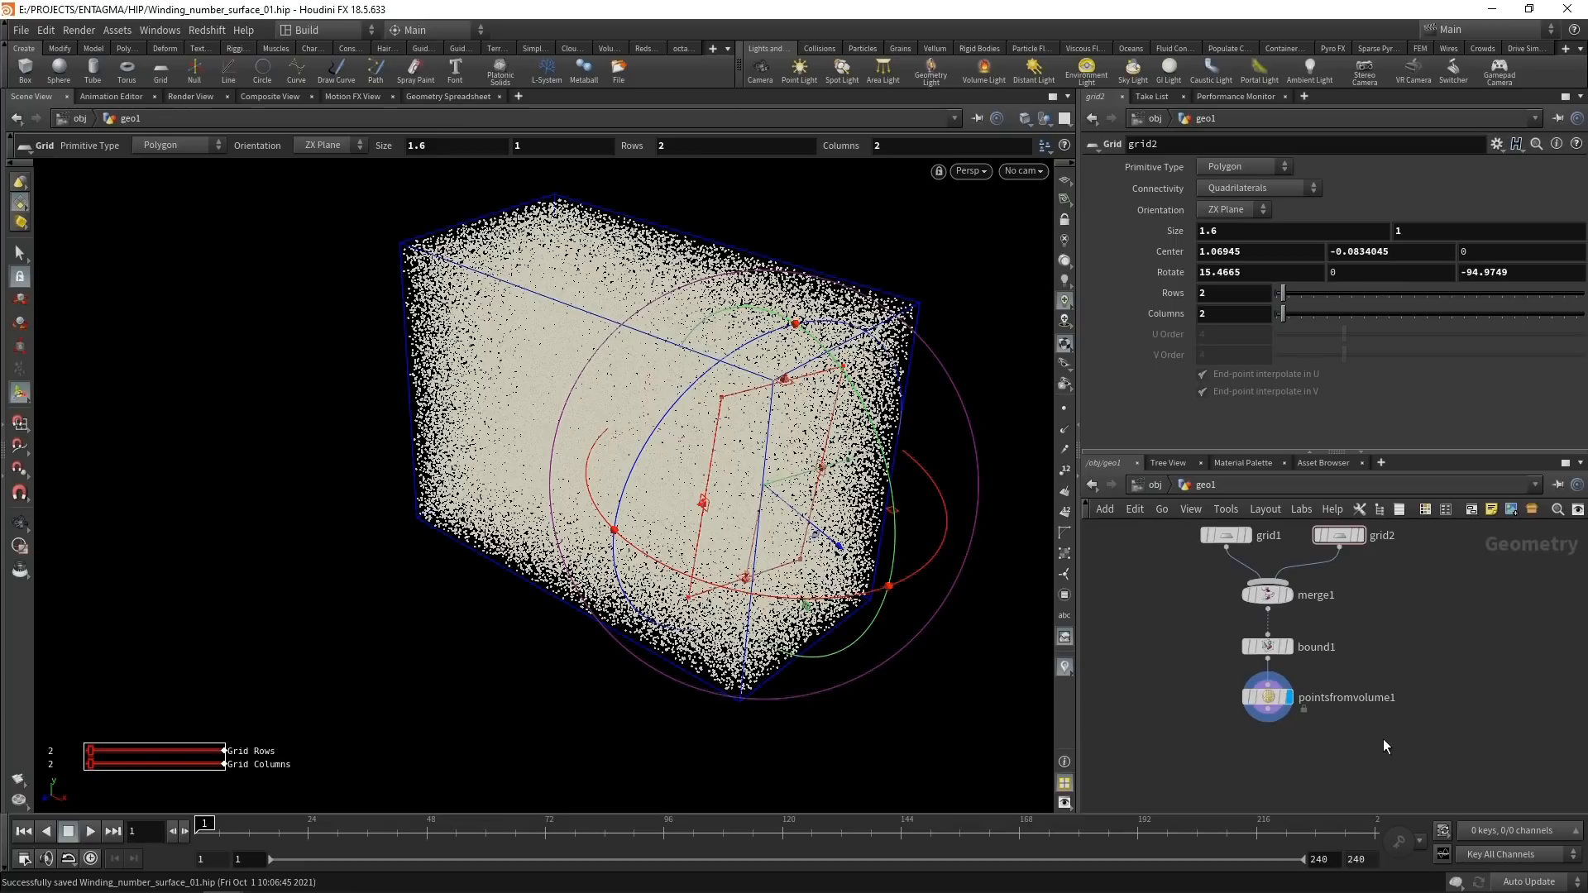
left_click(1381, 728)
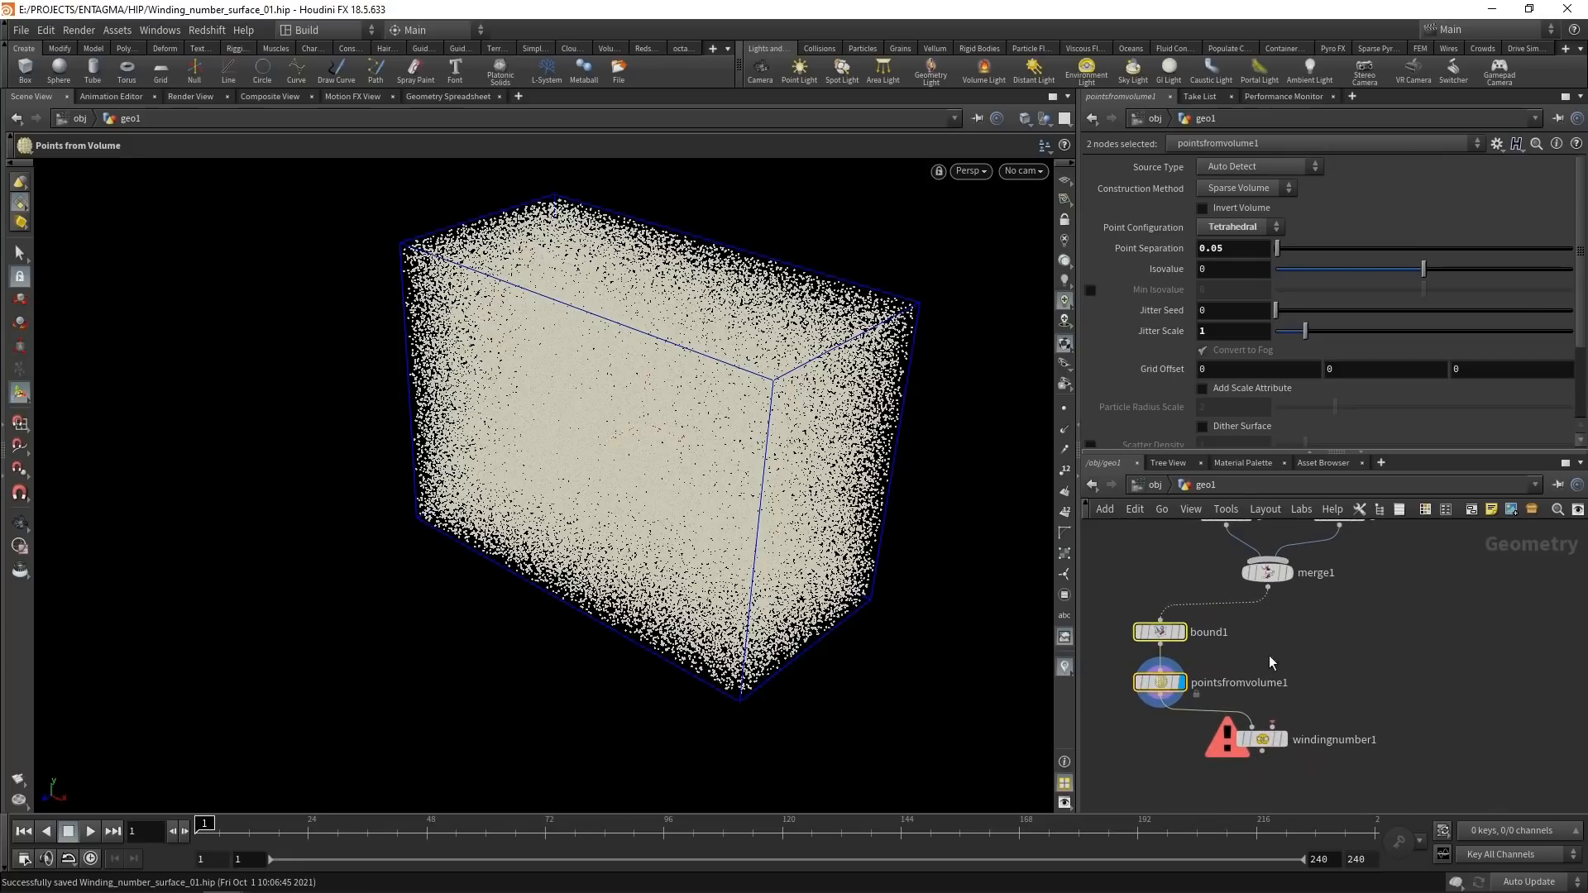
mouse_move(1294, 749)
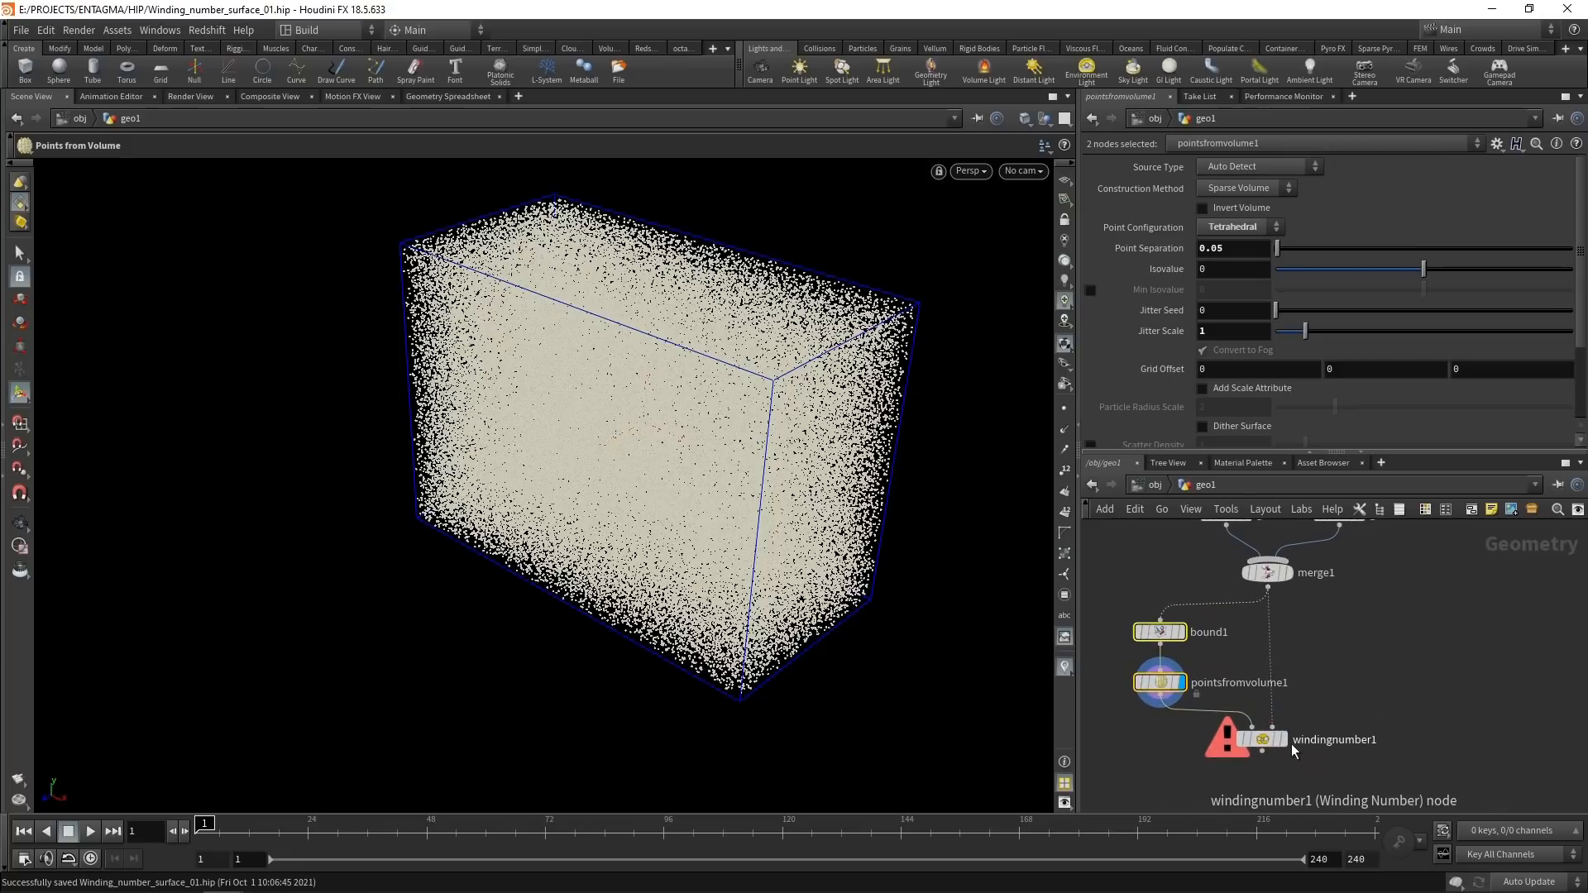
mouse_move(1158, 687)
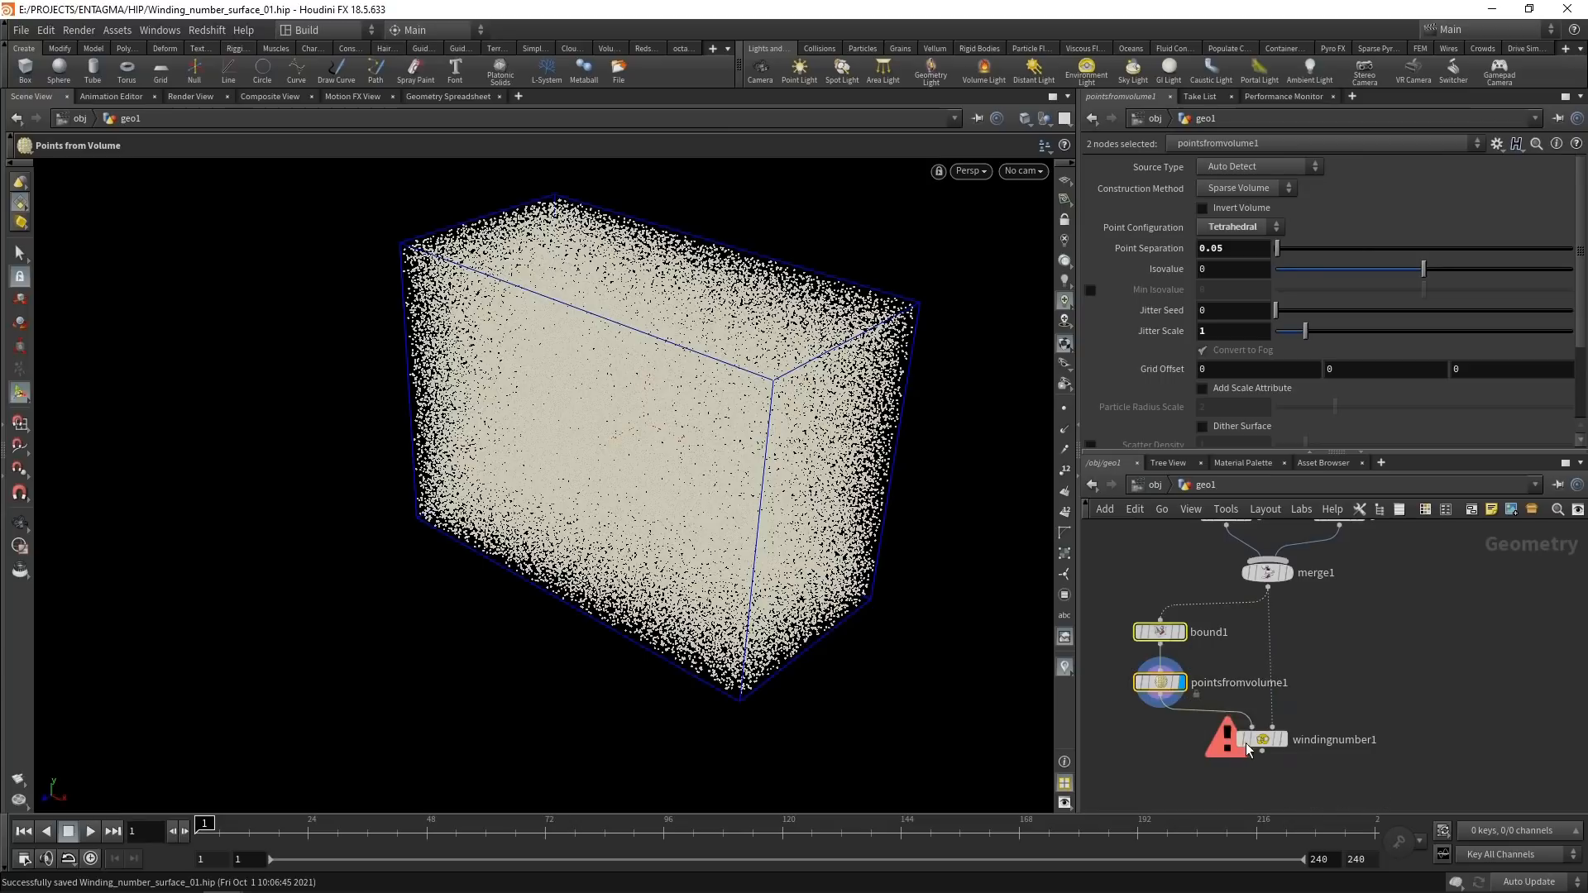
left_click(1259, 739)
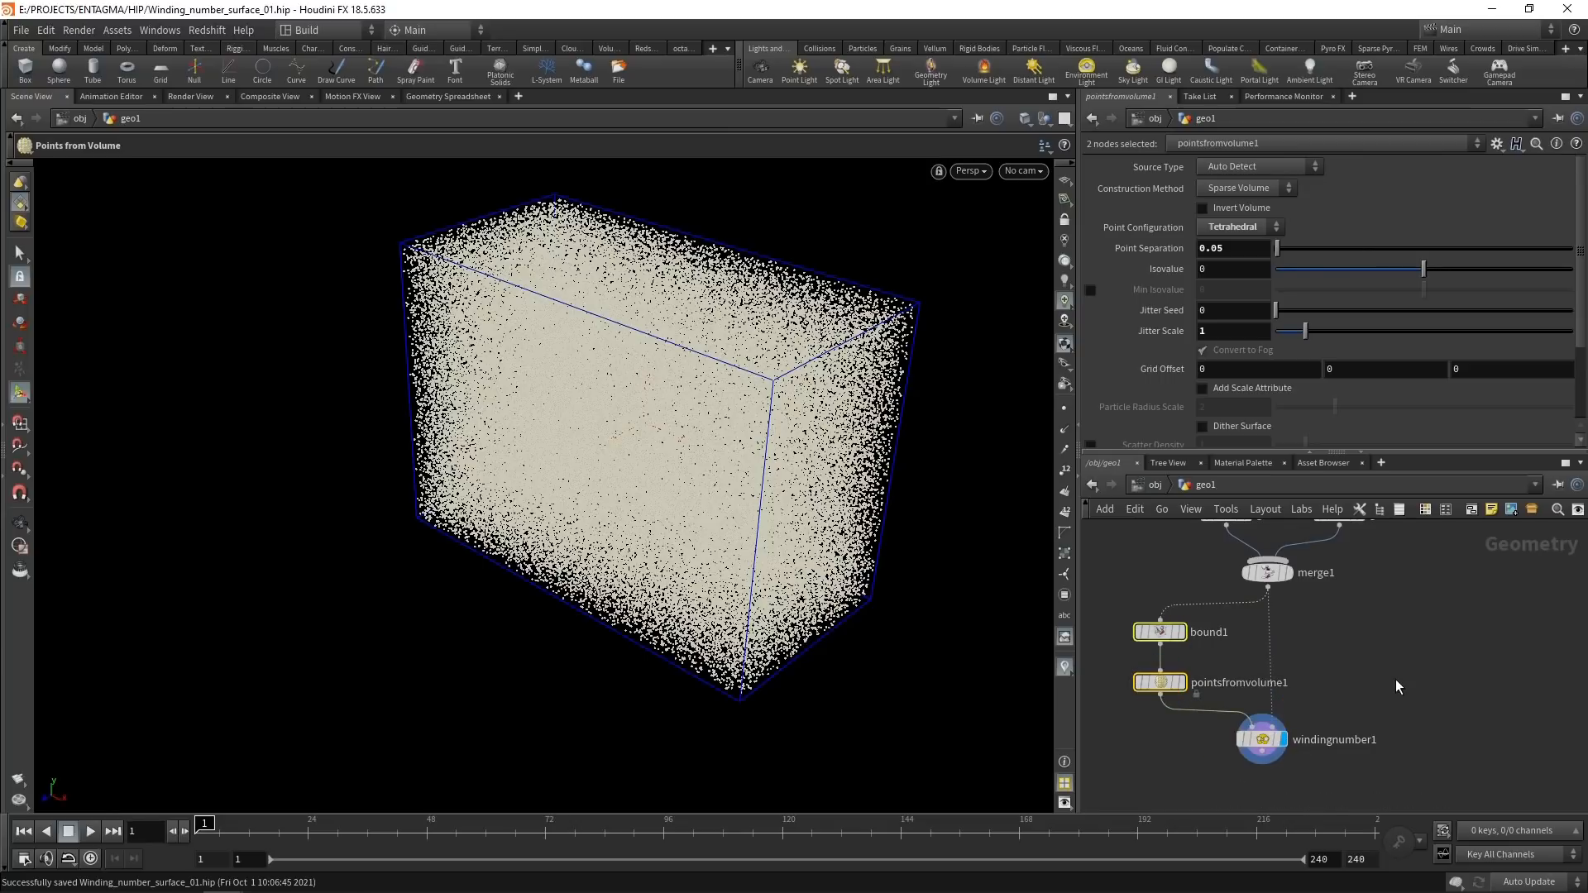
left_click(1261, 738)
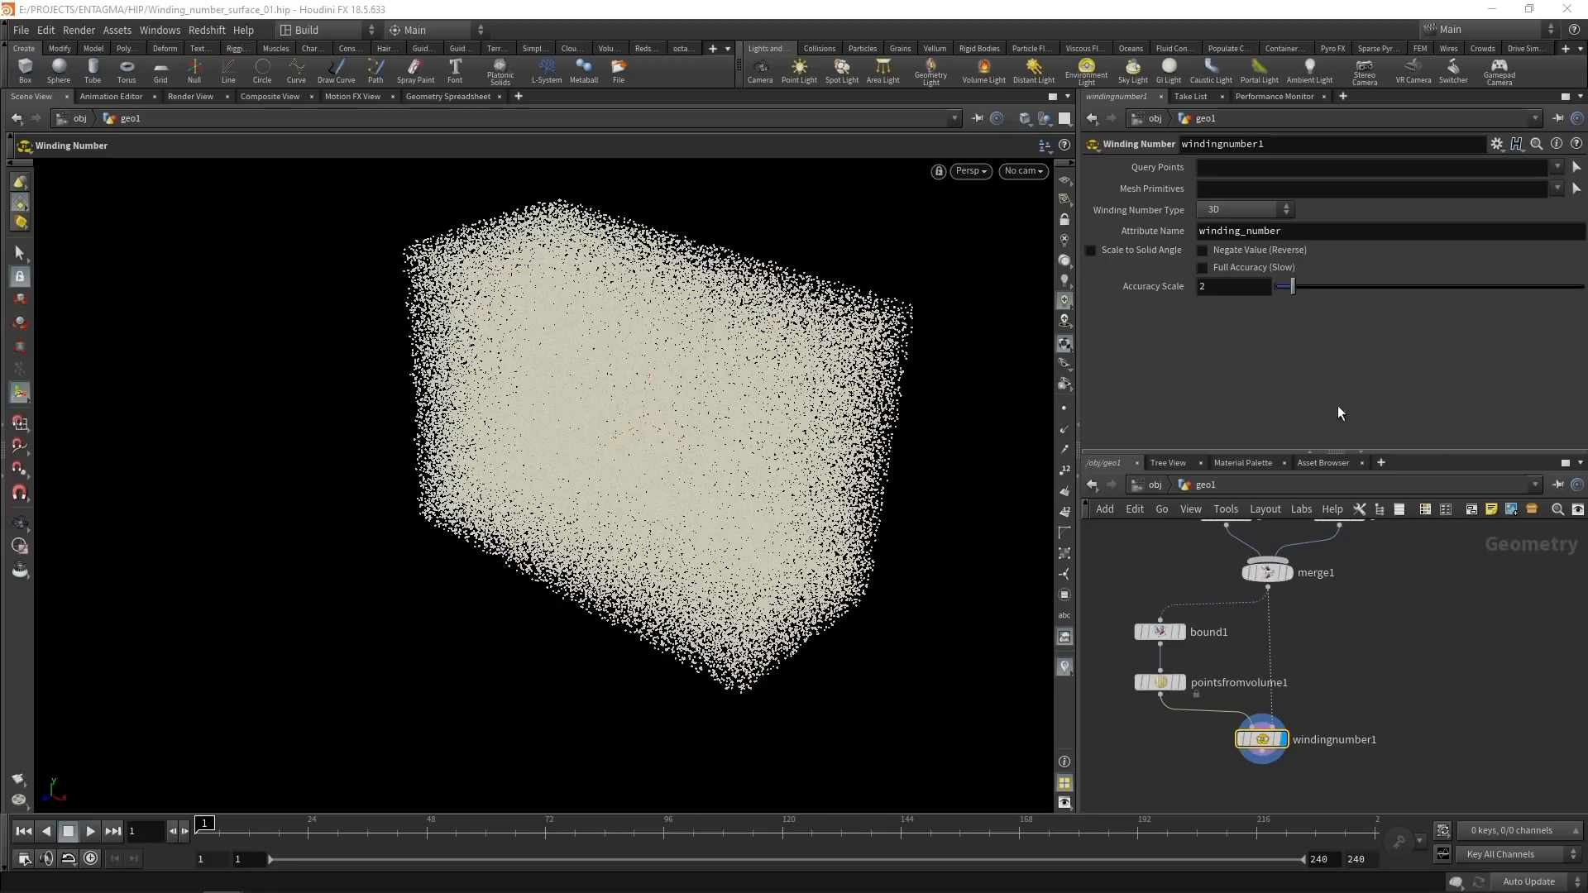
mouse_move(780, 491)
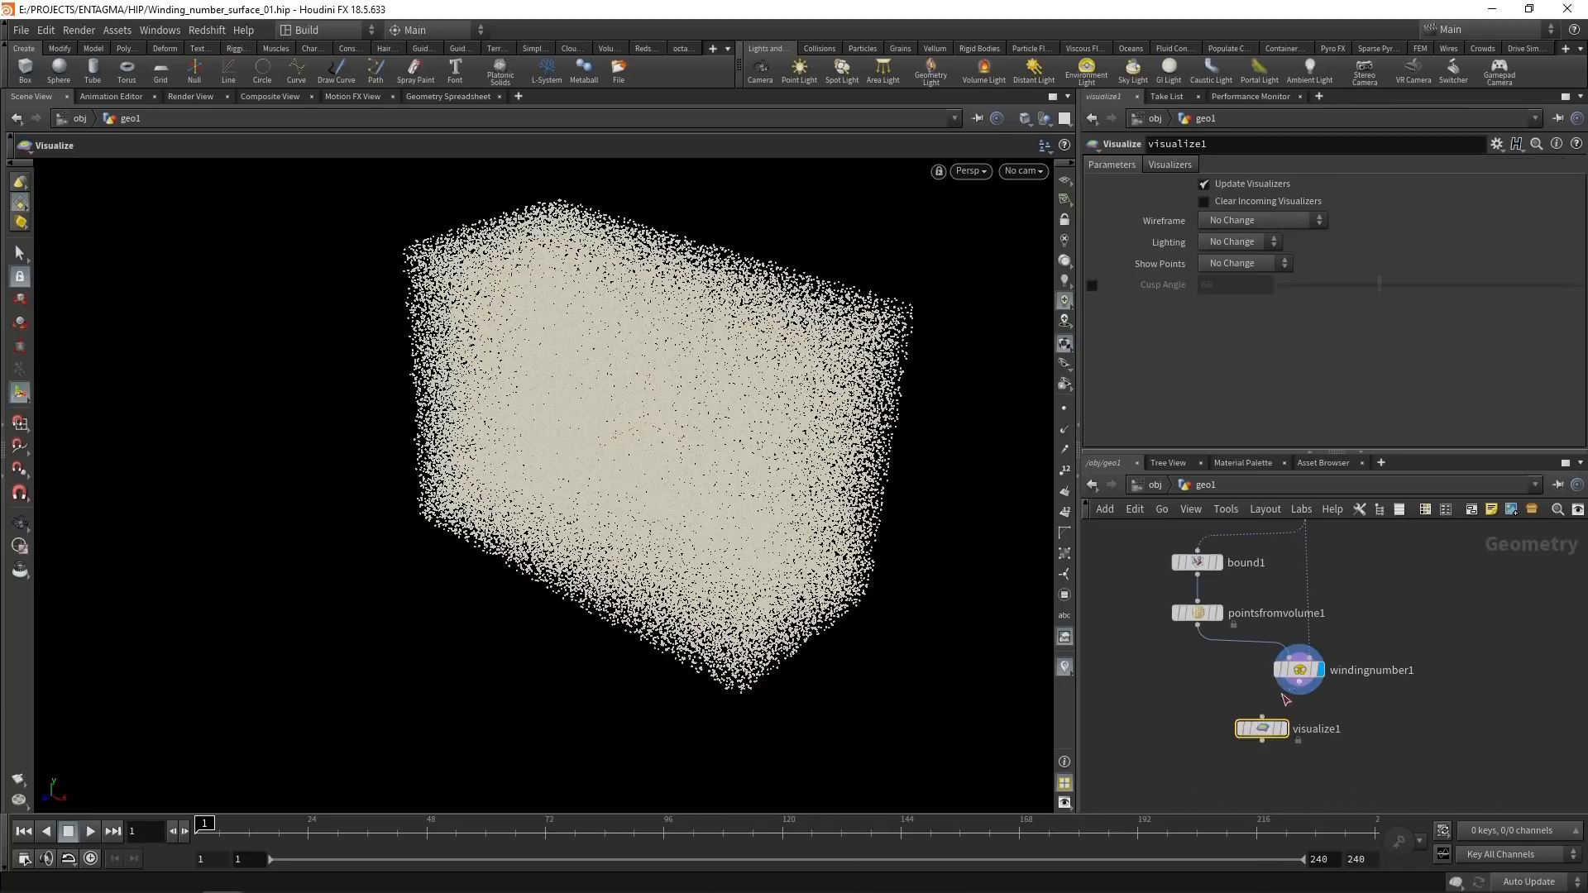
Display visualize1 and colour points with a Color visualizer on winding_number.
left_click(1261, 730)
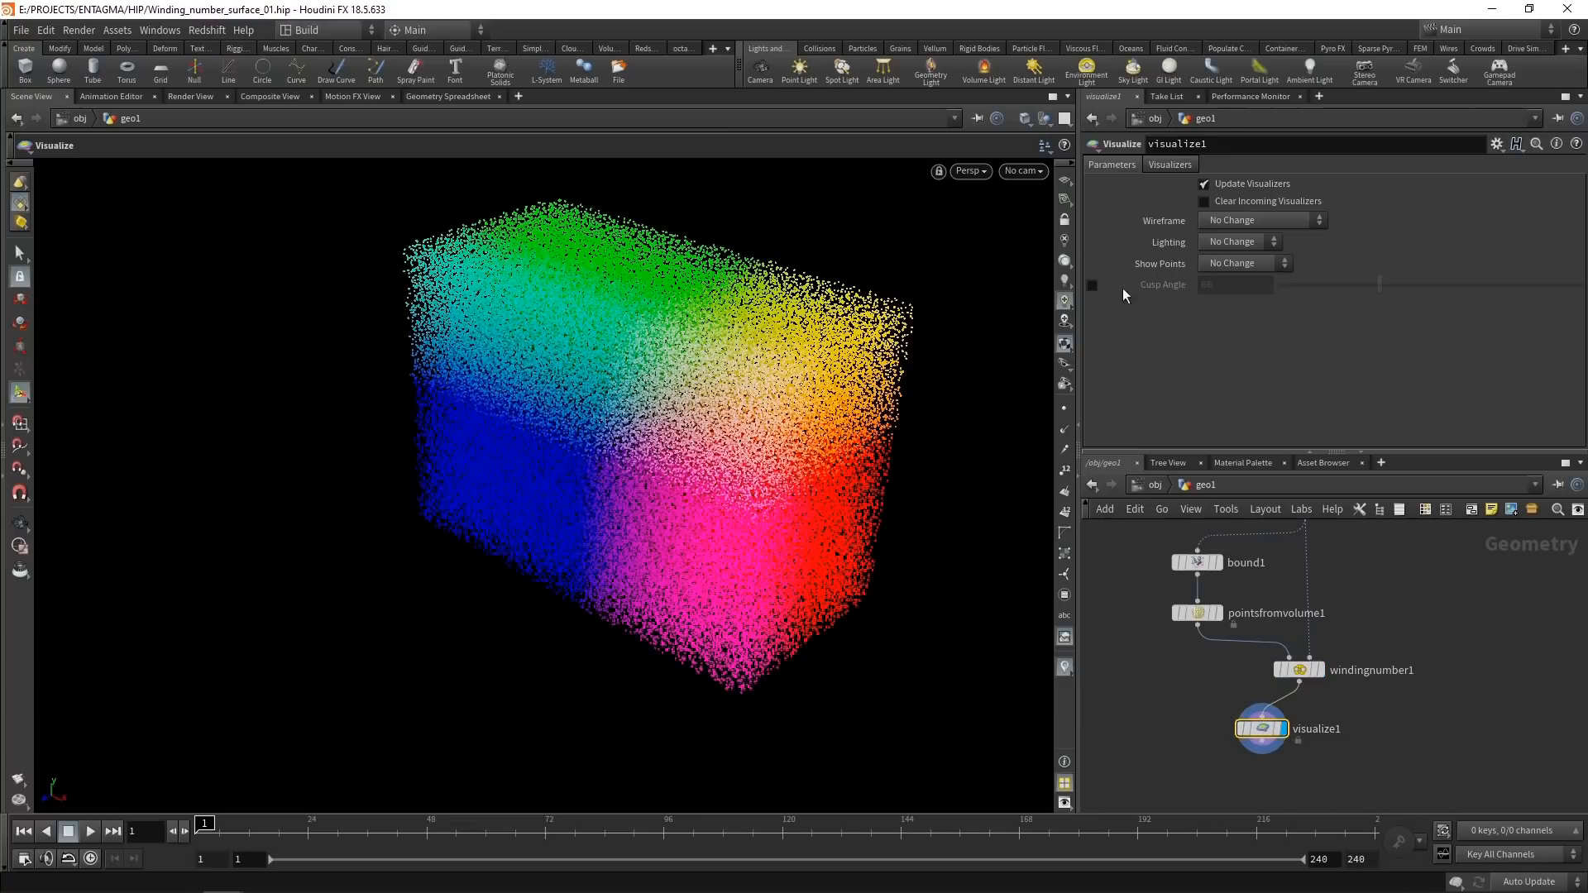
left_click(1170, 164)
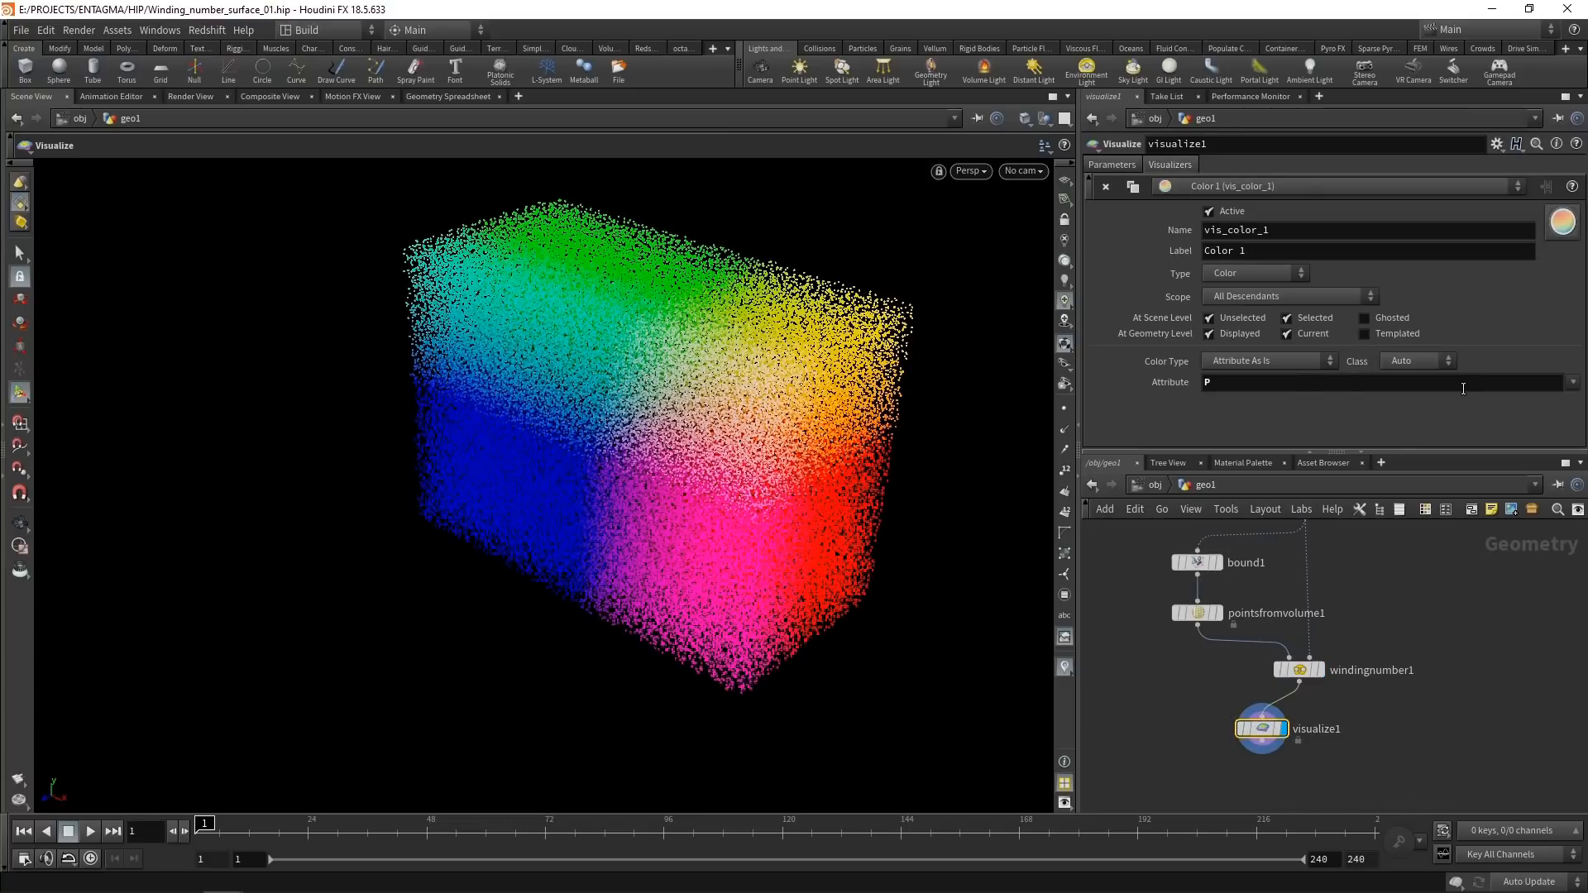
left_click(1417, 361)
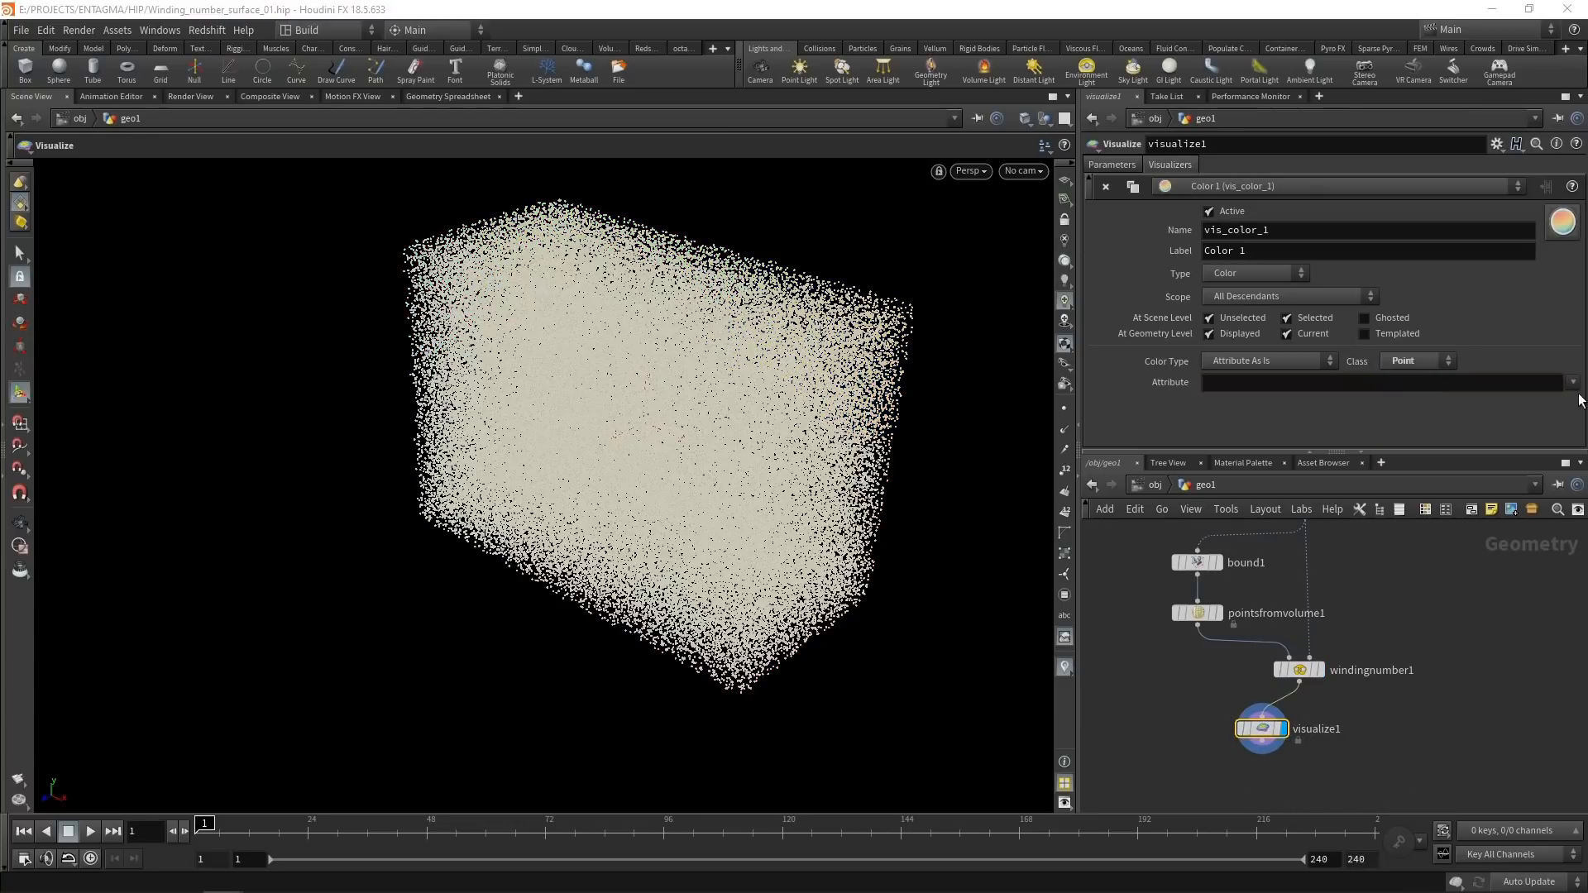
type("winding_number")
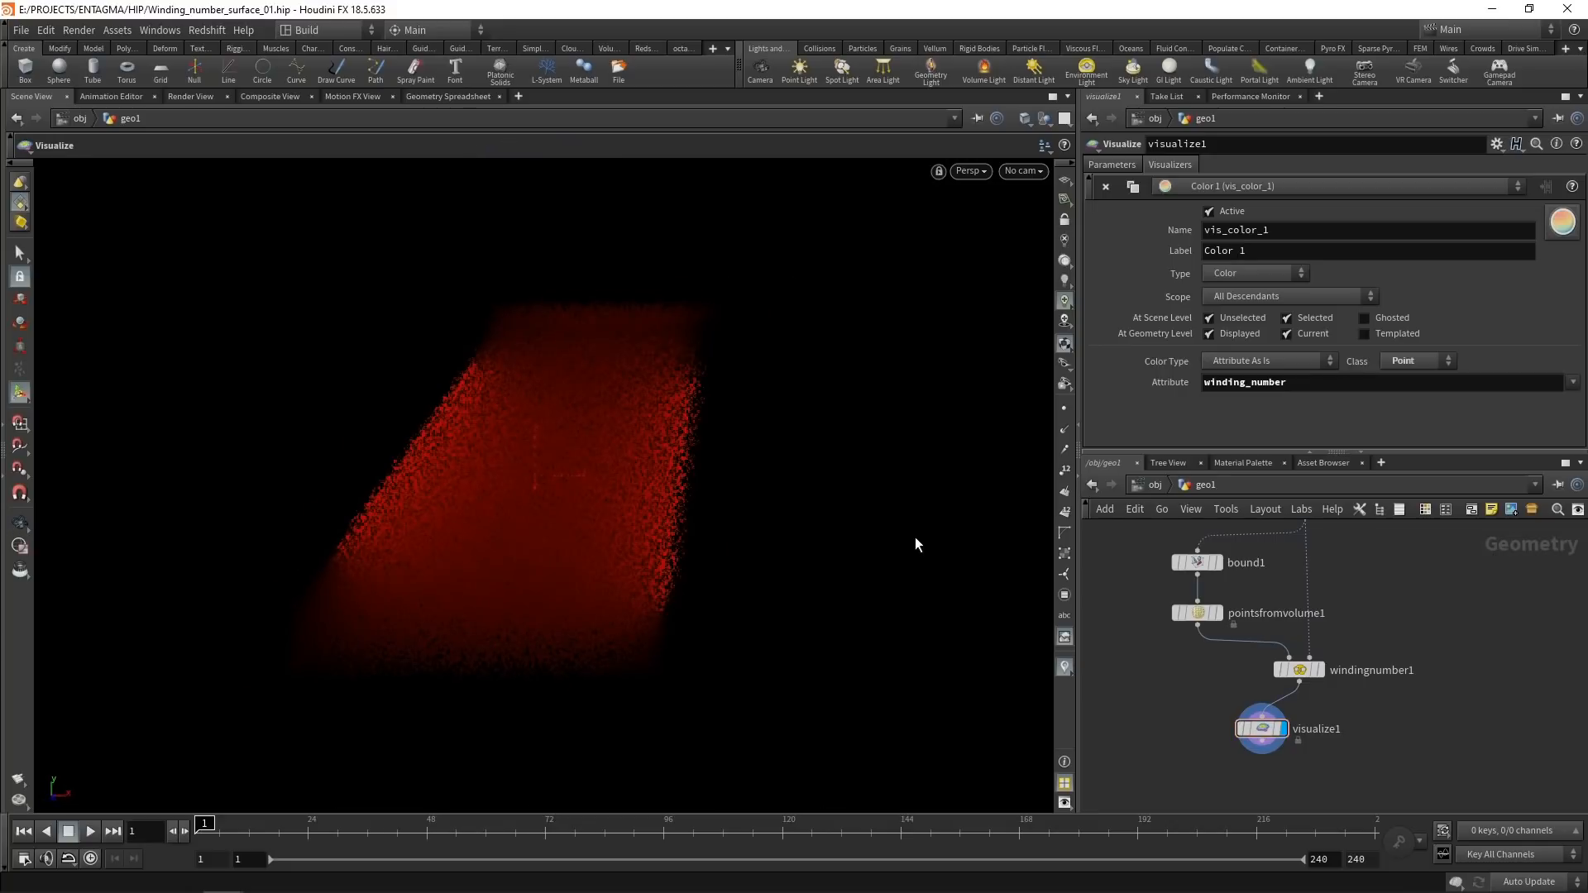
mouse_move(1312, 708)
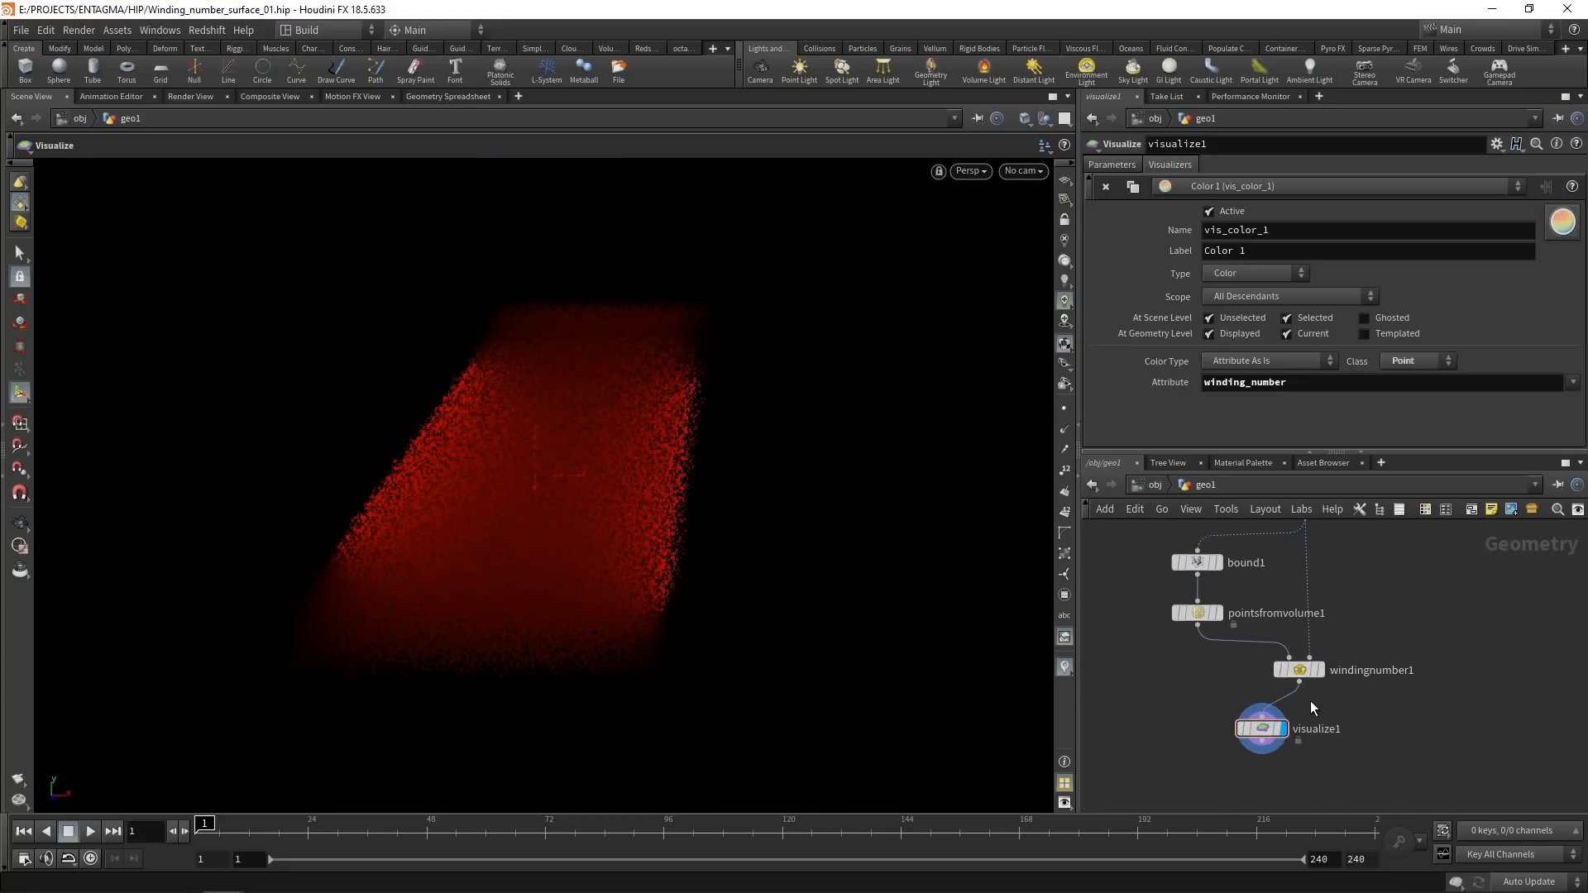
mouse_move(821, 642)
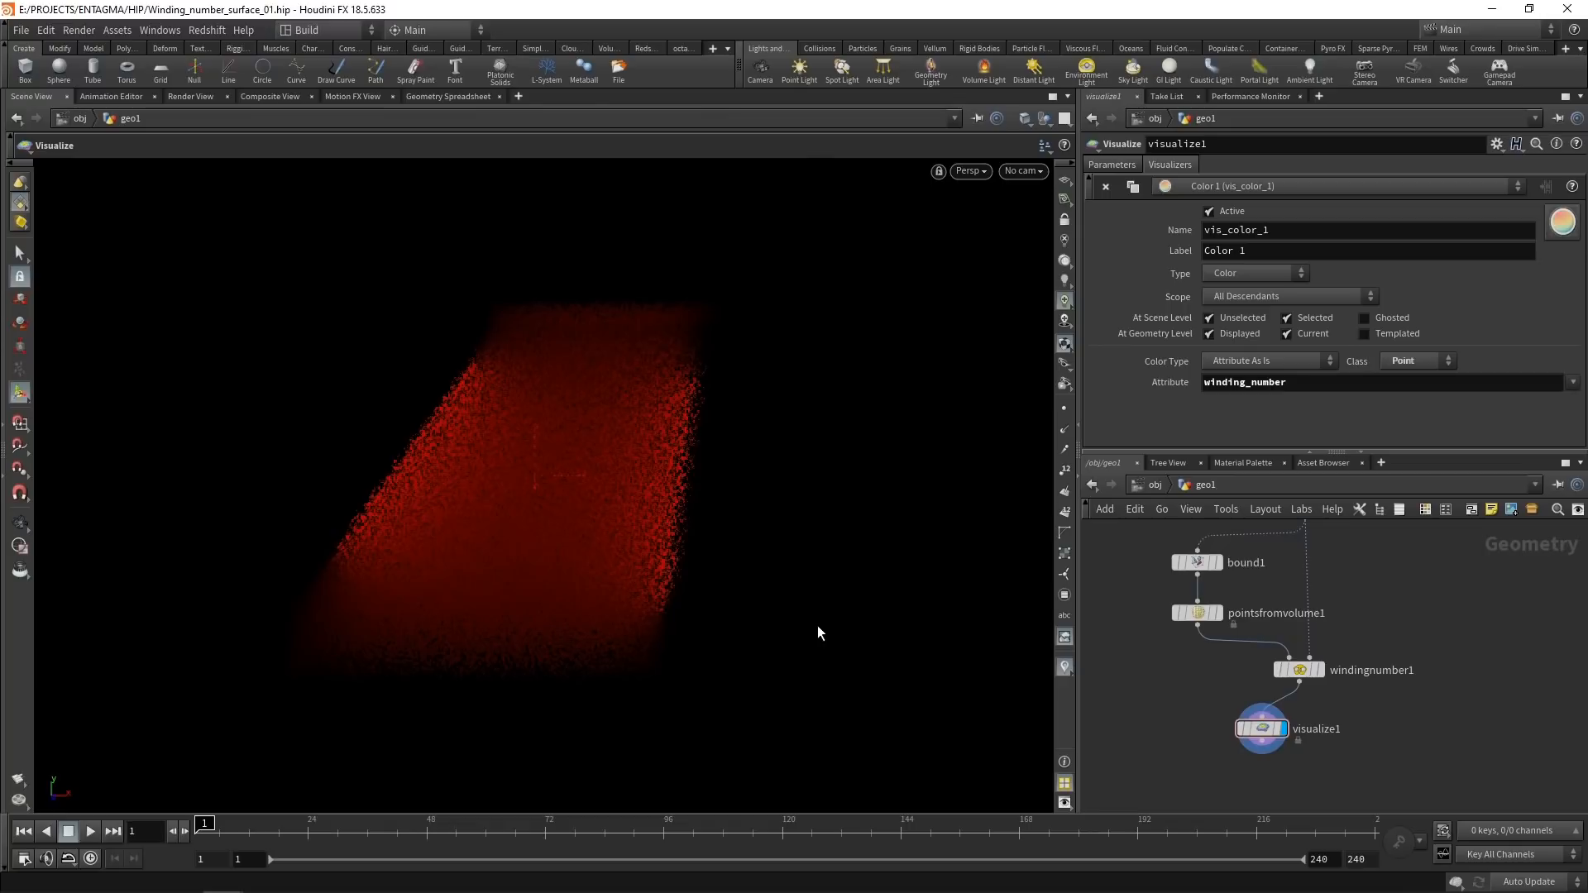
mouse_move(597, 533)
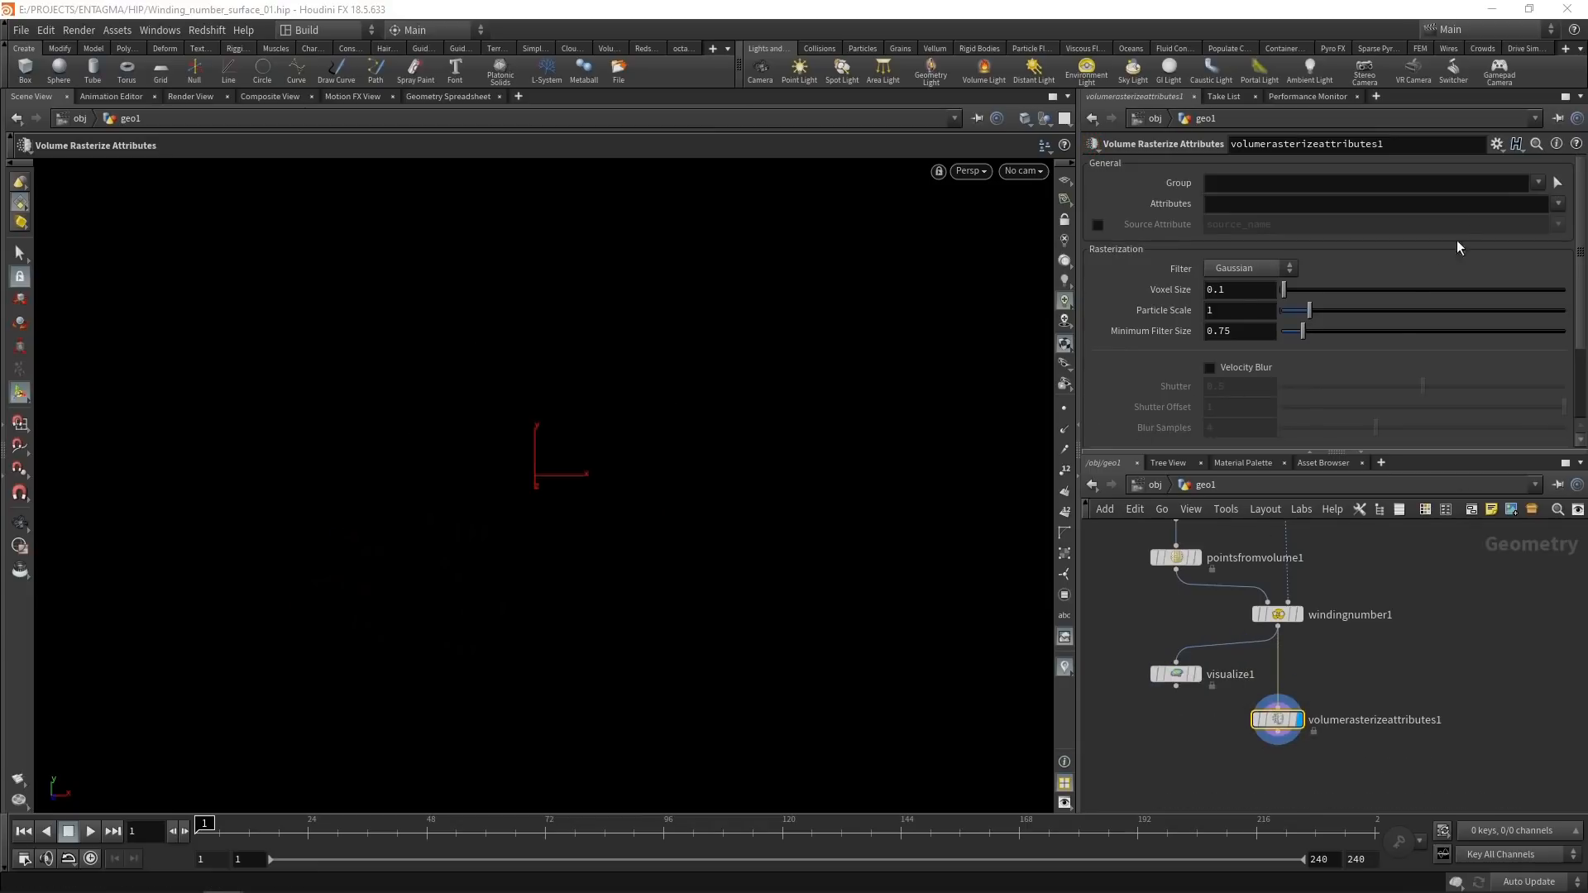
Rasterize the winding_number attribute with voxel size 0.05, matching the point spacing.
type("winding_number")
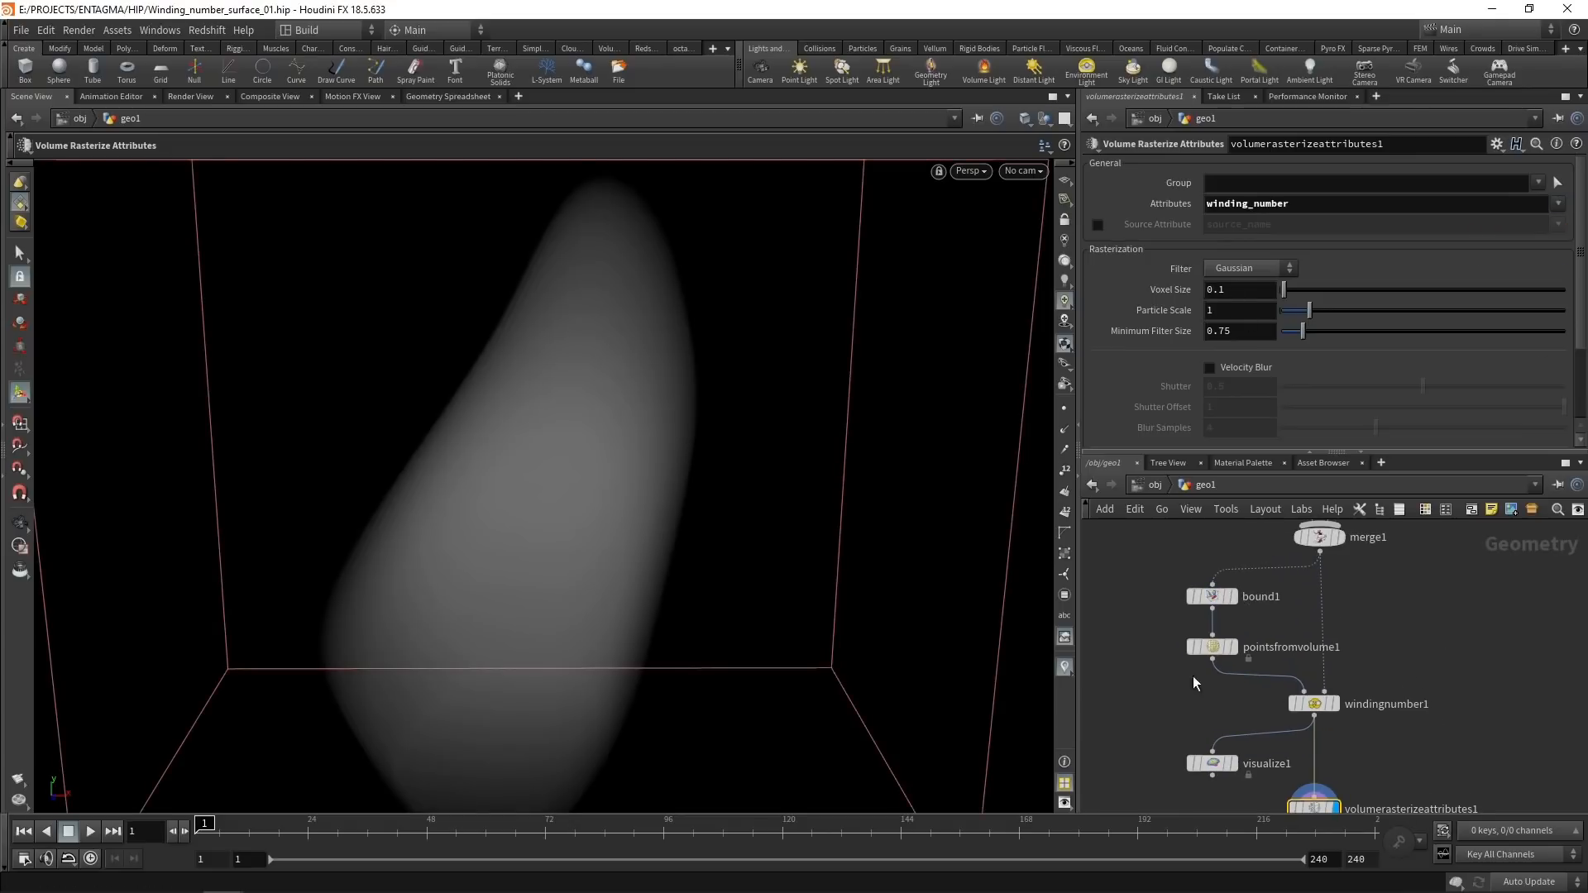
left_click(1211, 646)
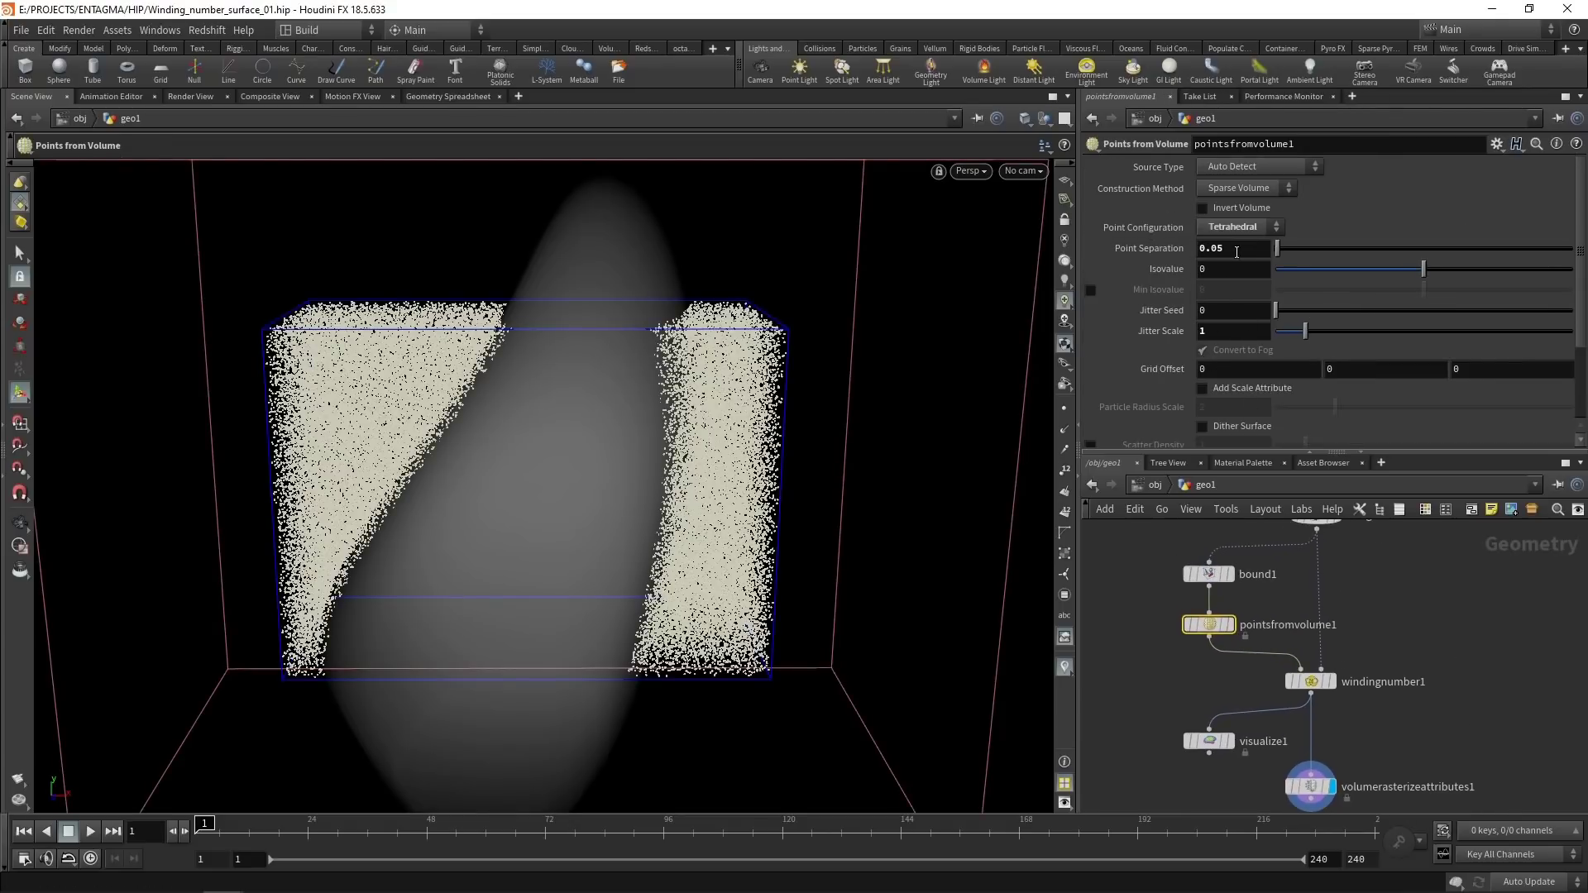
left_click(1310, 787)
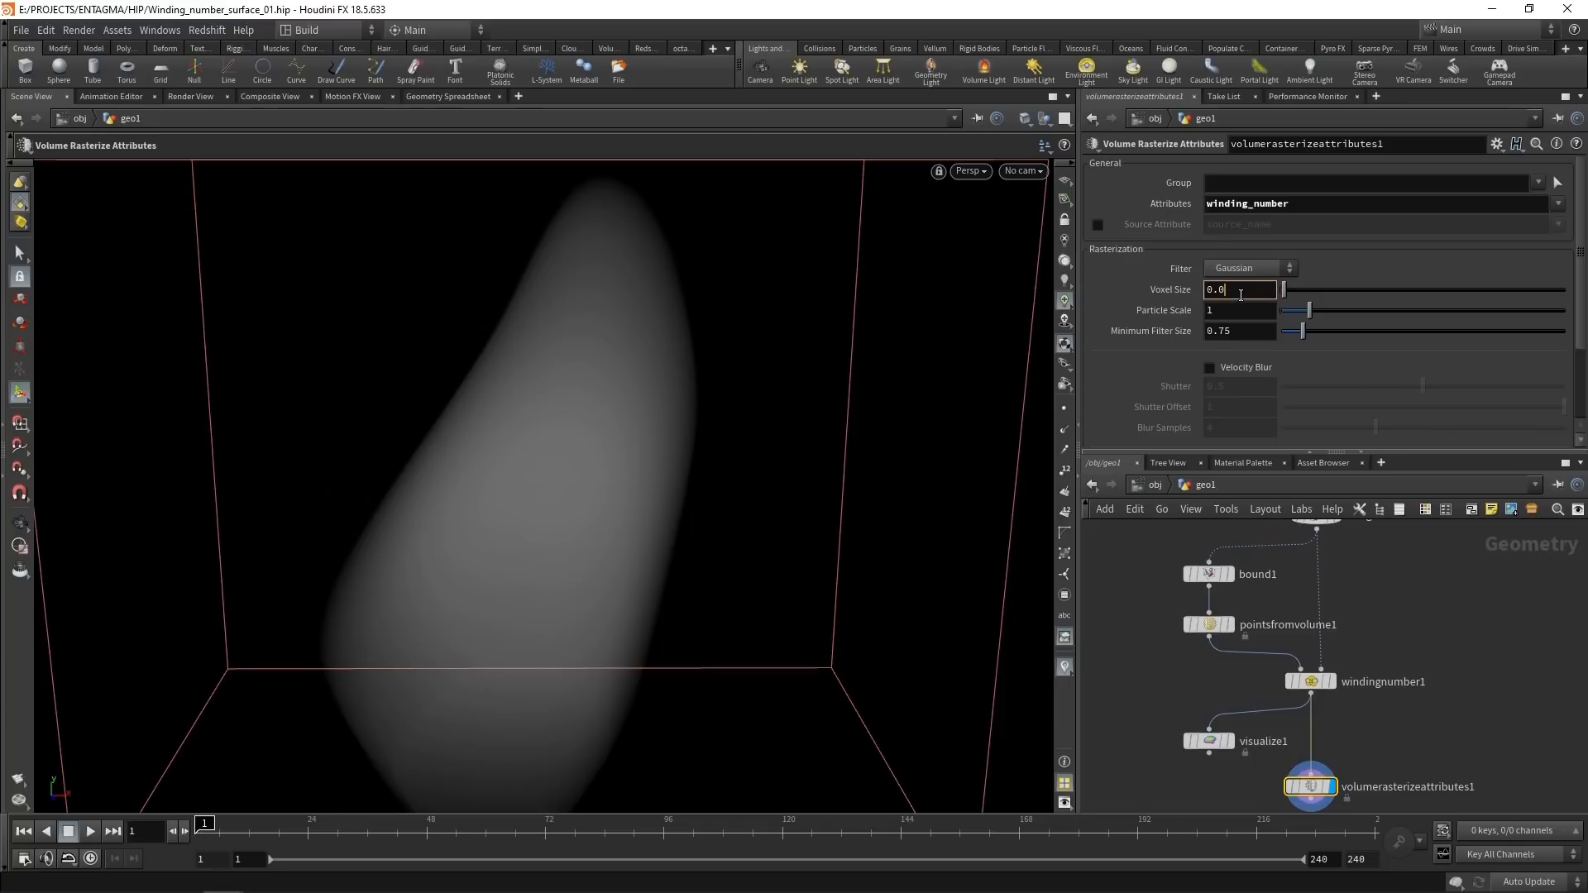
right_click(1240, 289)
type("5")
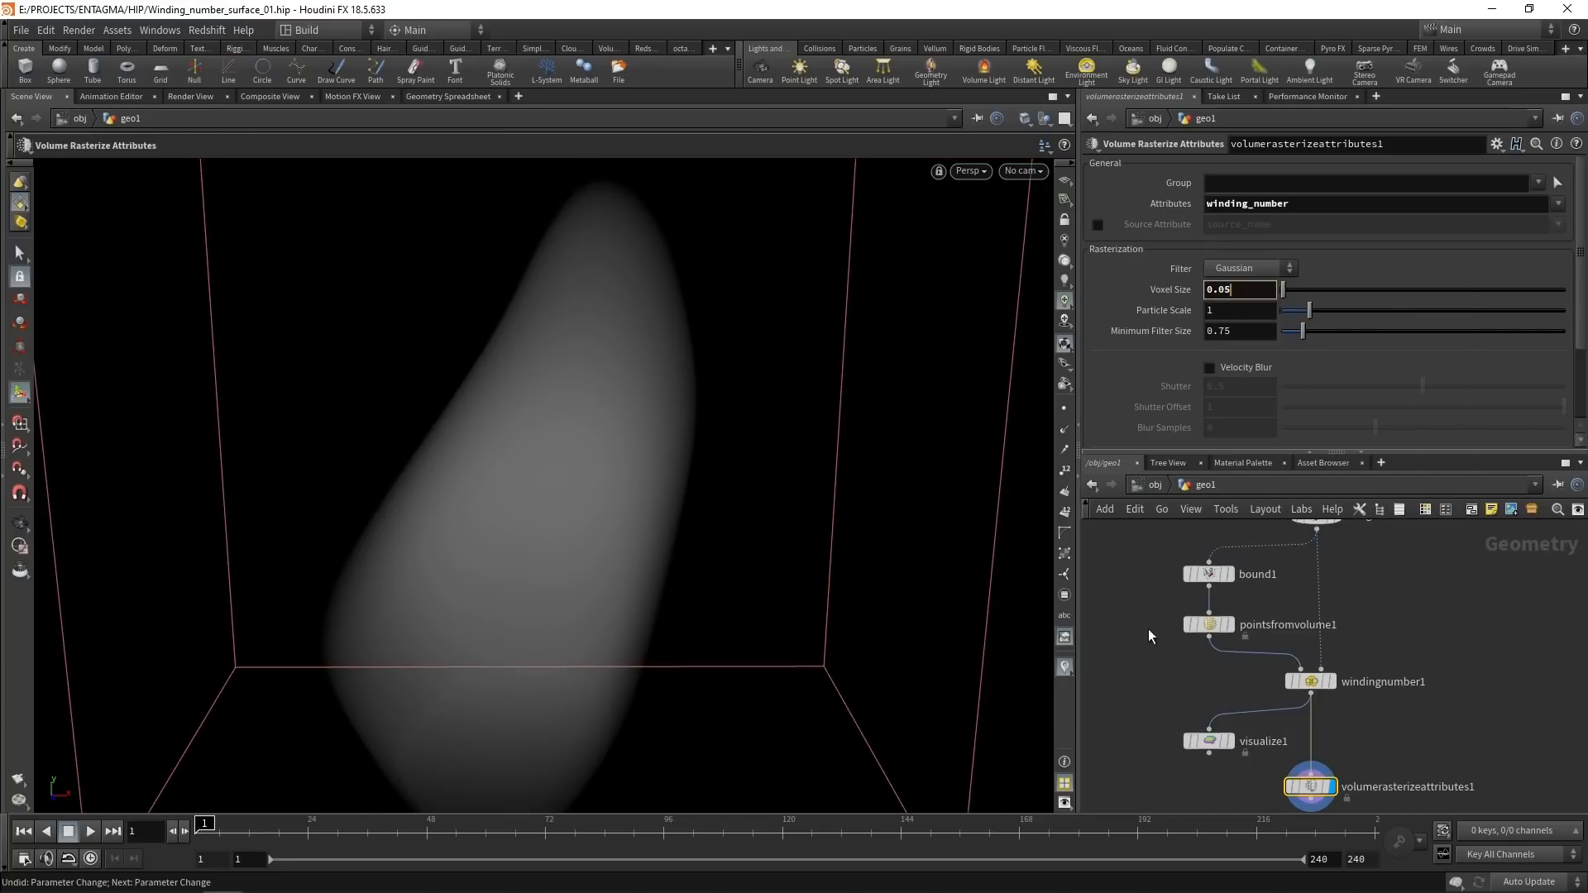
left_click(1208, 624)
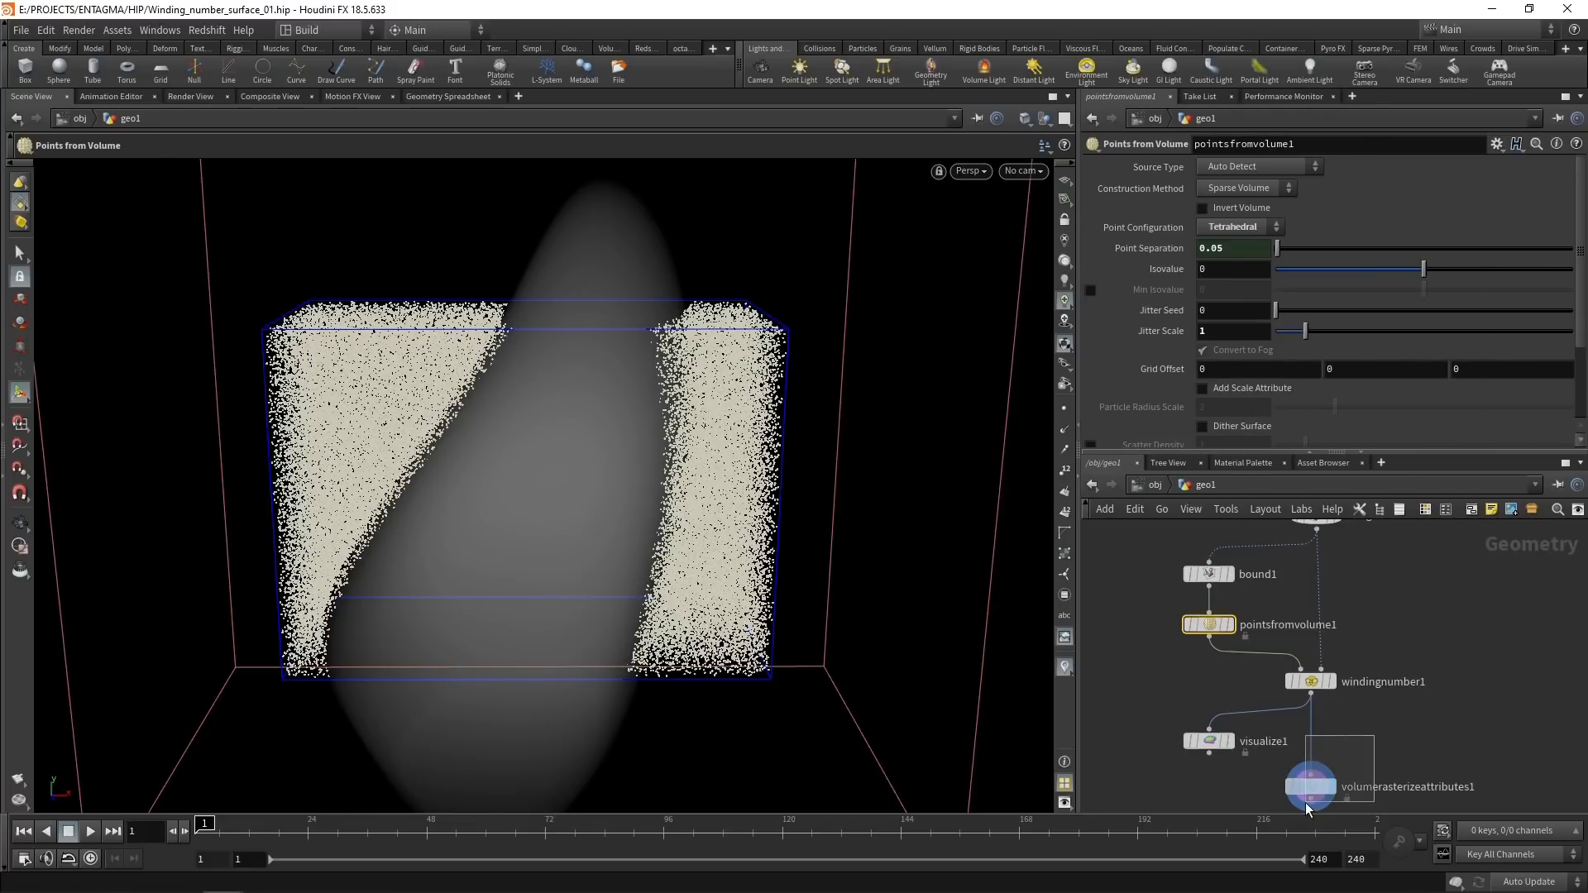
Set particle scale to 0.05 and display the rasterized fog volume.
left_click(1310, 787)
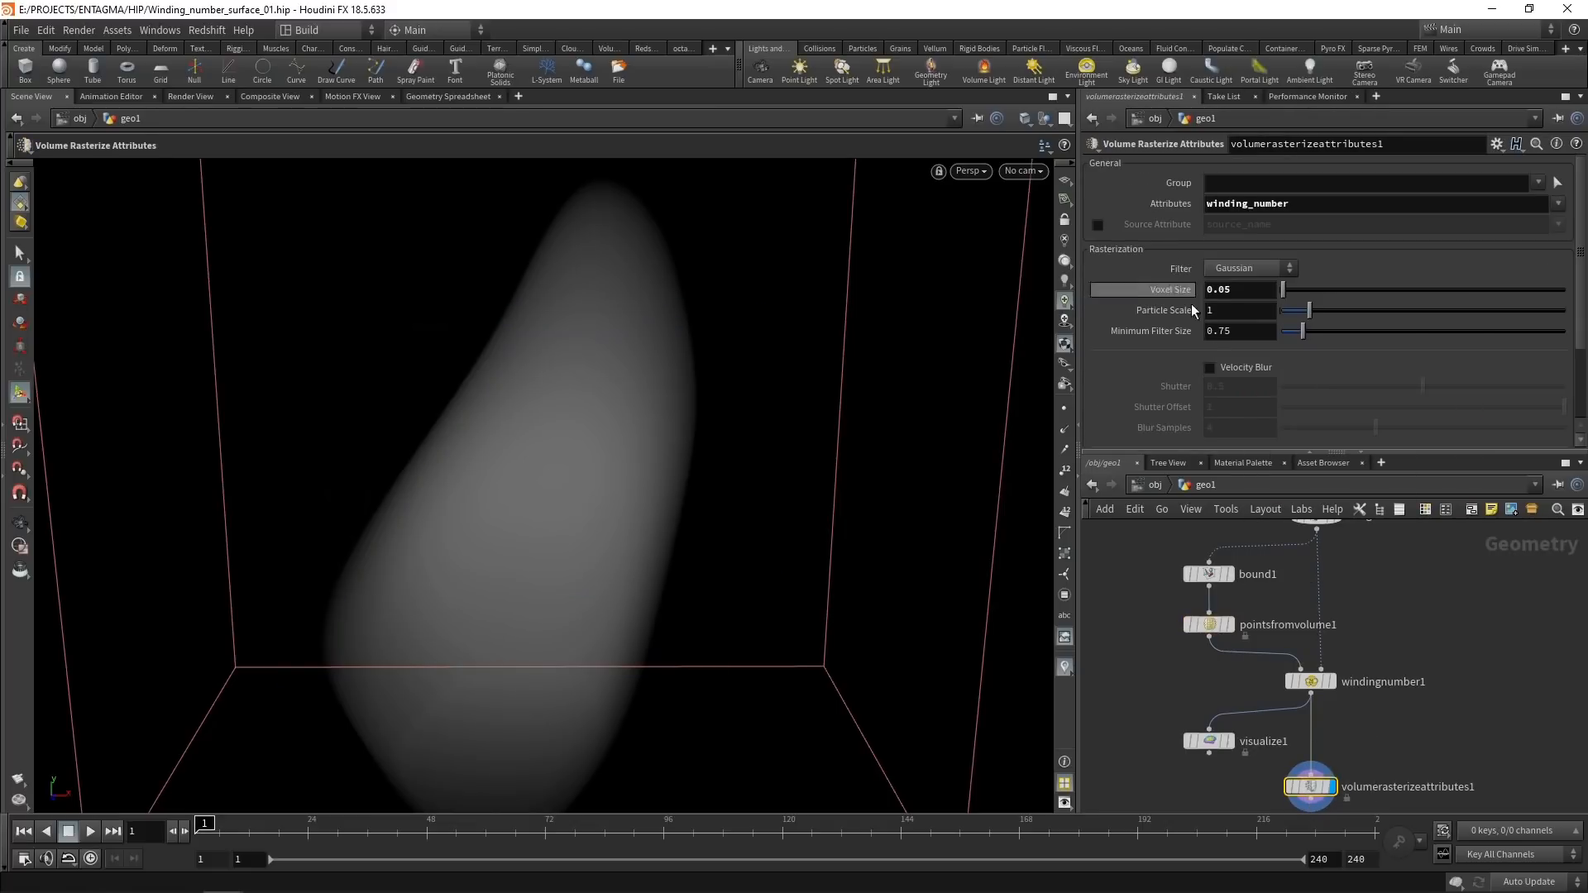
mouse_move(1313, 645)
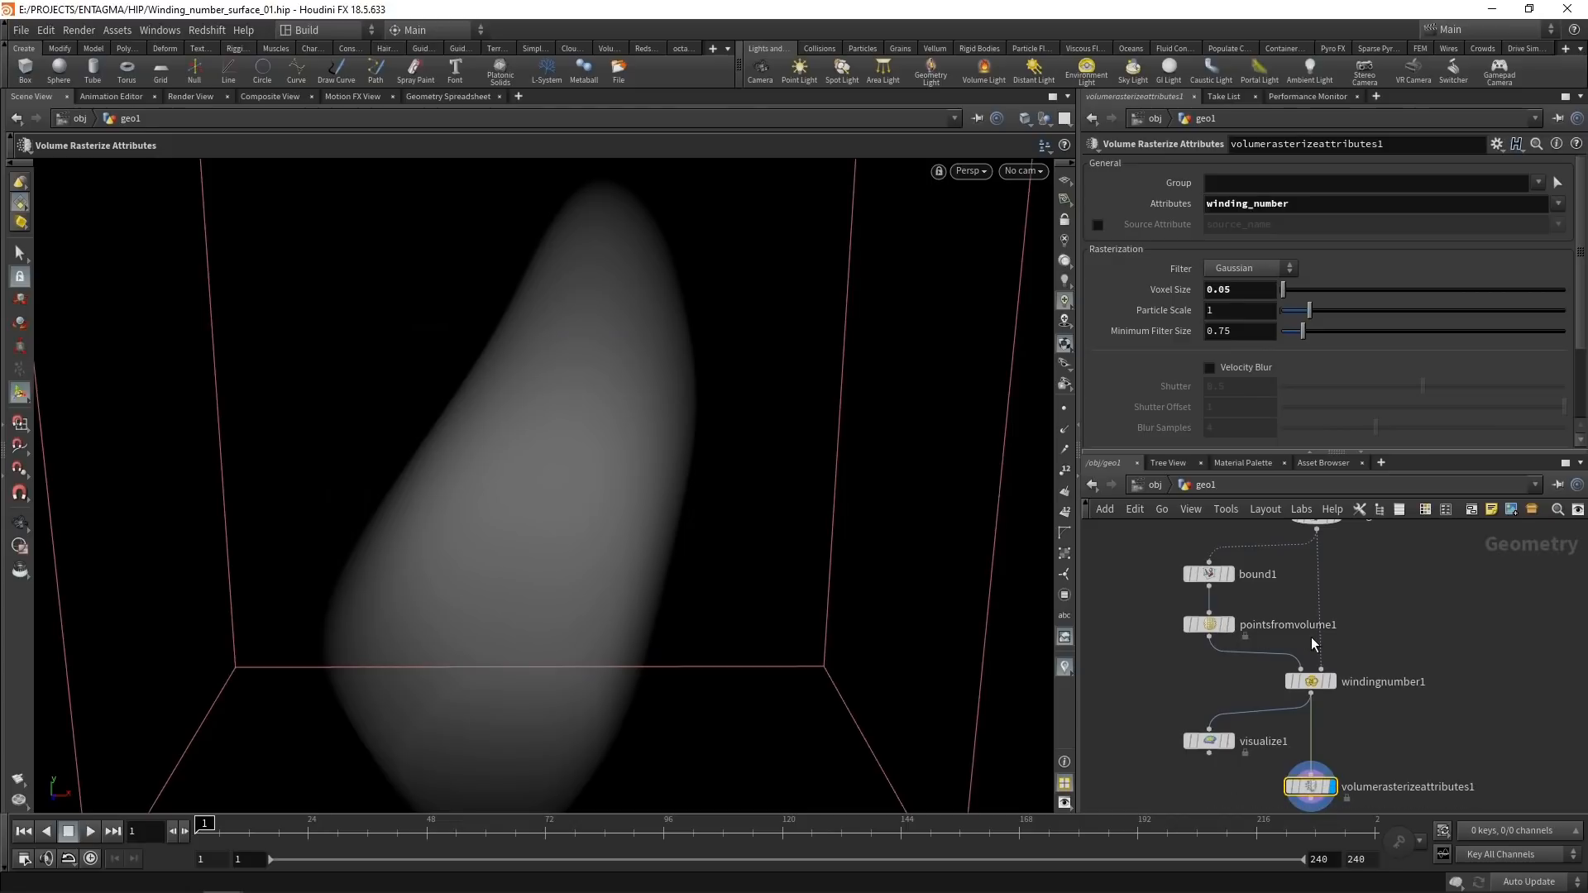
mouse_move(1184, 310)
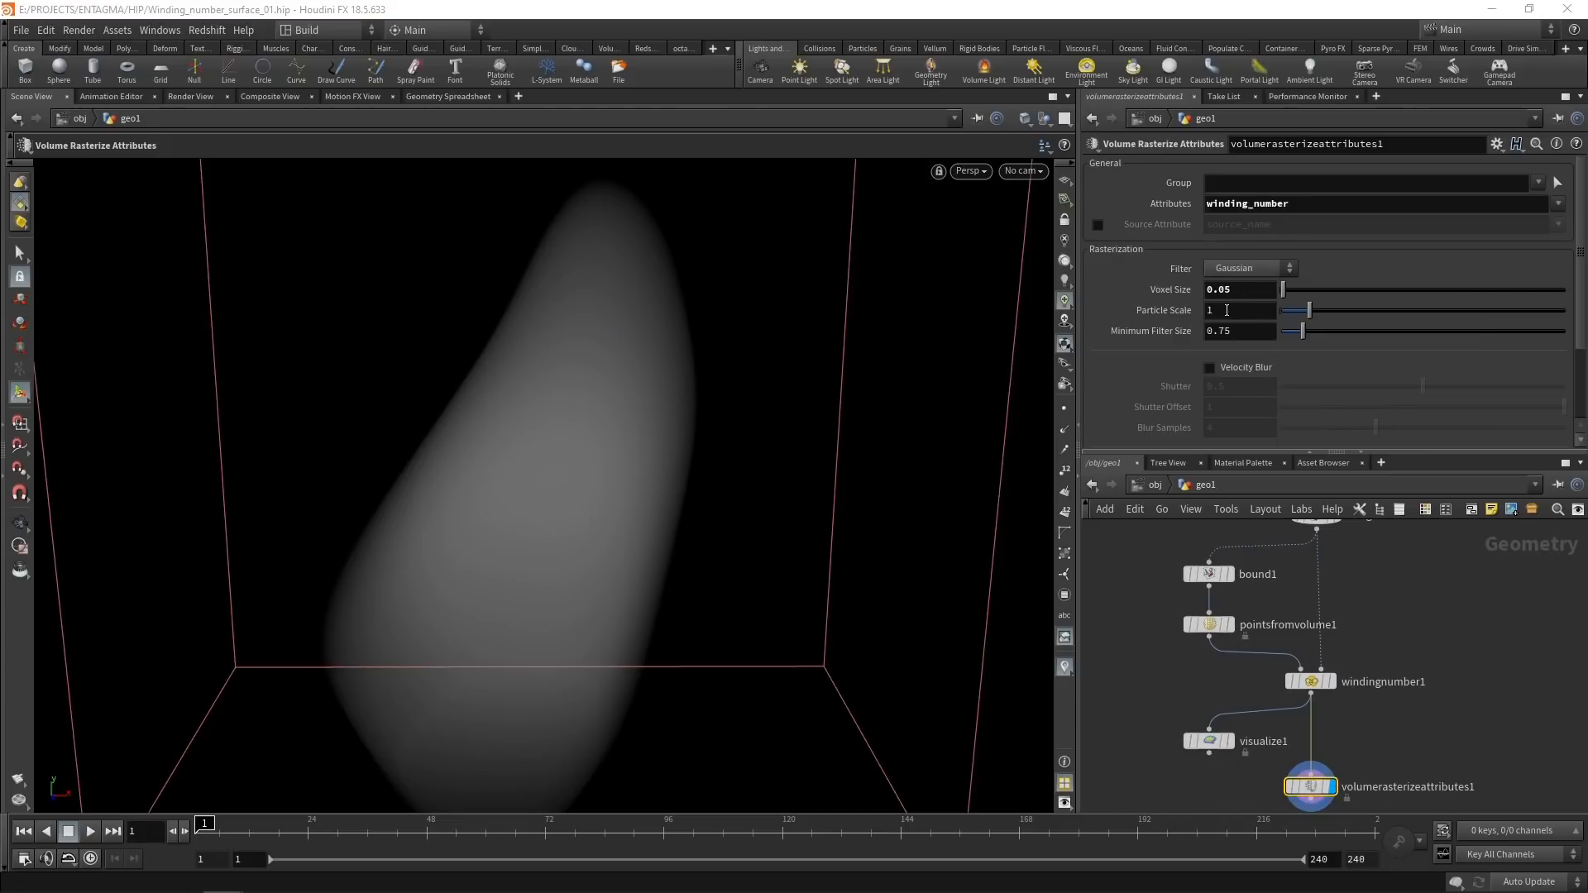
right_click(1236, 310)
type("0.05")
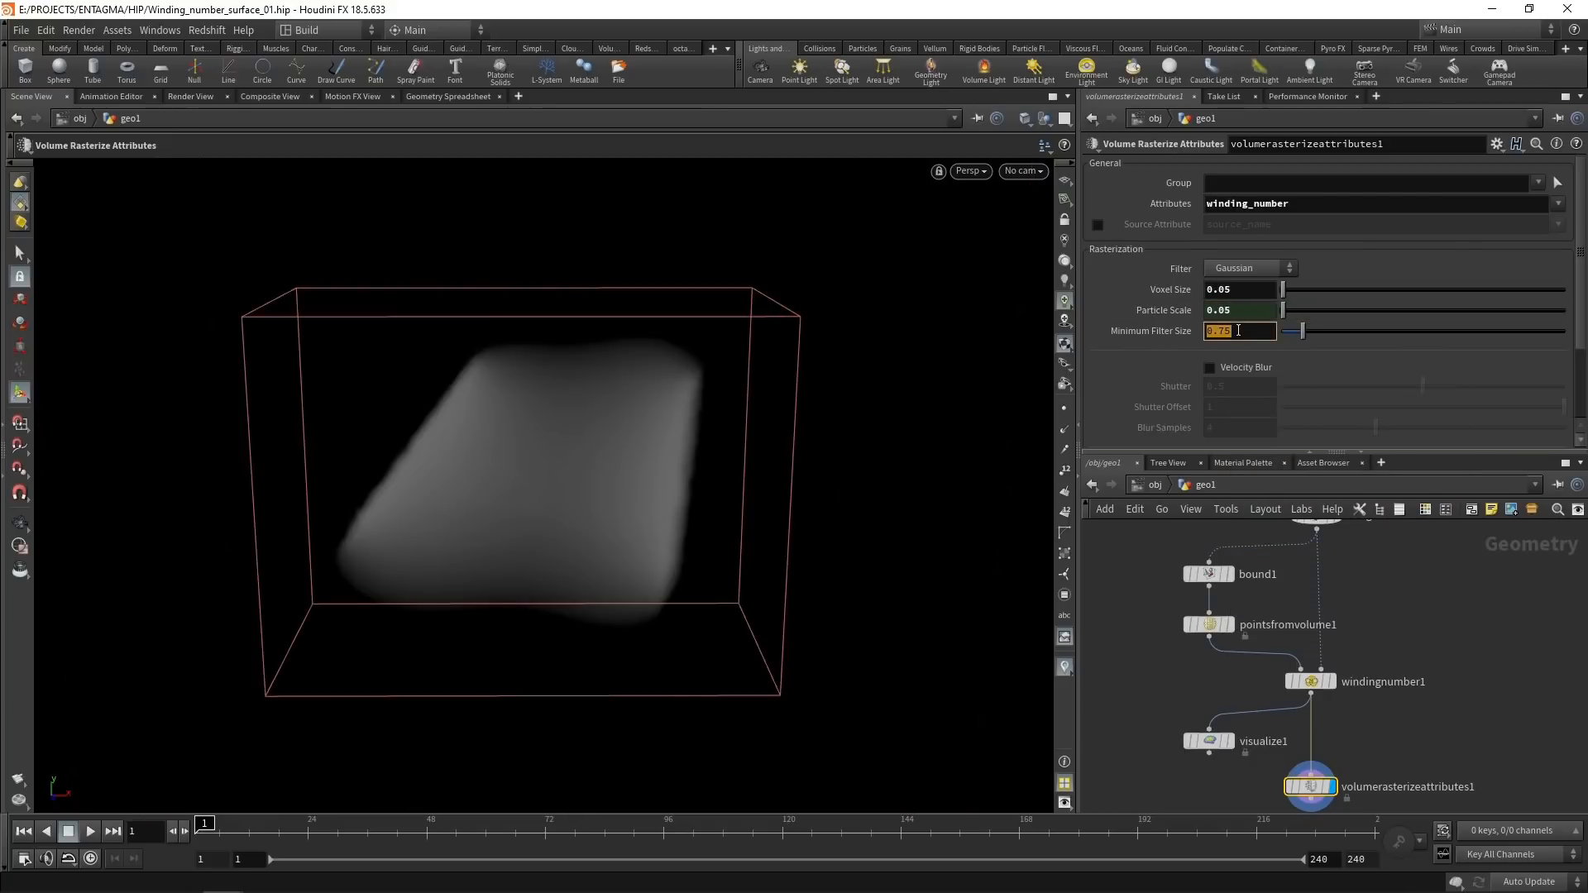
type("1")
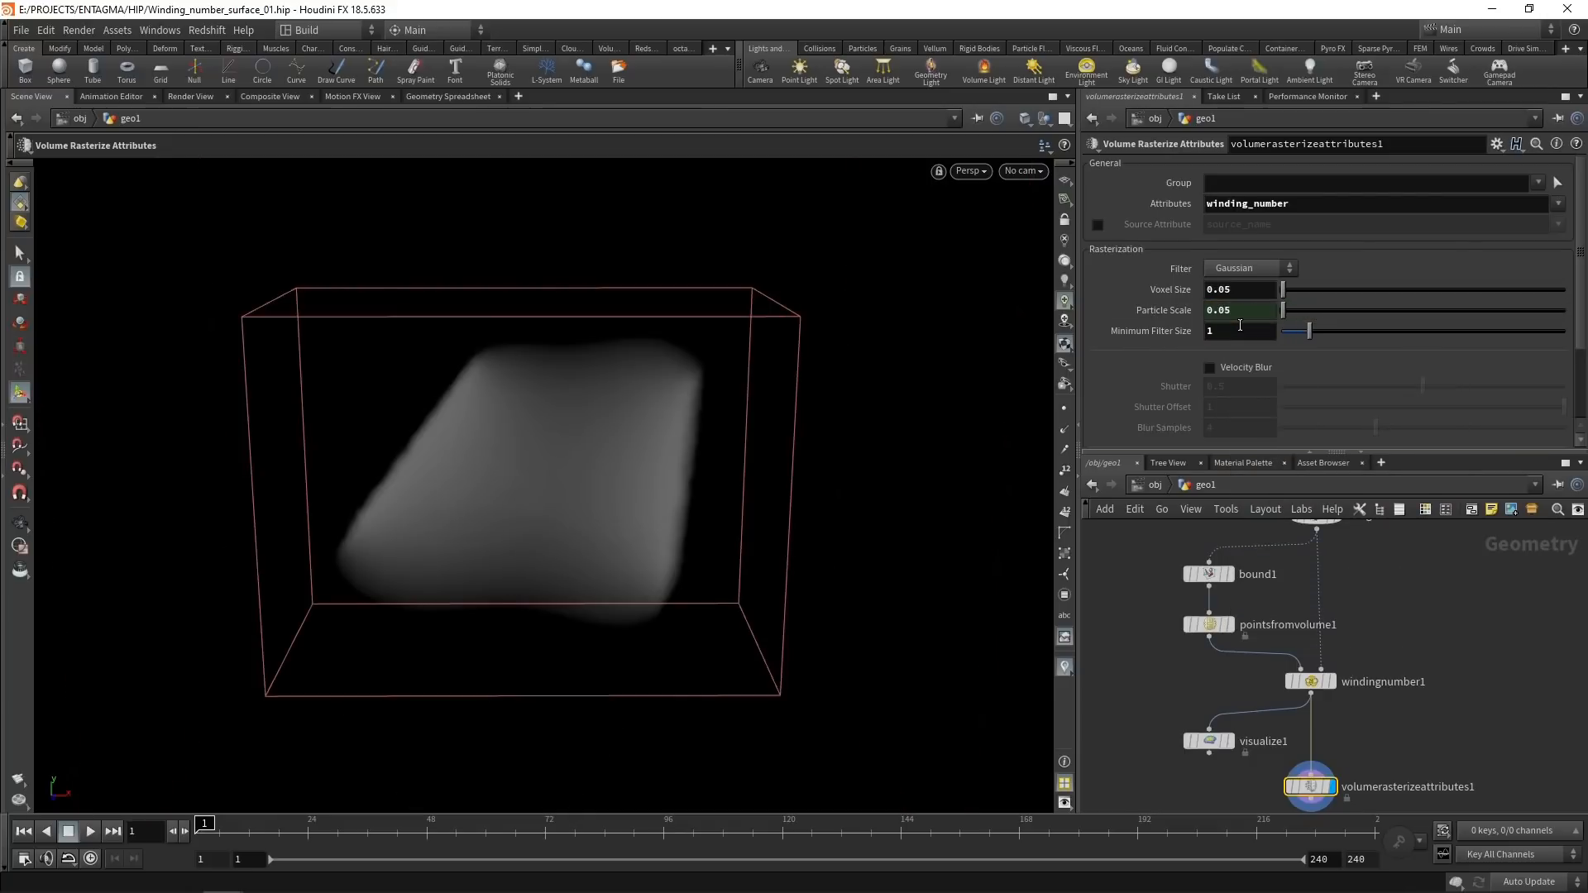
mouse_move(1075, 709)
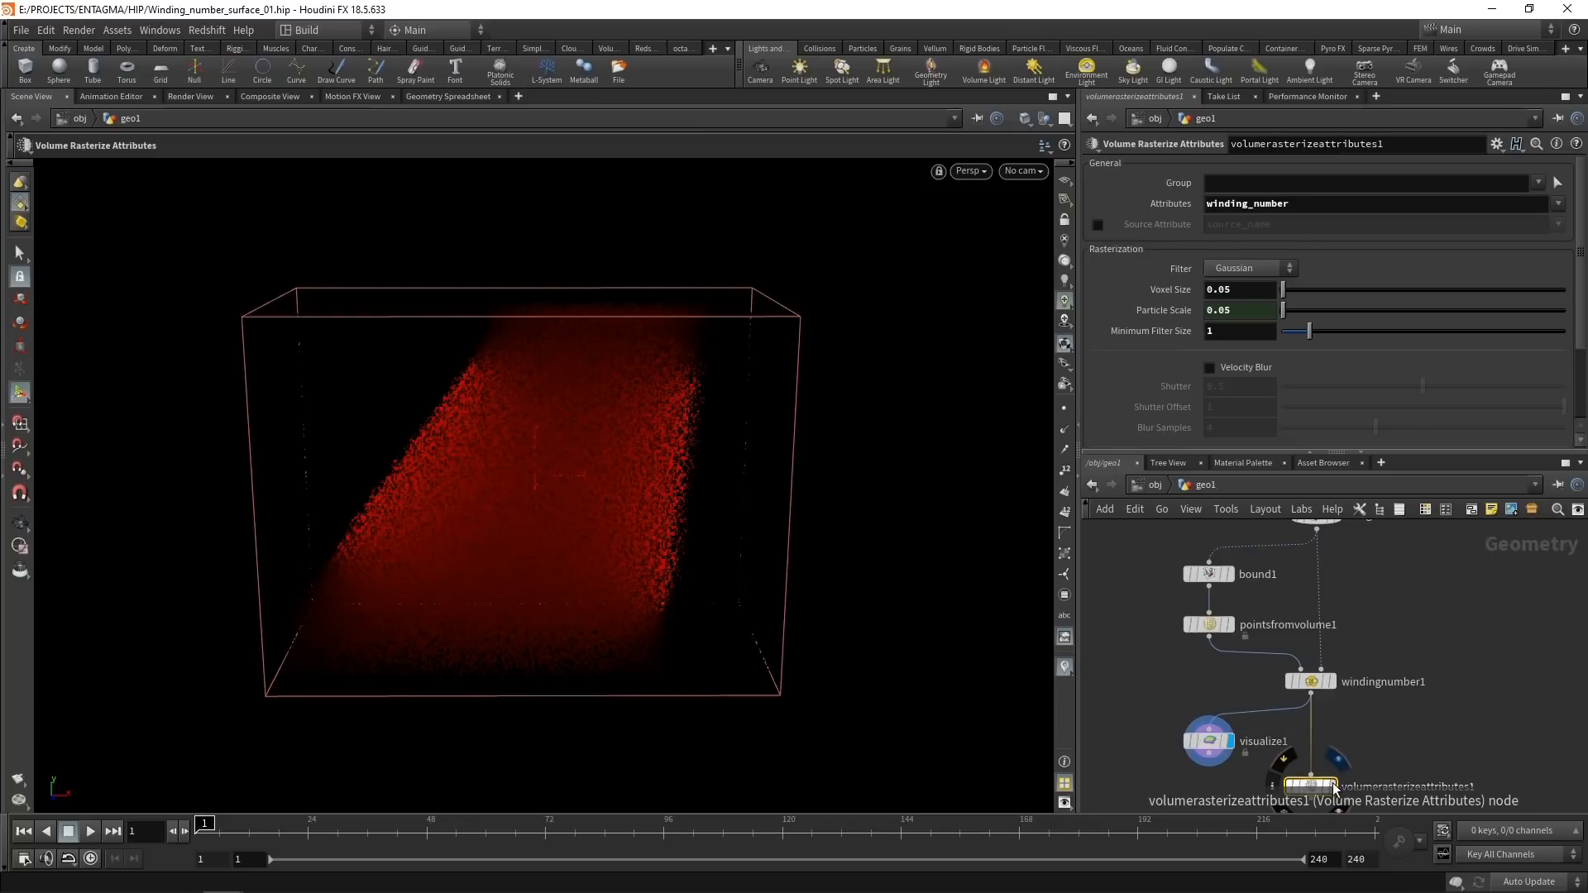
left_click(1326, 689)
type("con")
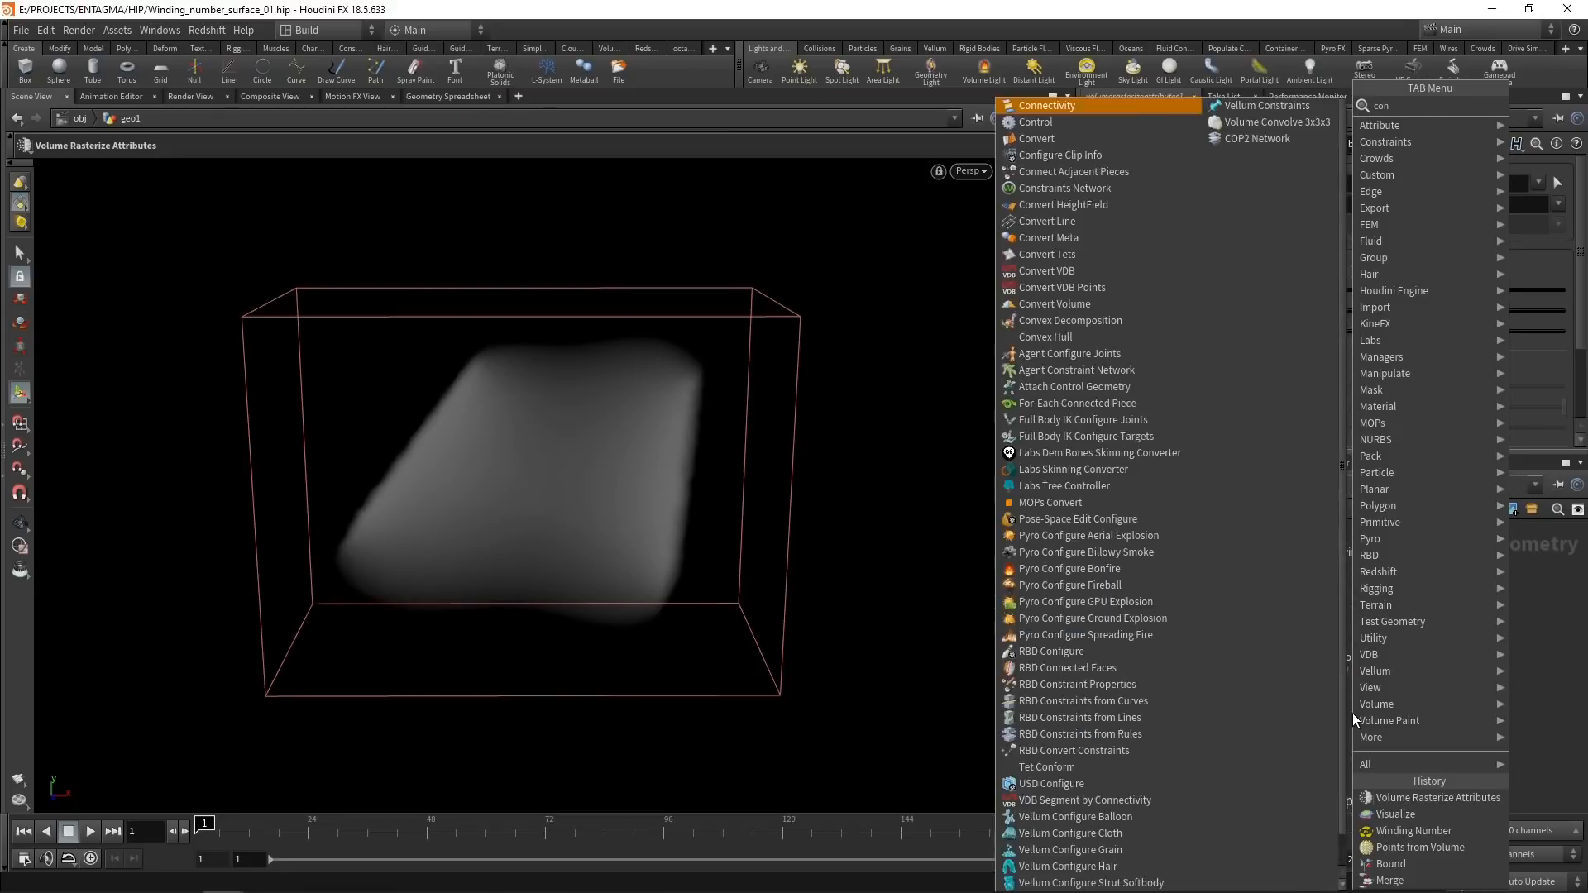
Add convertvdb1 after the rasterize node, outputting polygons at isovalue 0.24.
left_click(1044, 270)
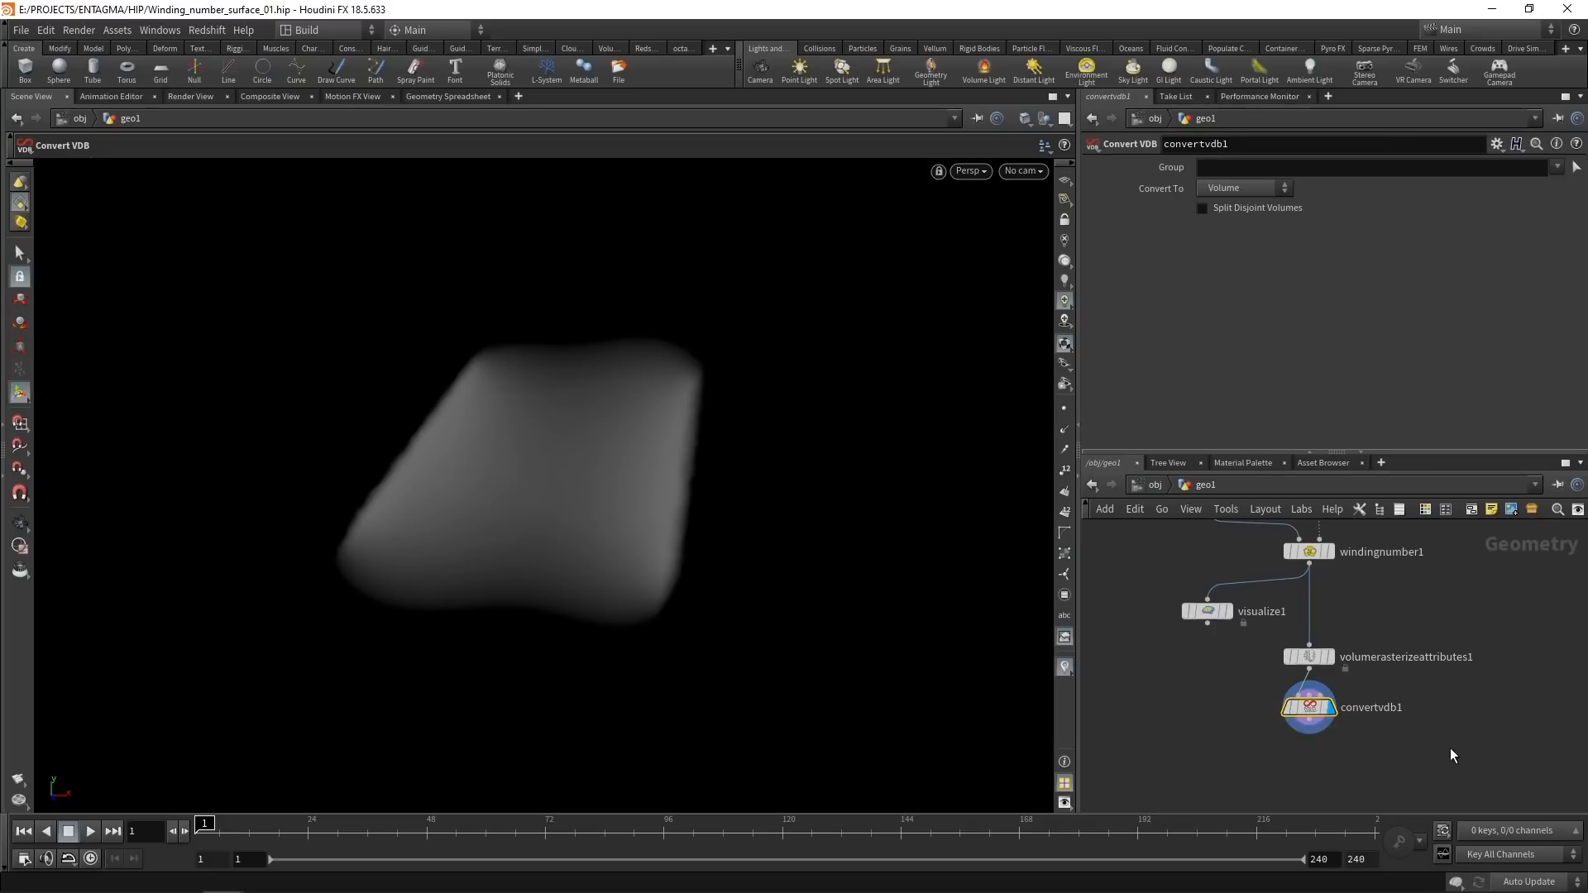
left_click(1244, 188)
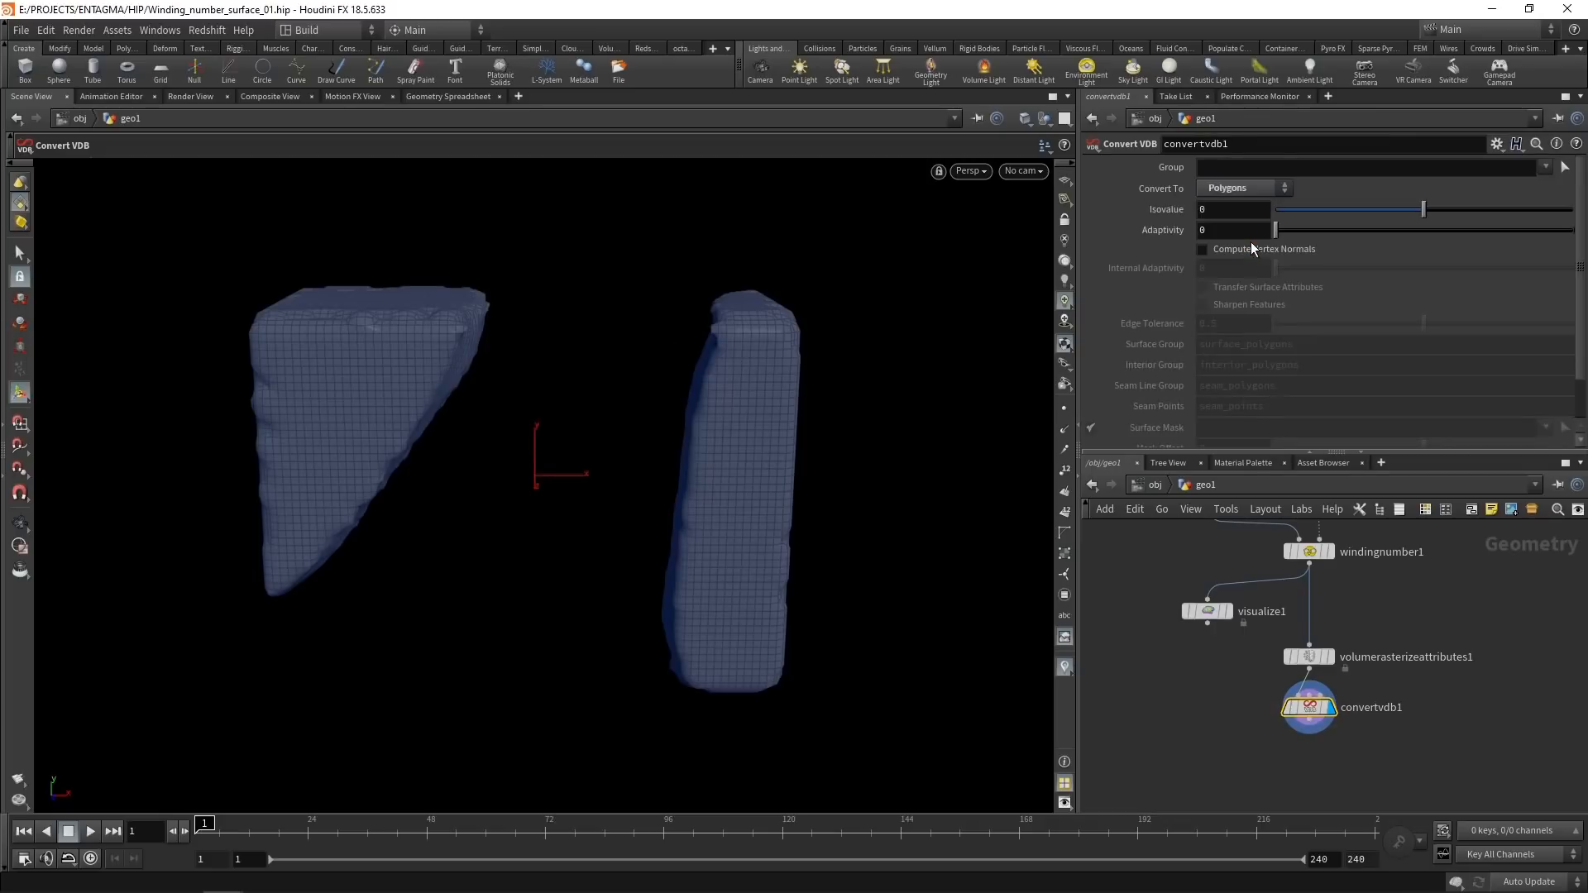
mouse_move(1291, 297)
type(".24")
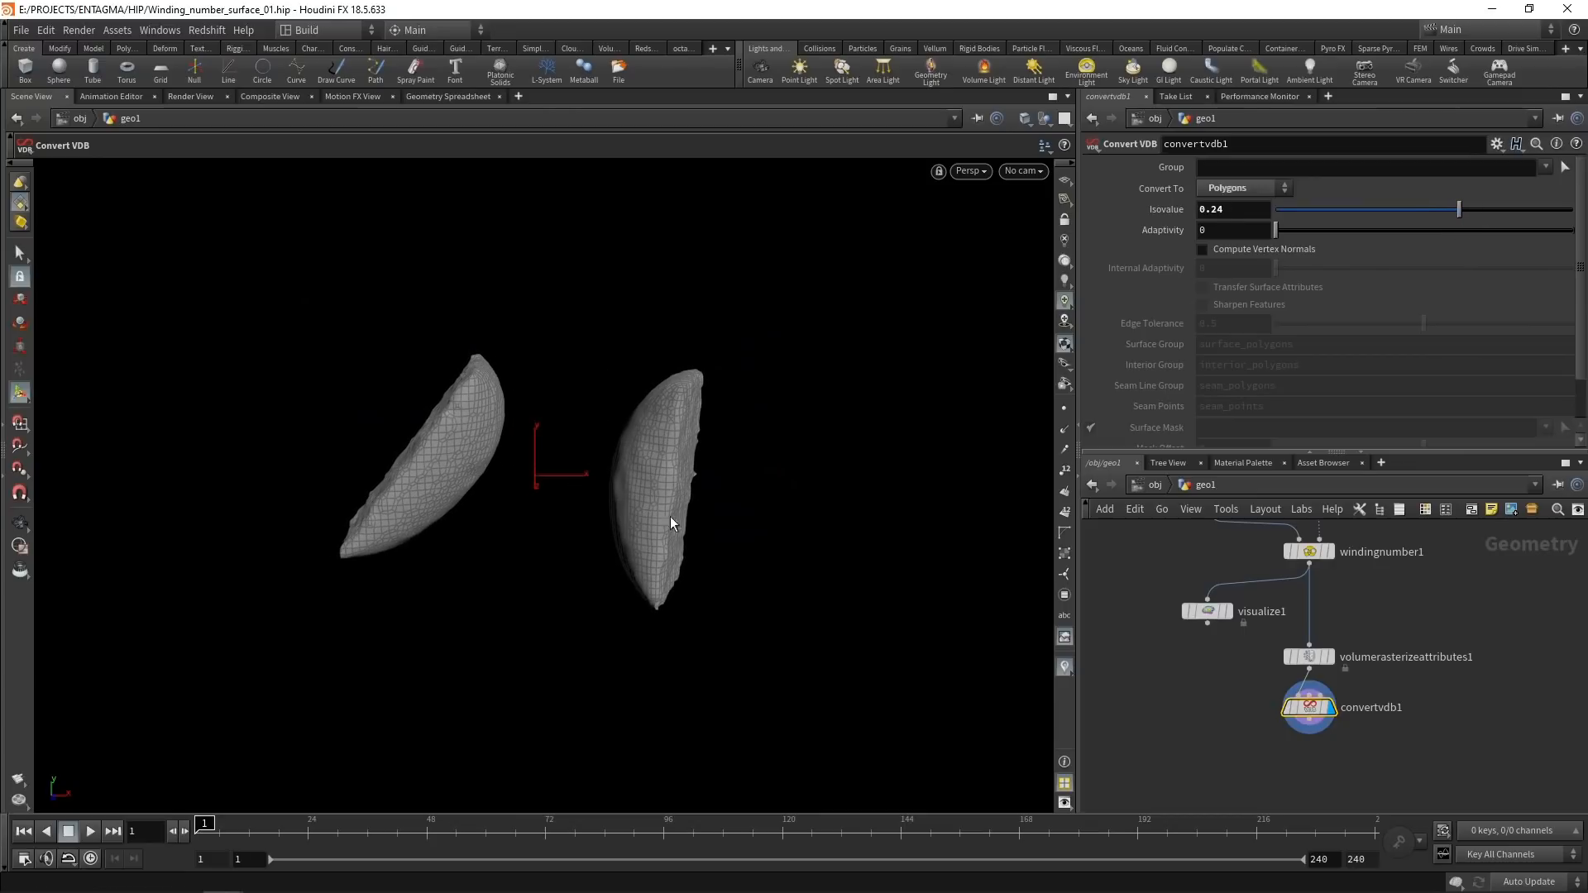
mouse_move(1423, 632)
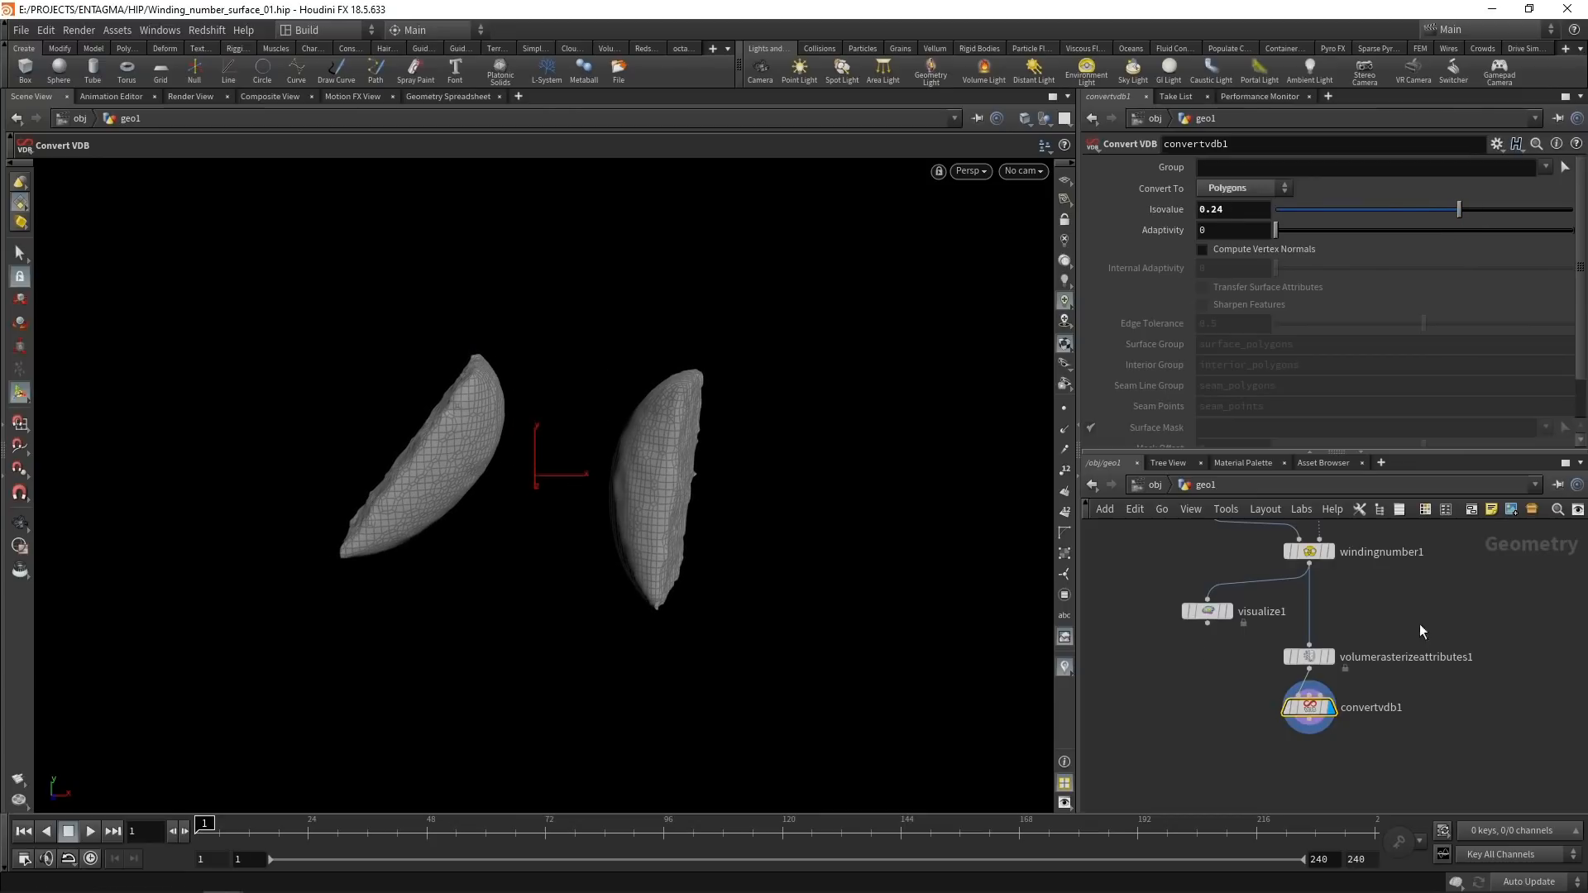
Rasterize at 0.025 voxel size and particle scale, then add a 4-iteration VDB Smooth before Convert VDB.
left_click(1308, 656)
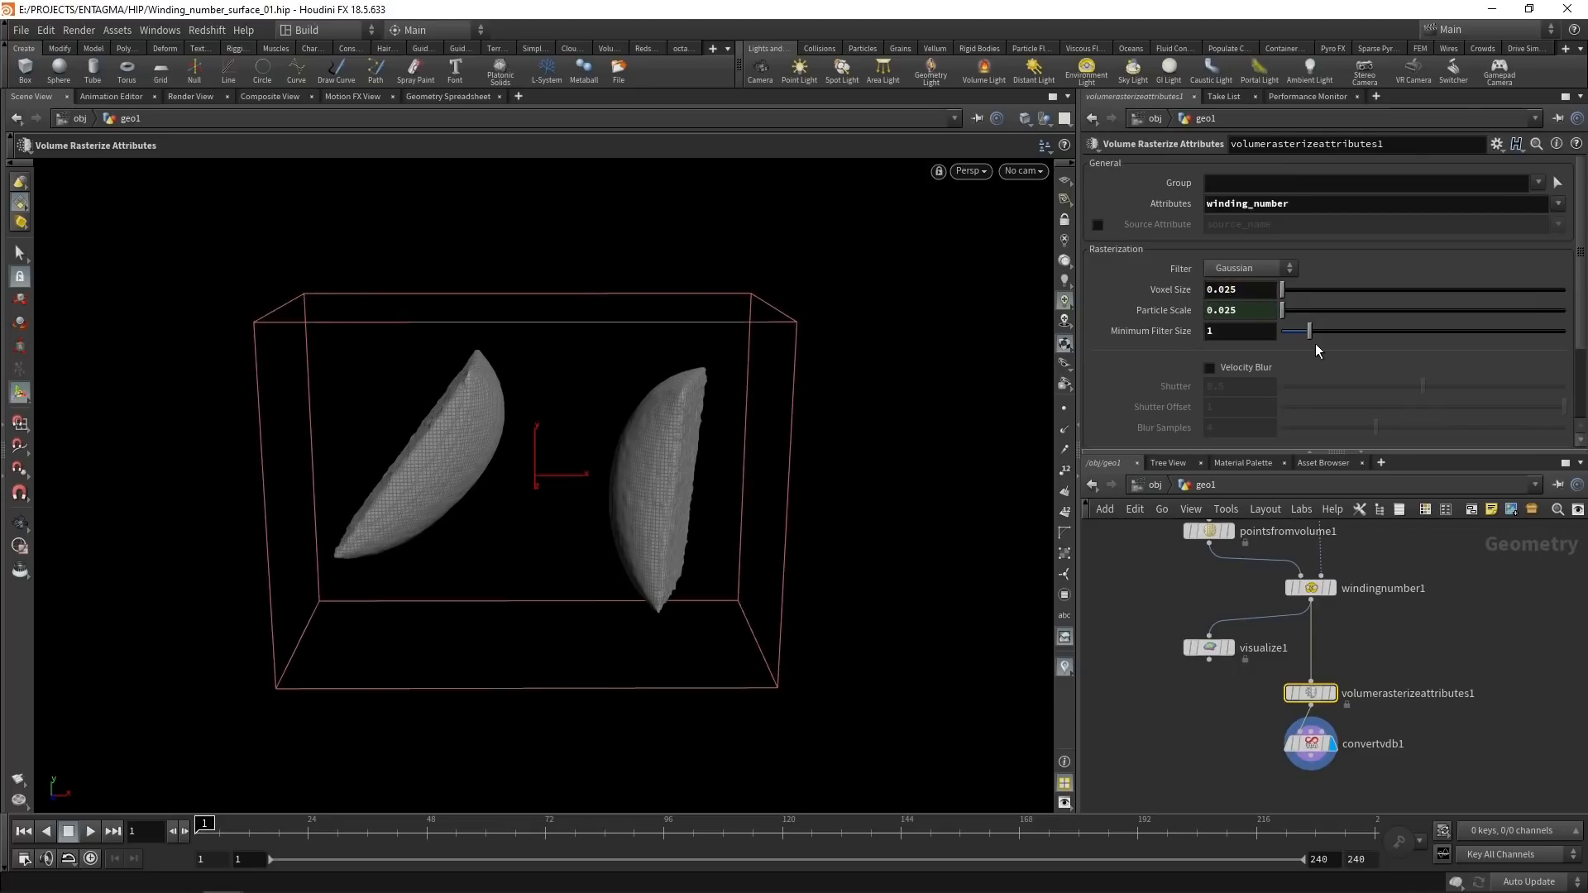
mouse_move(1309, 685)
type("vdbs")
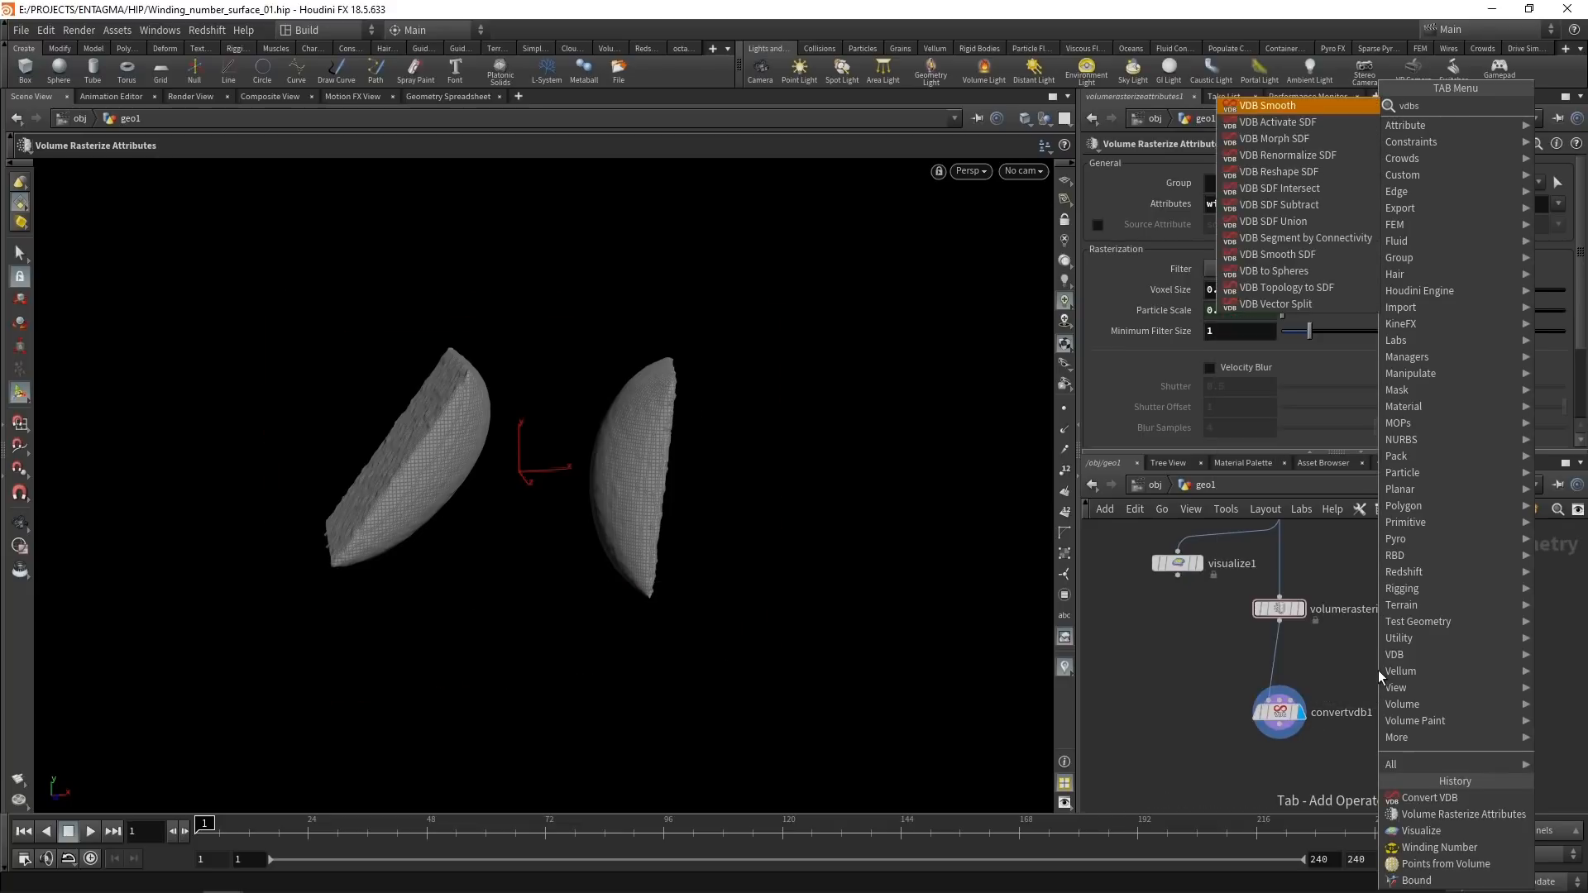
left_click(1278, 105)
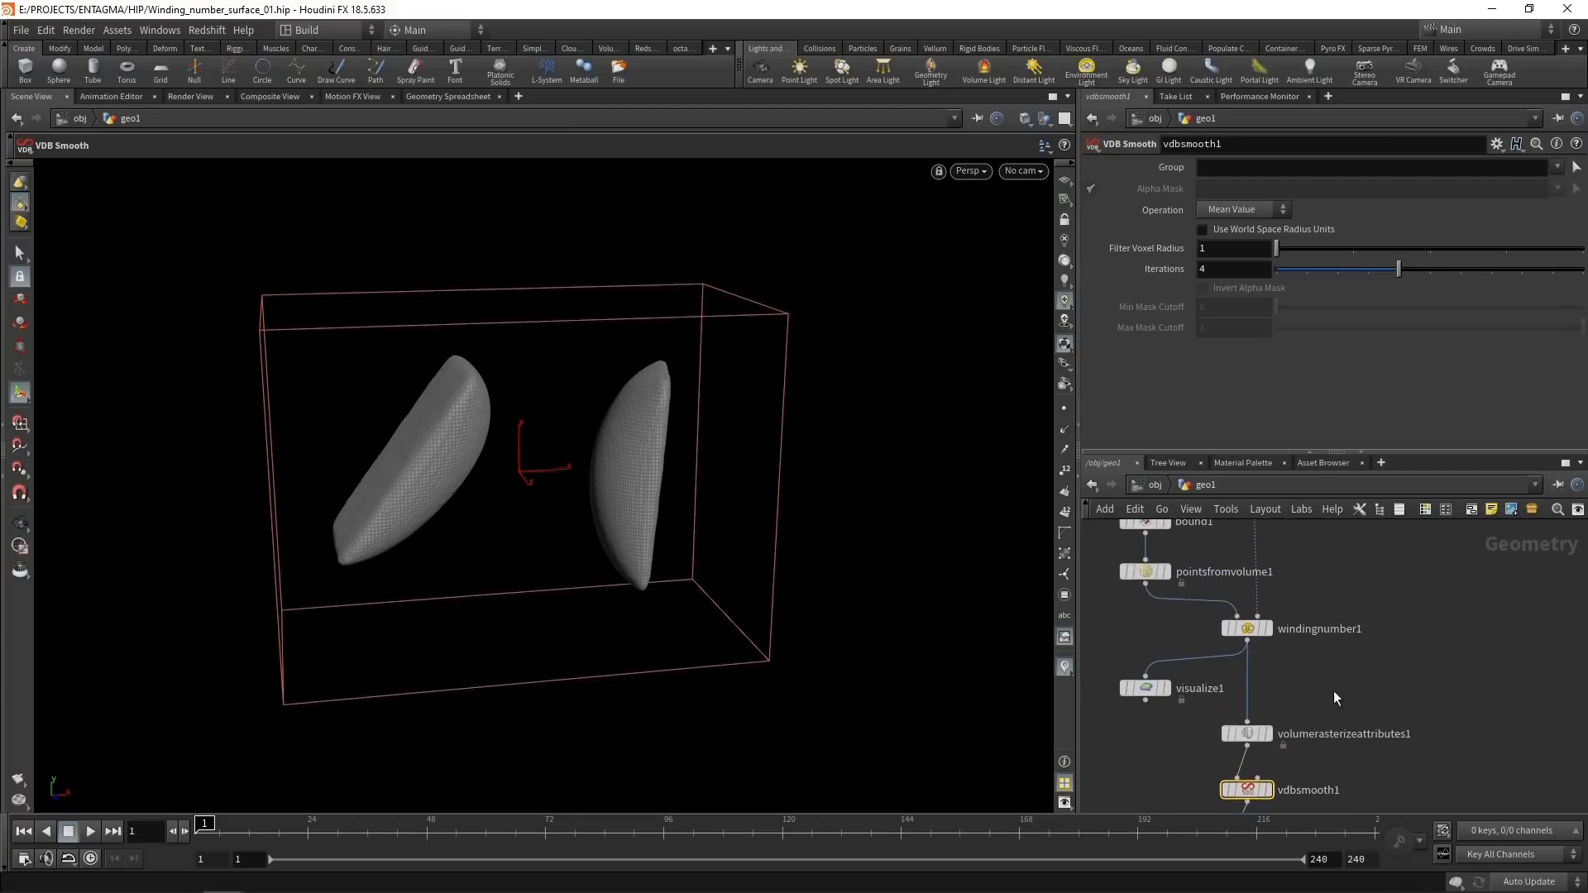
left_click(1389, 620)
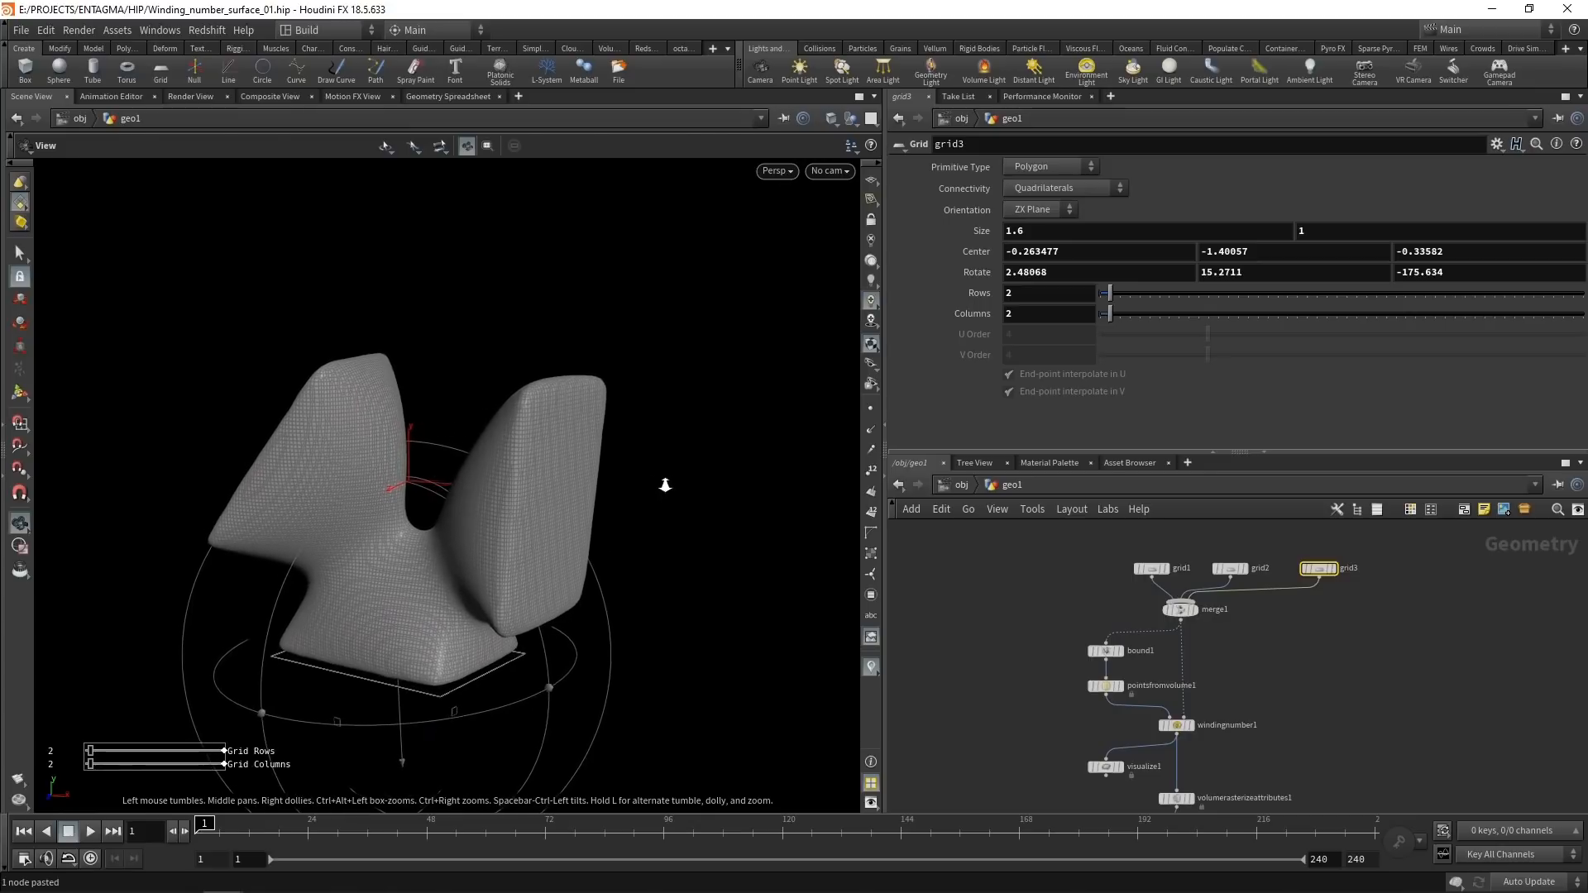
Check that merge1 lists grid1, grid2 and grid3 as its inputs.
left_click(1180, 609)
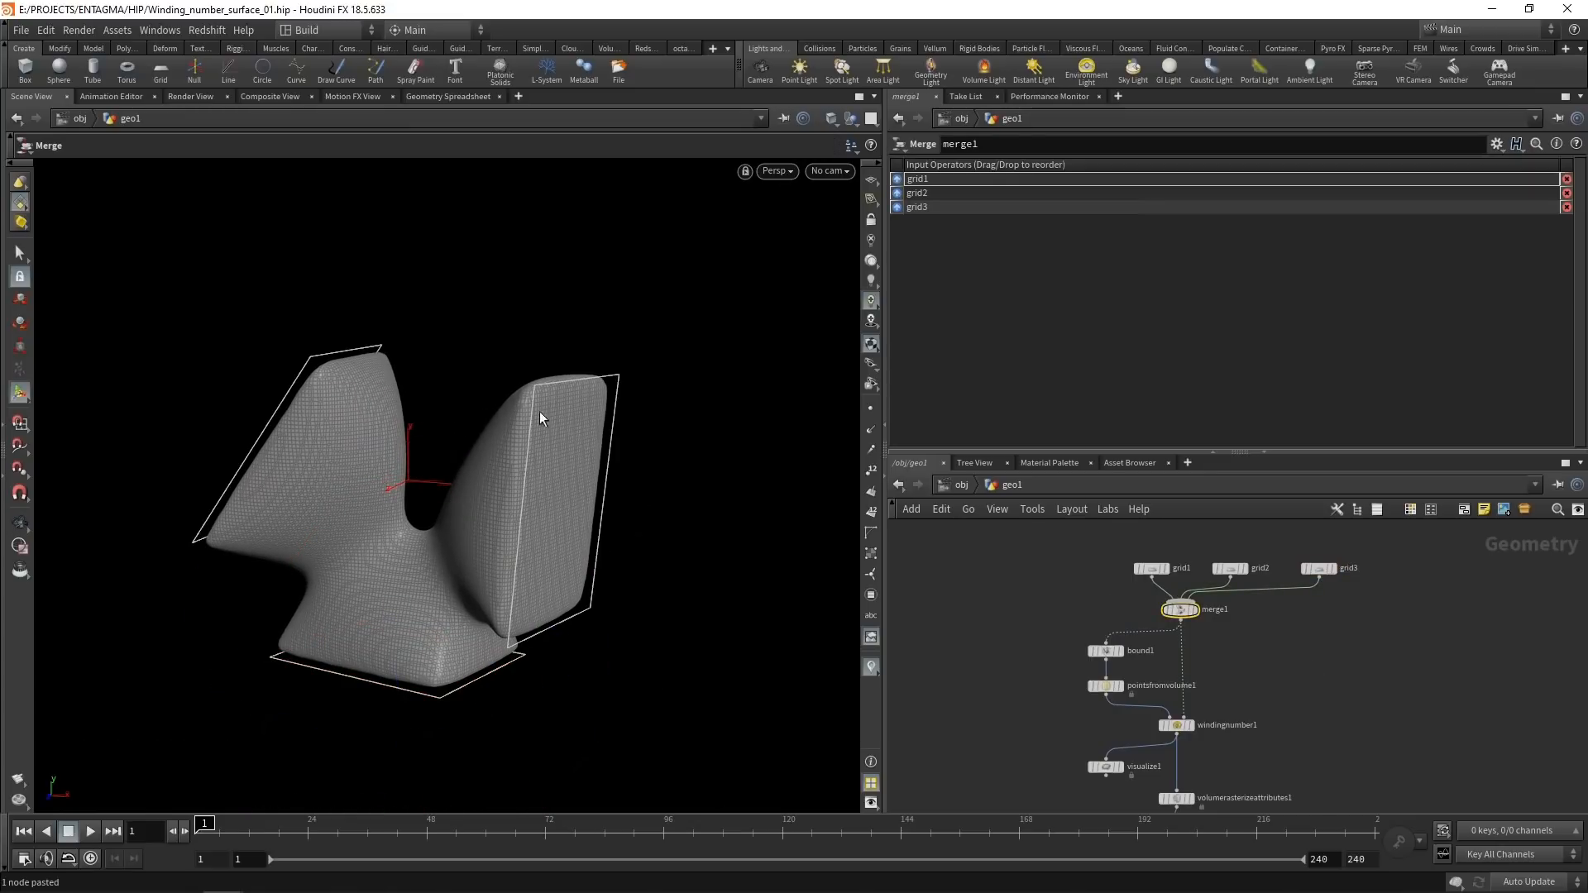
mouse_move(544, 459)
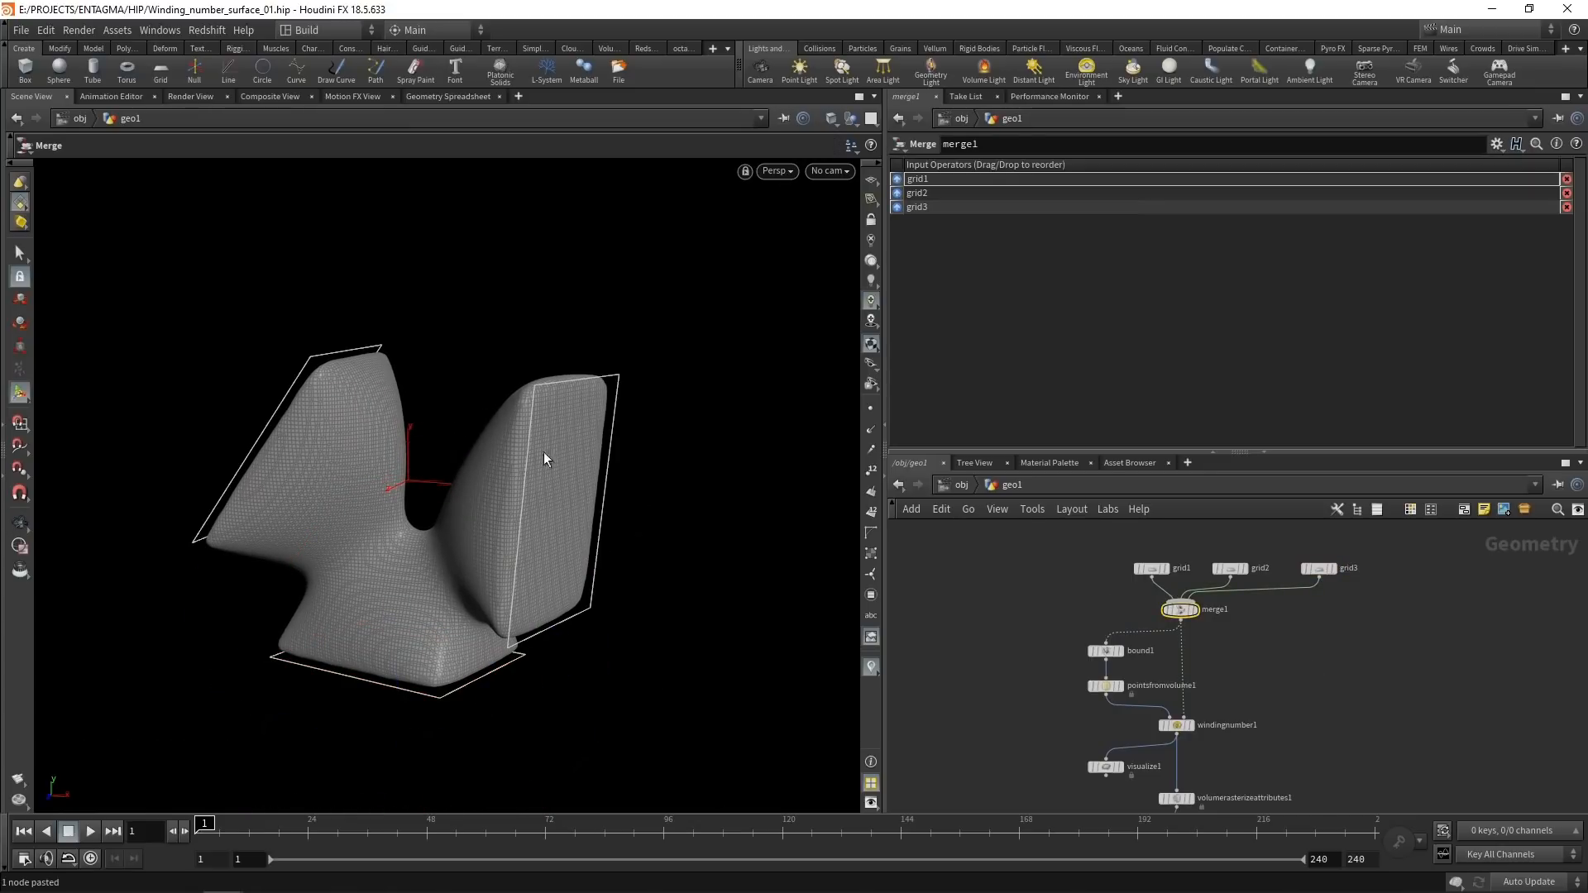
mouse_move(537, 436)
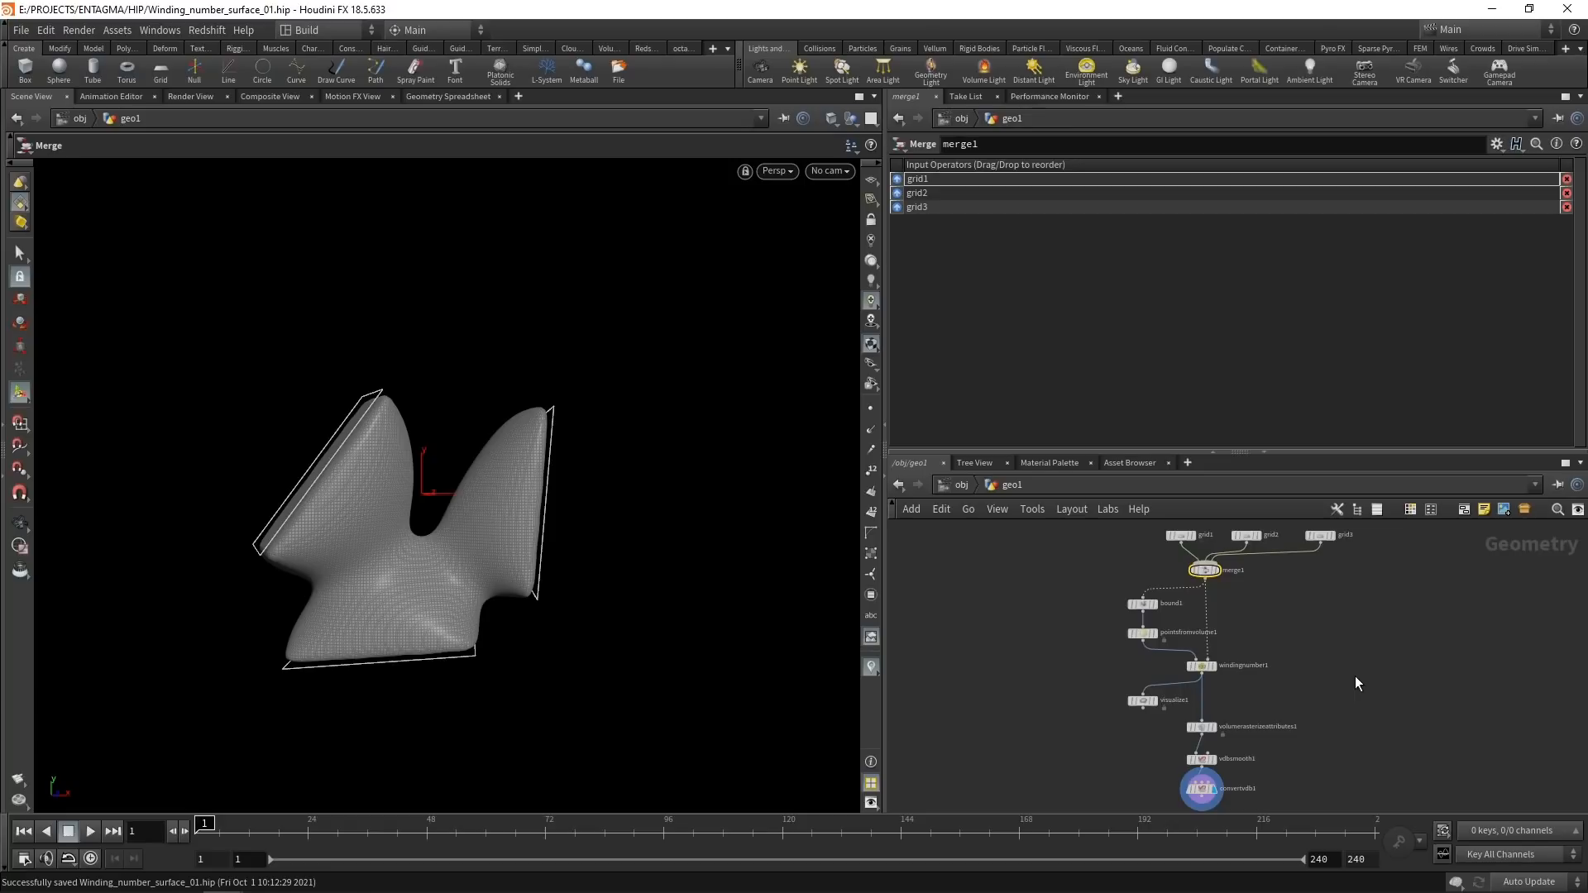
mouse_move(1280, 696)
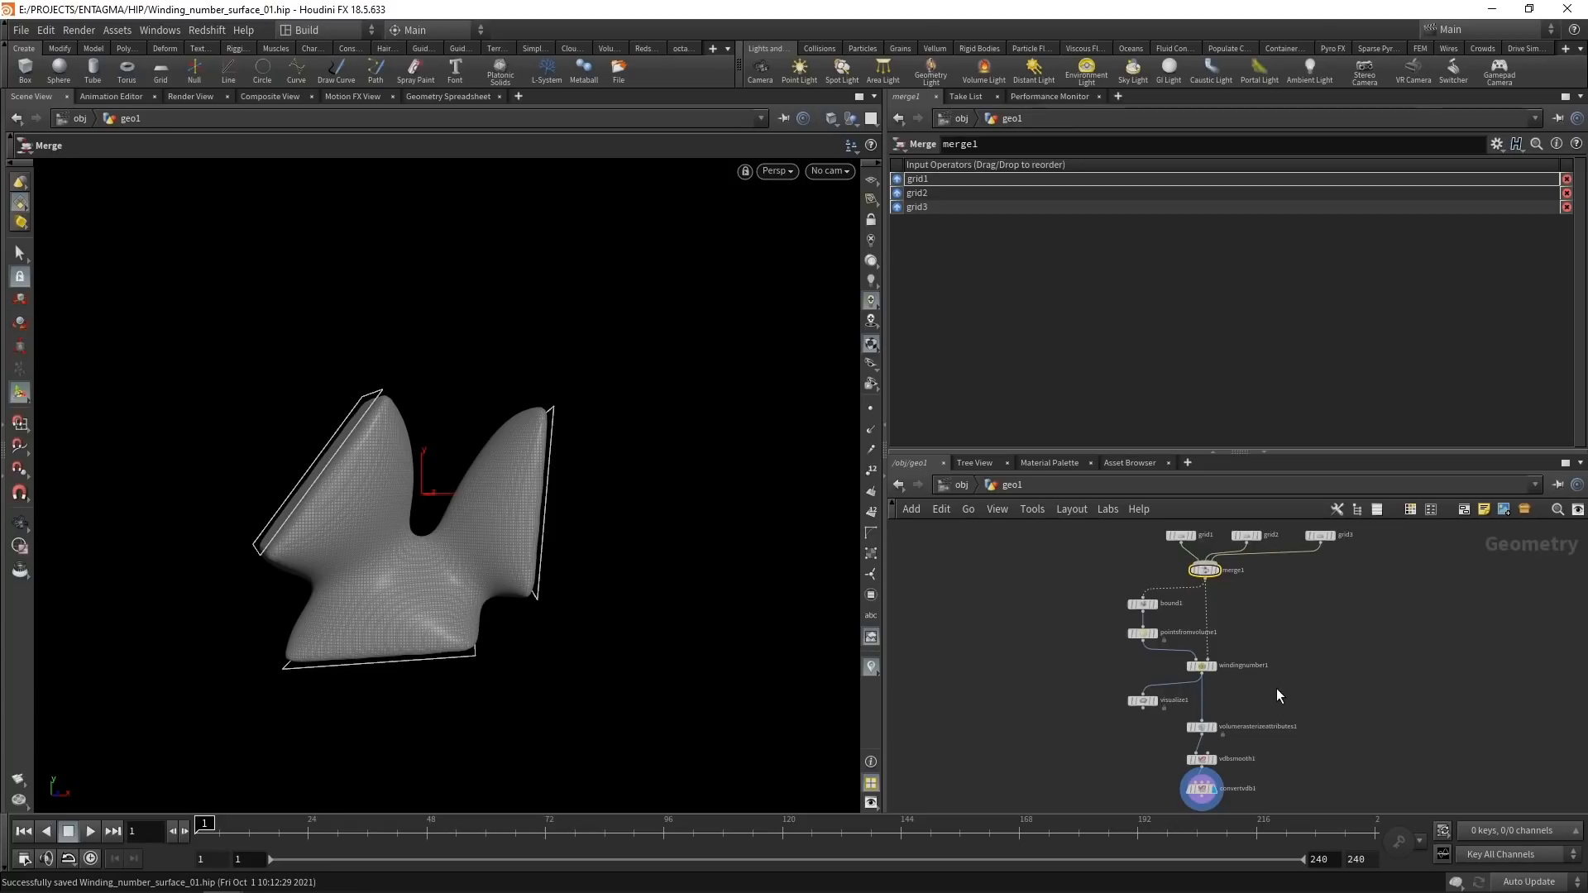
left_click(1201, 666)
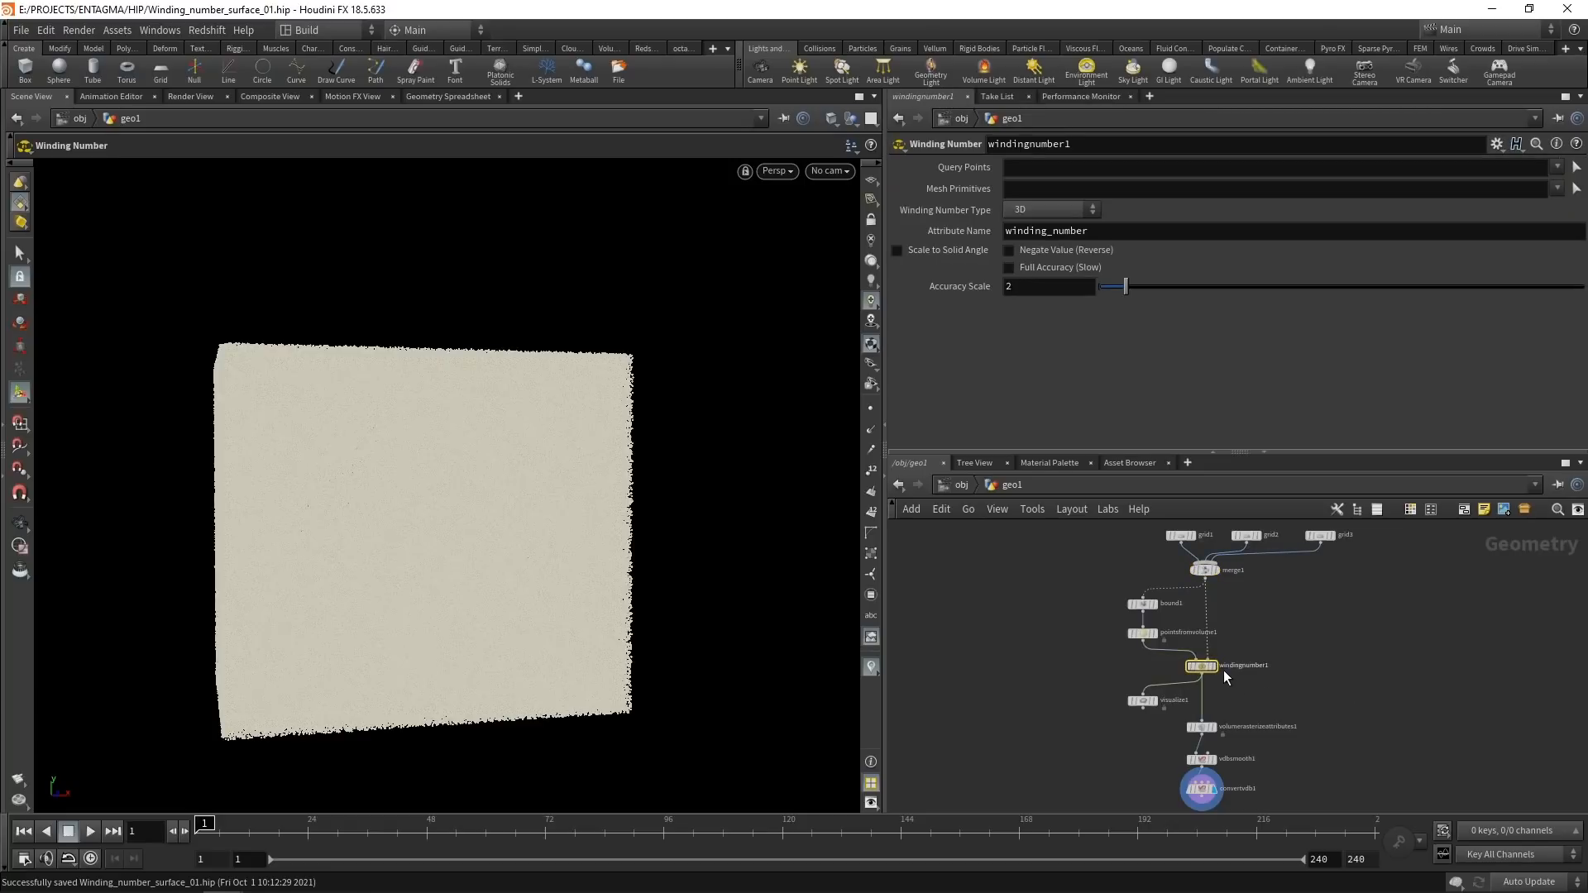
mouse_move(1234, 696)
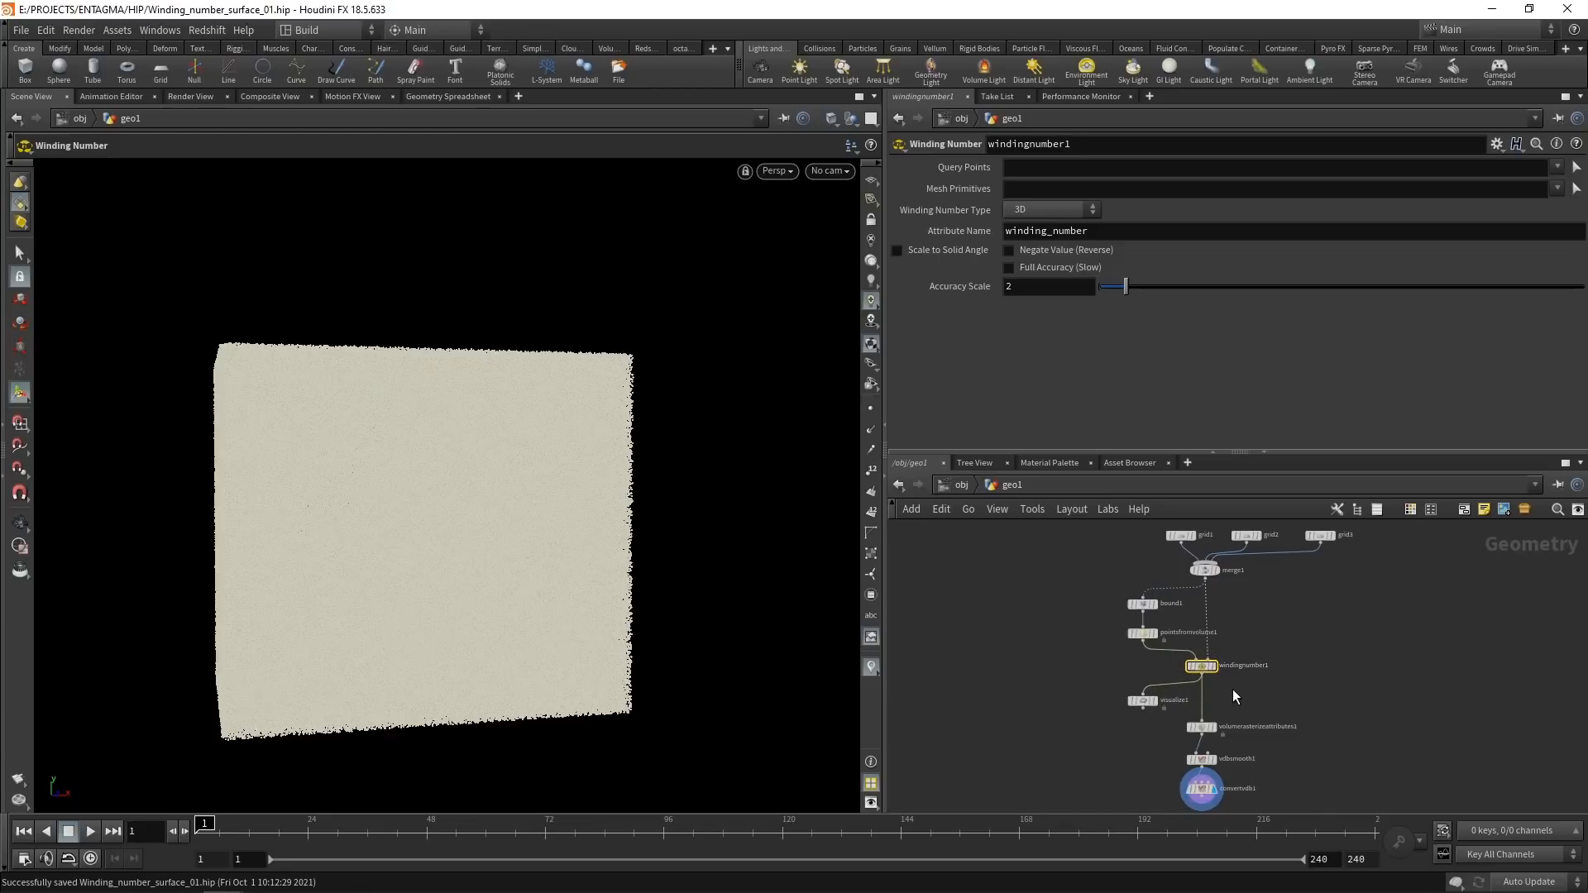
mouse_move(1282, 708)
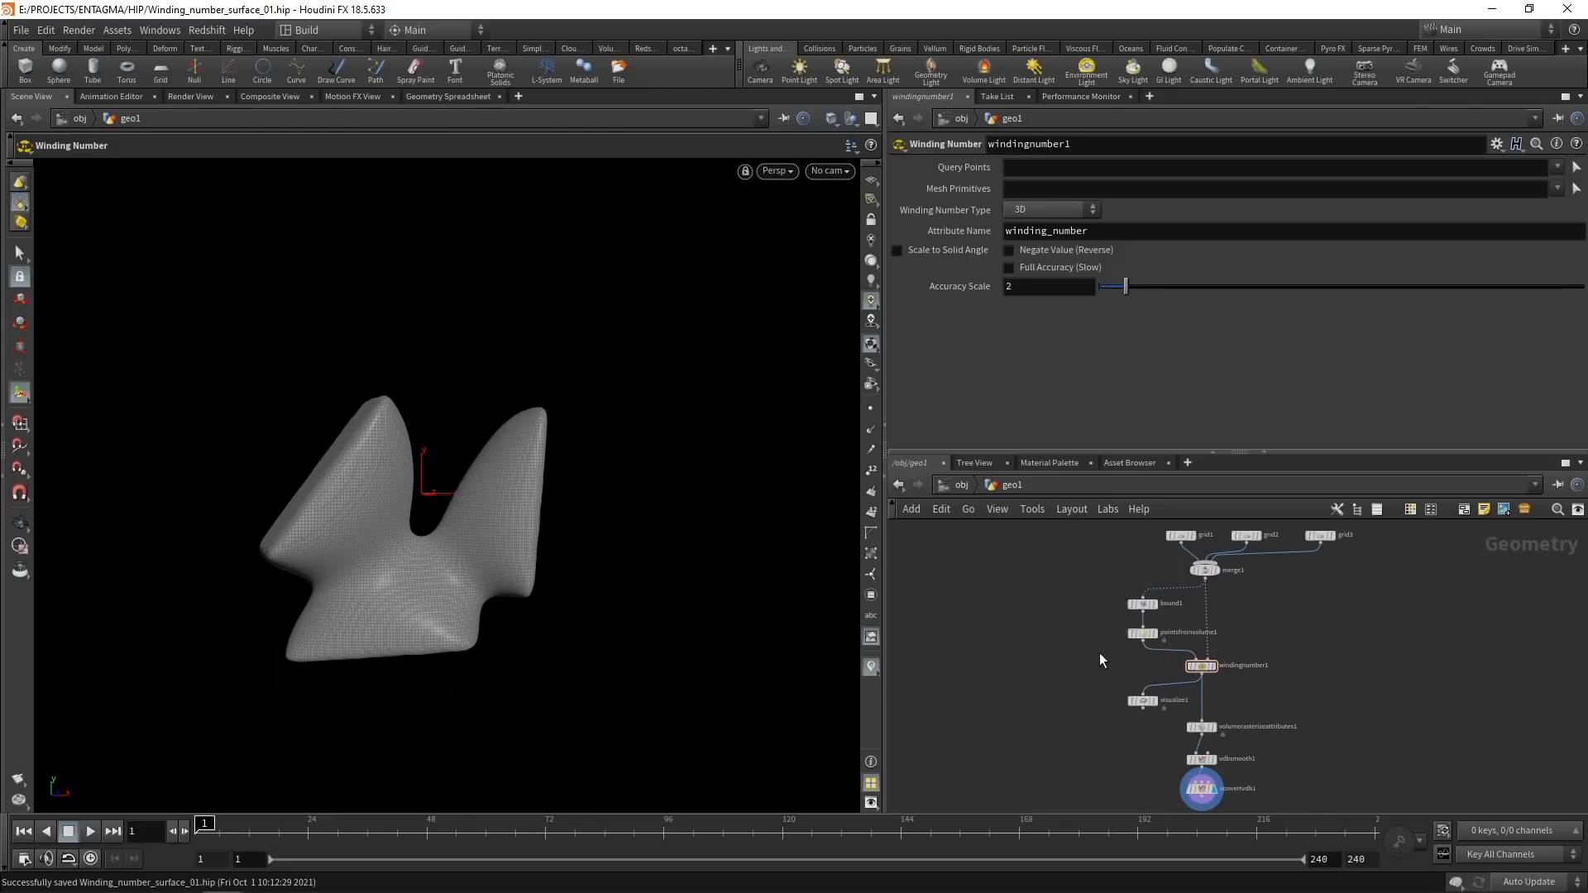
left_click(1141, 633)
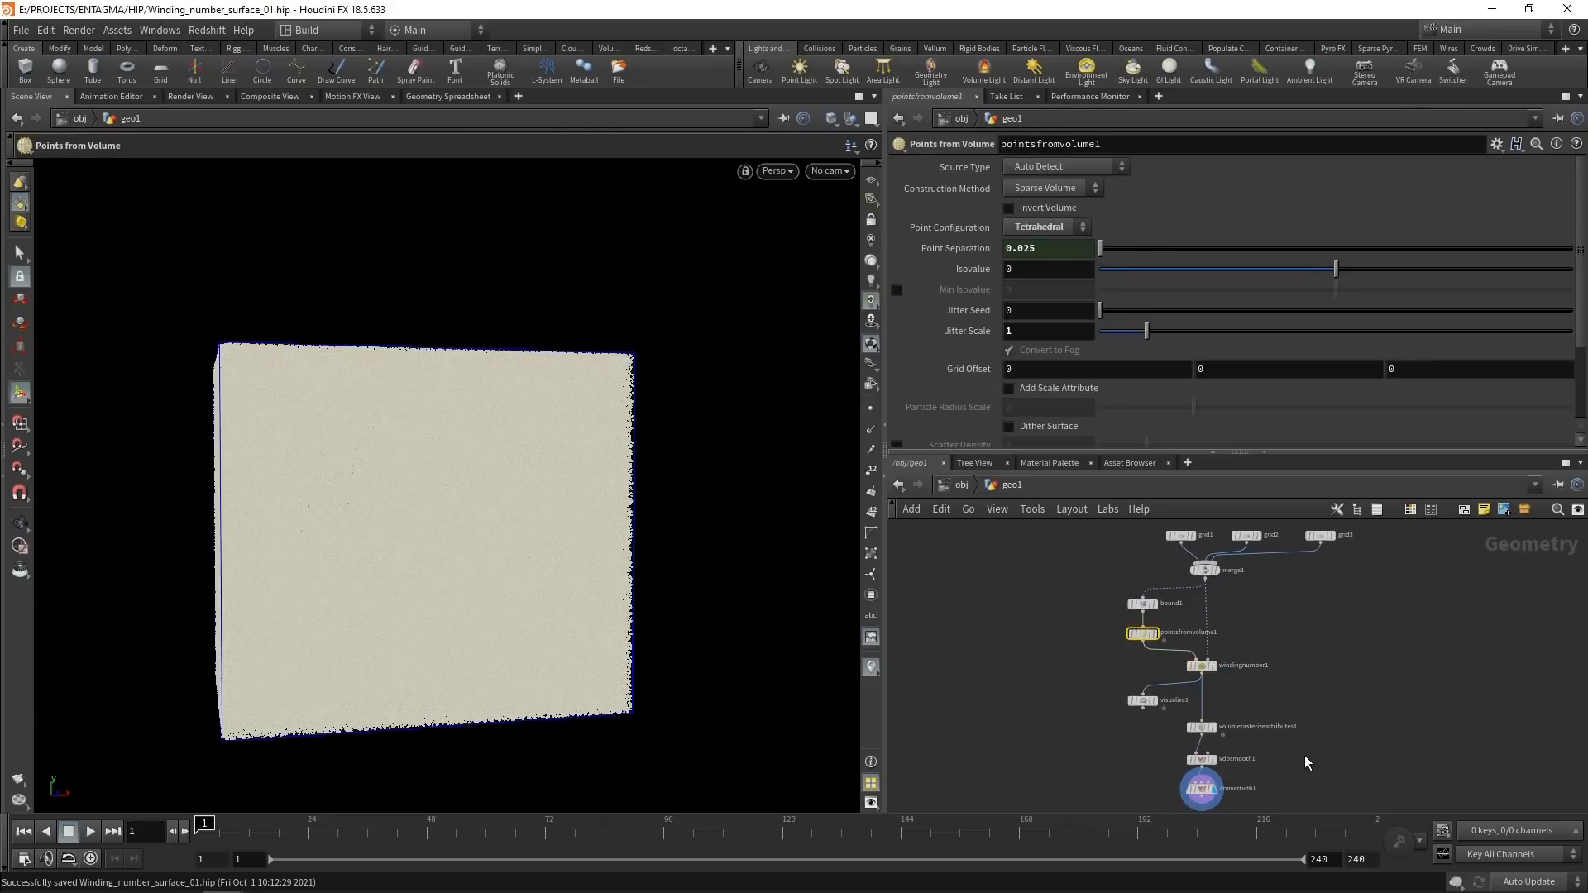
left_click(1200, 727)
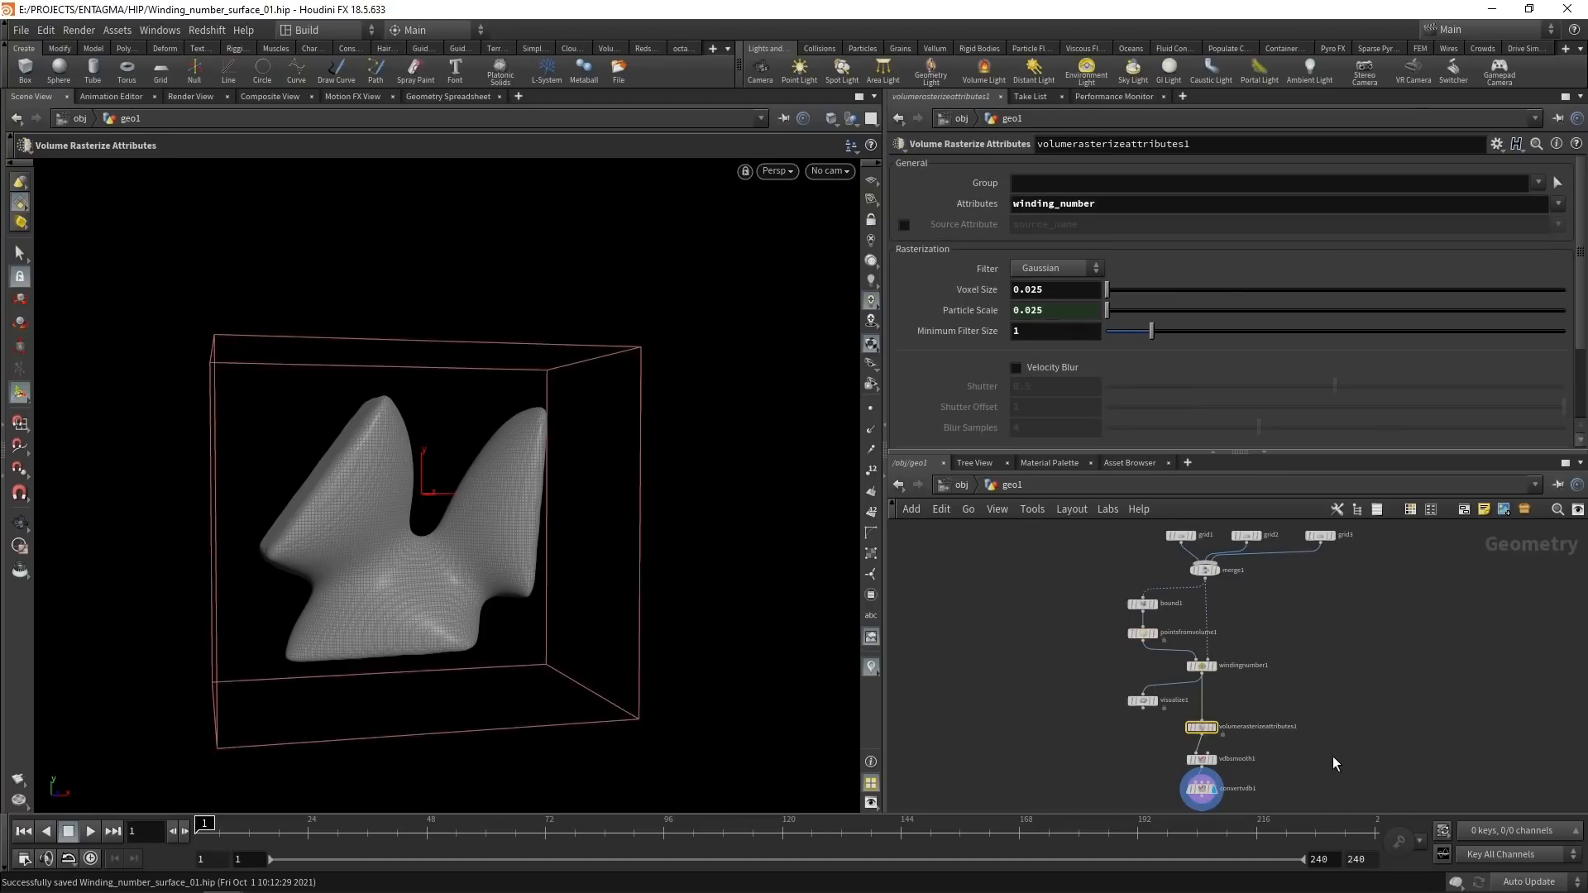
mouse_move(1137, 781)
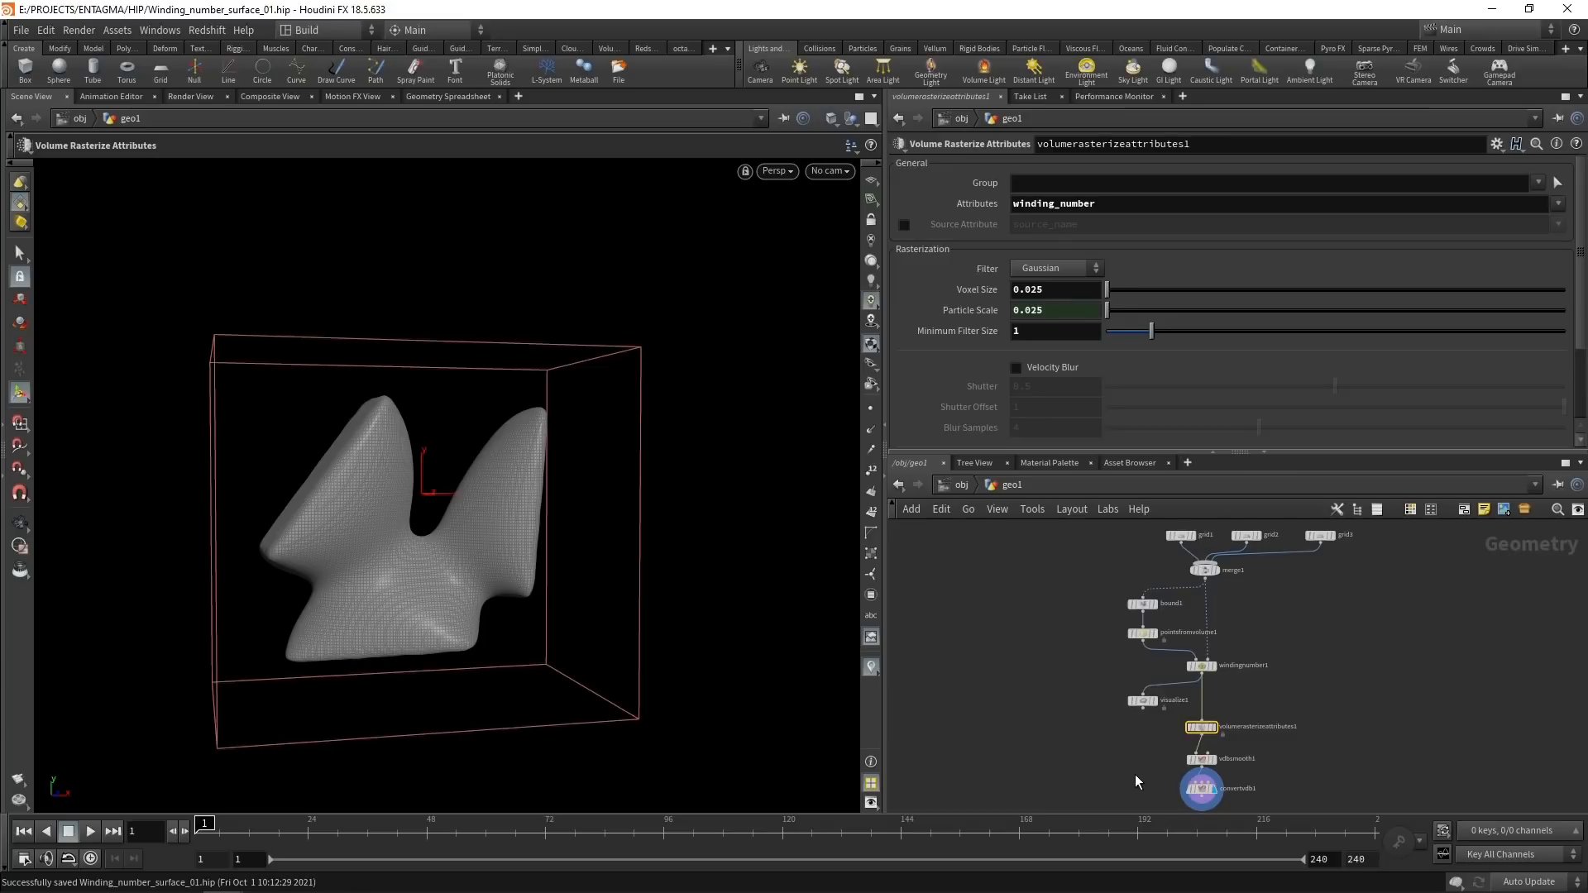
mouse_move(1087, 629)
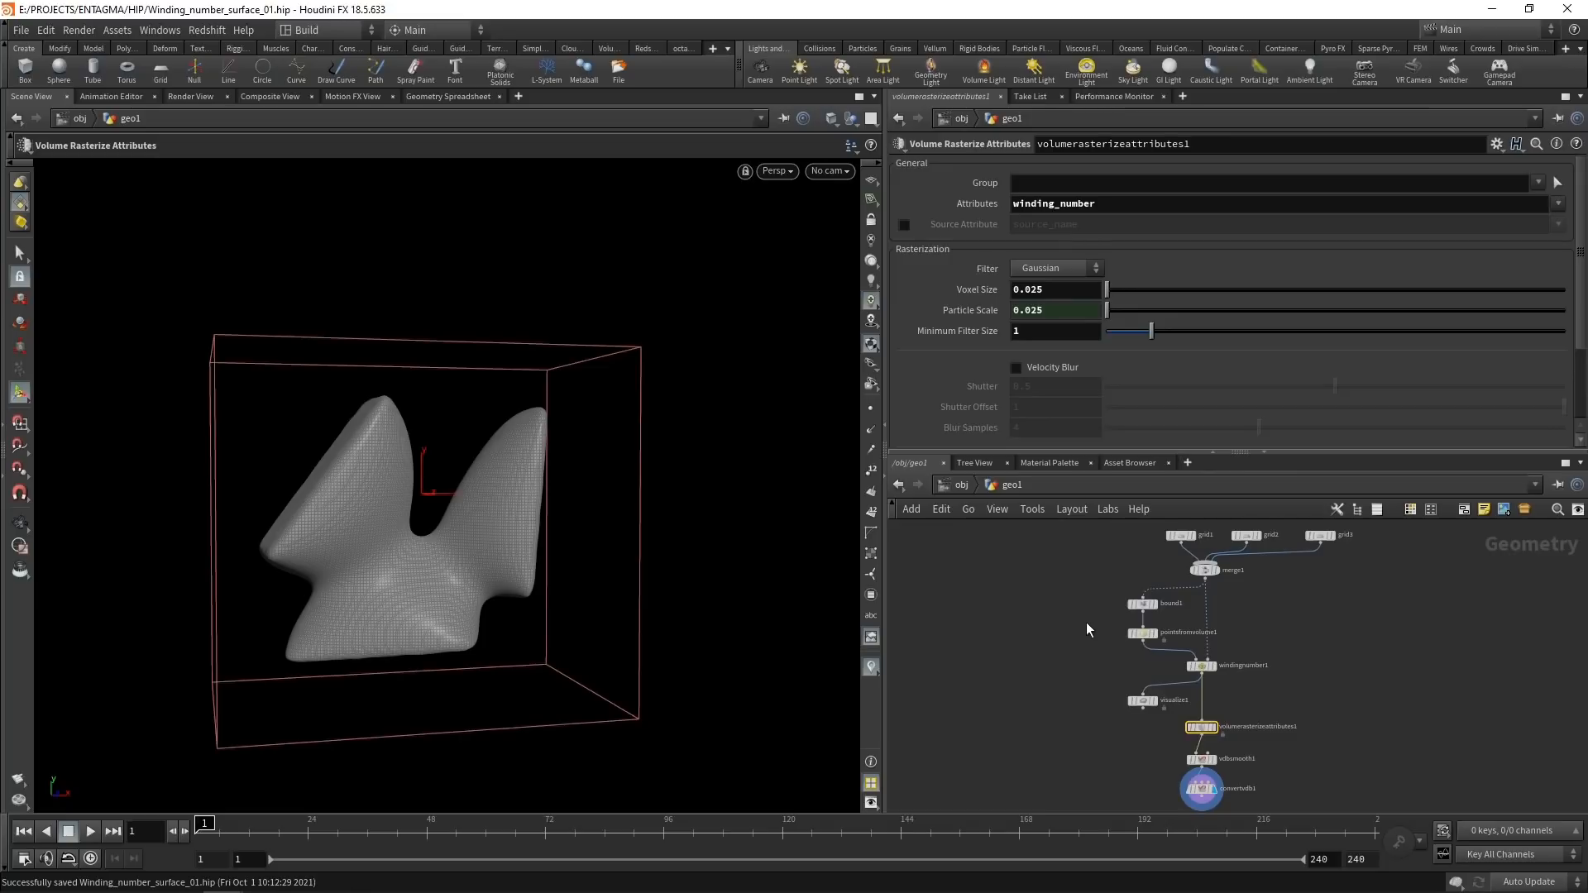
left_click(1142, 633)
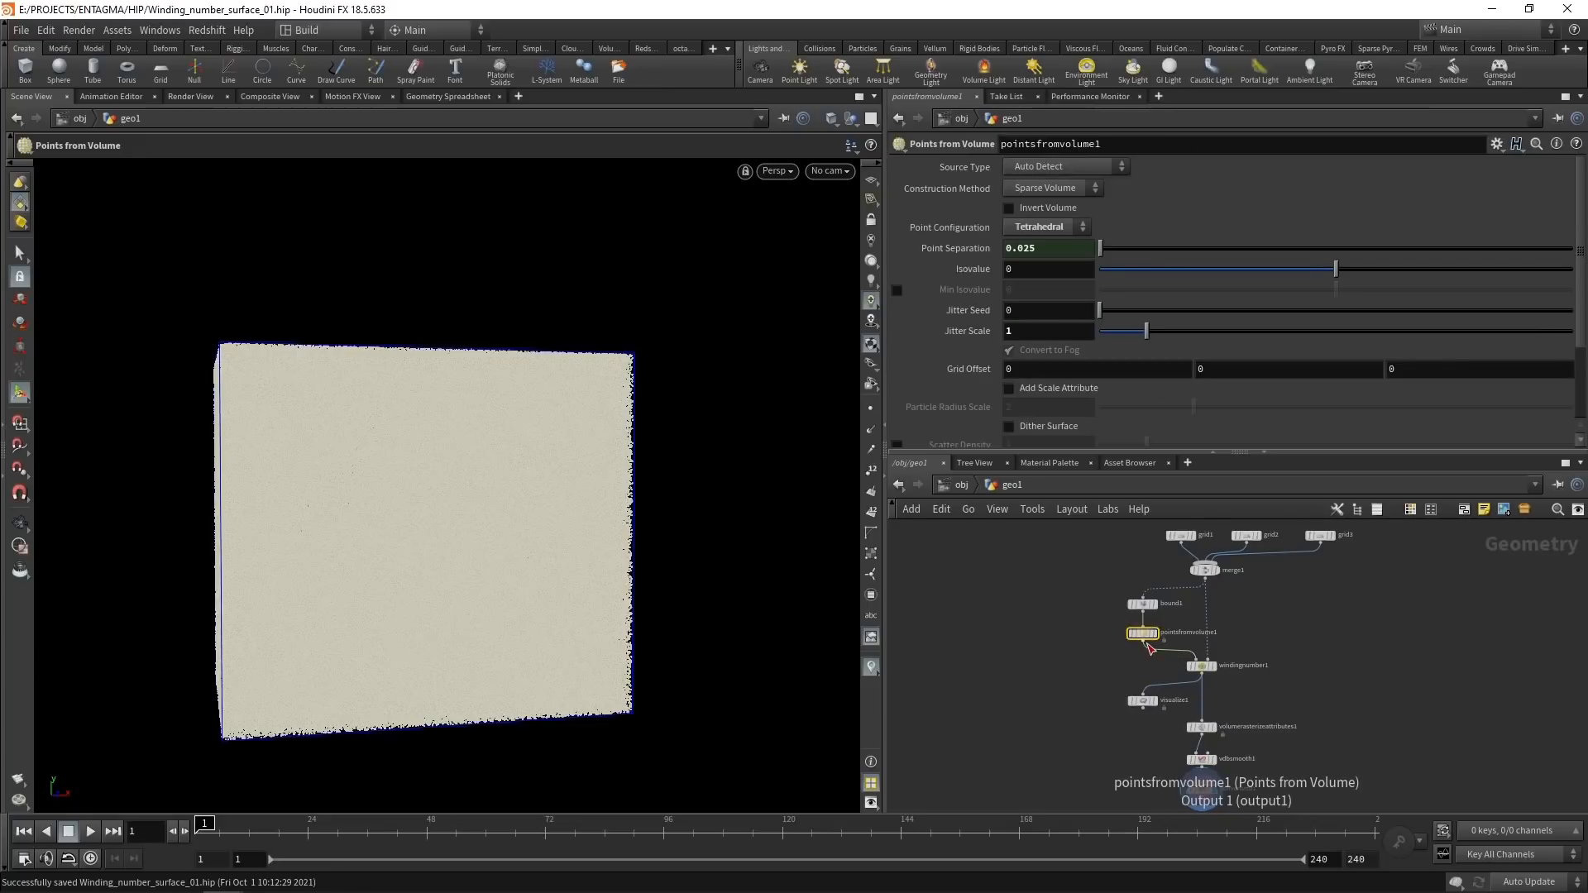
left_click(1200, 726)
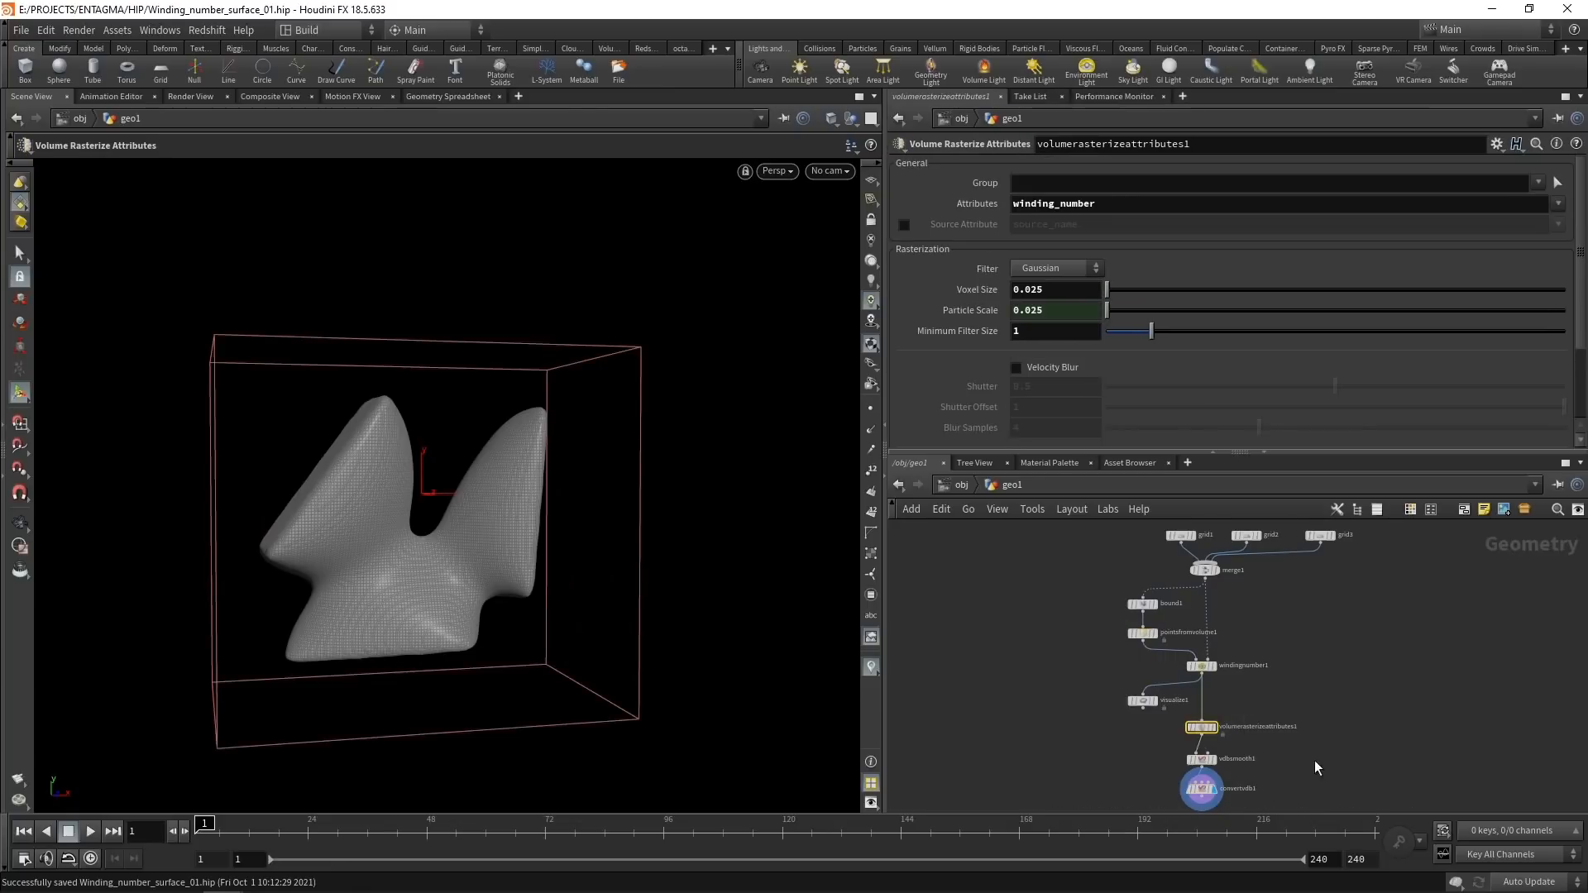
left_click(1200, 789)
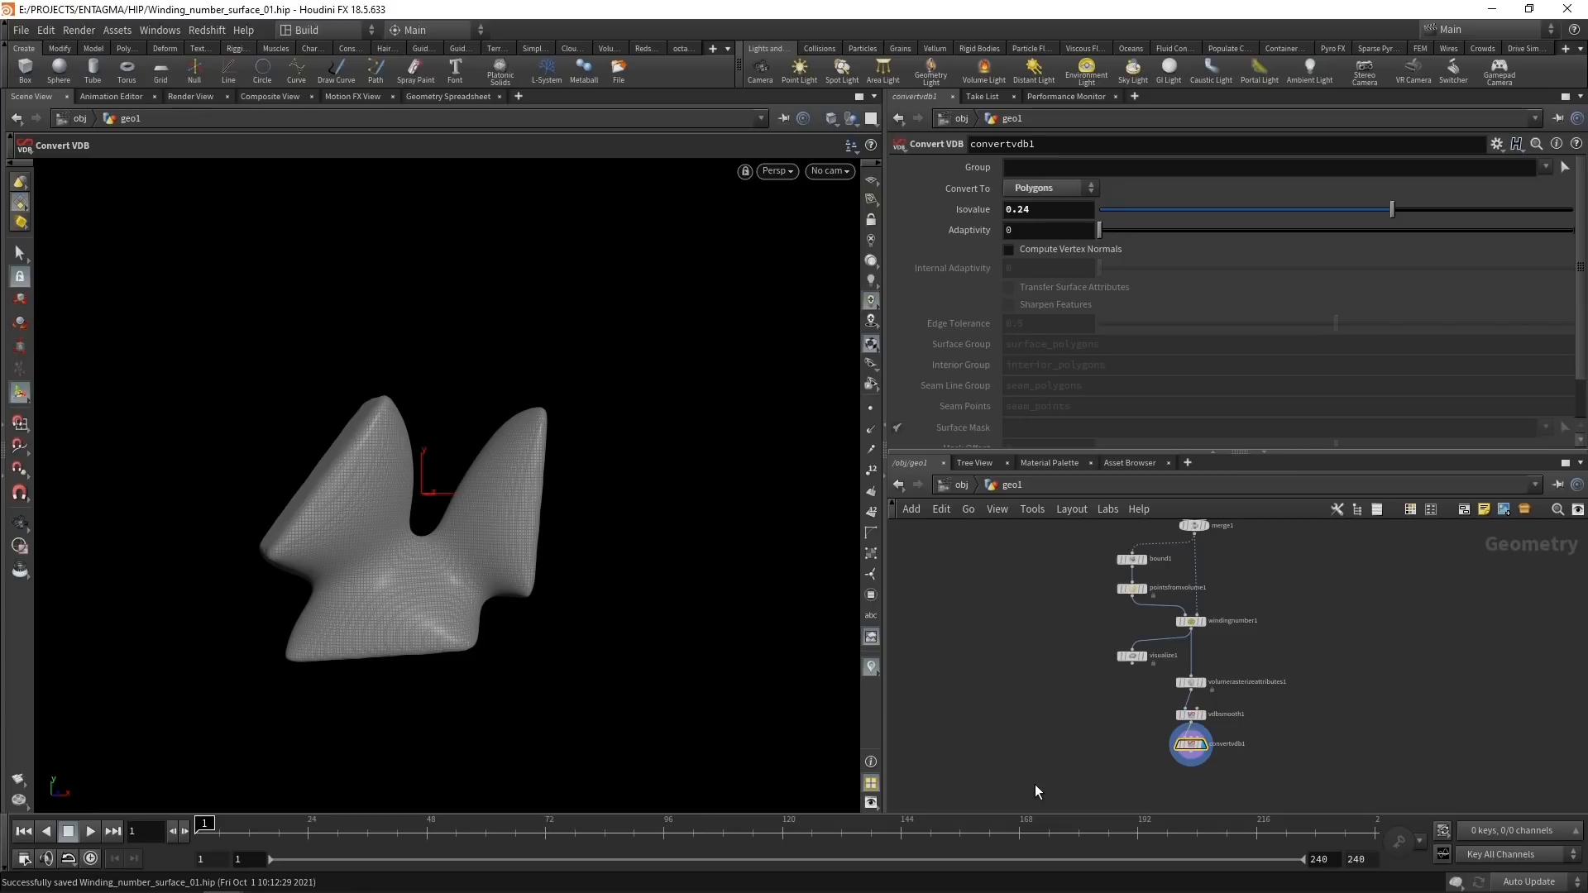
mouse_move(1109, 591)
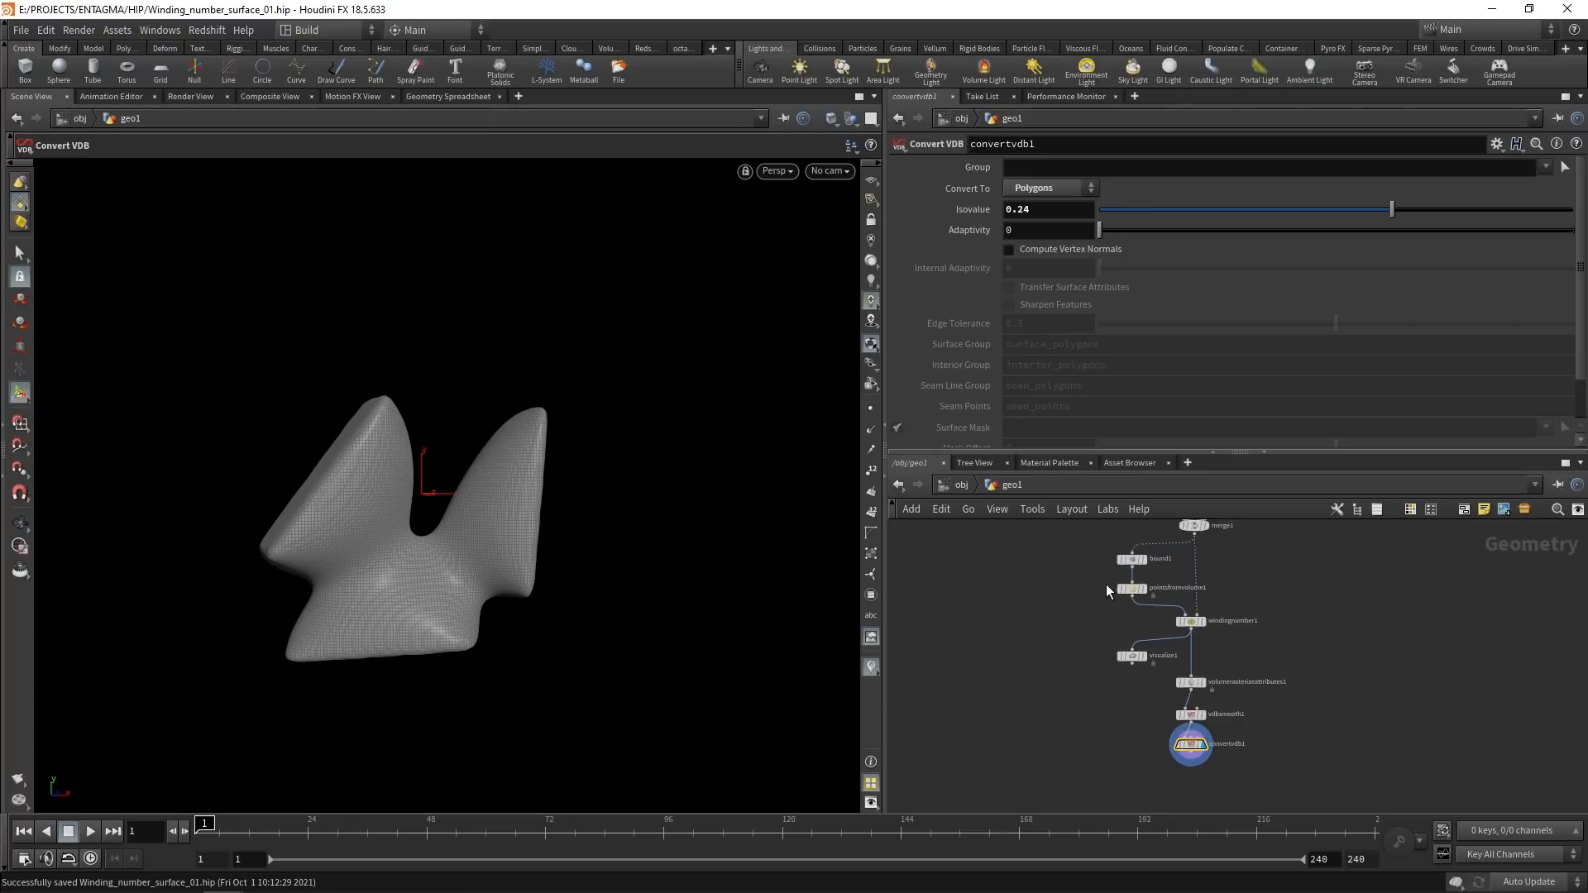